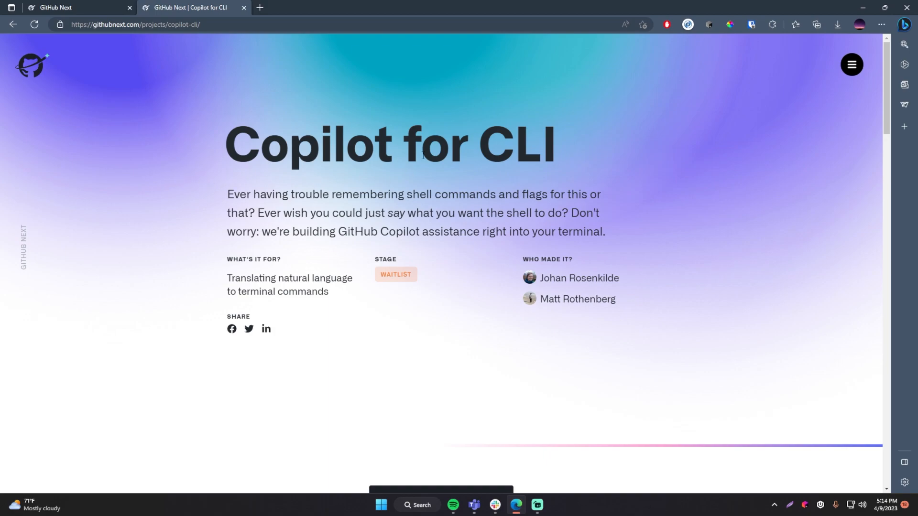
mouse_move(150, 245)
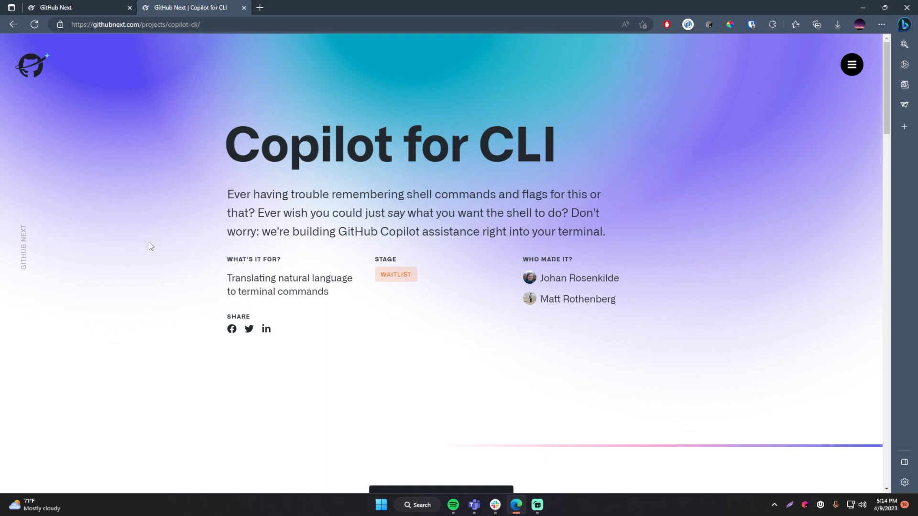
Scroll to the Three modes of interaction section and highlight the CLI title word and the ?? command
scroll("down", 3)
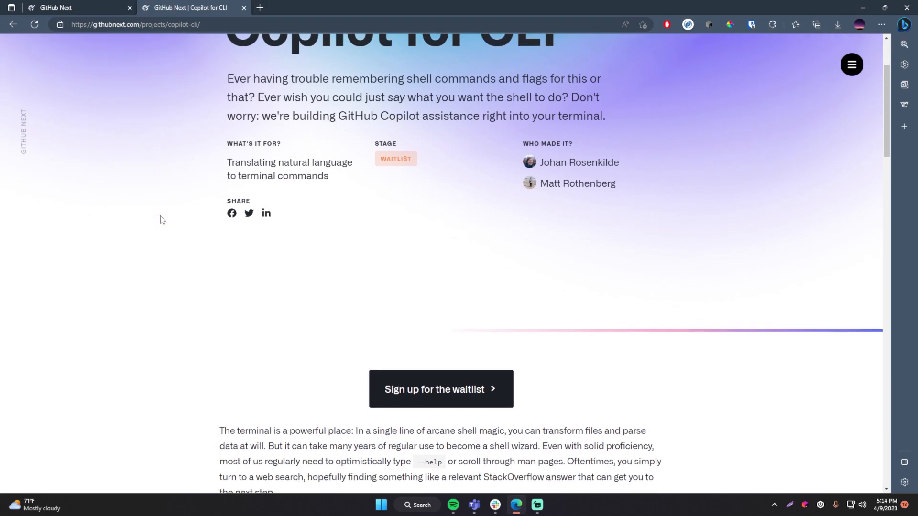
scroll("up", 3)
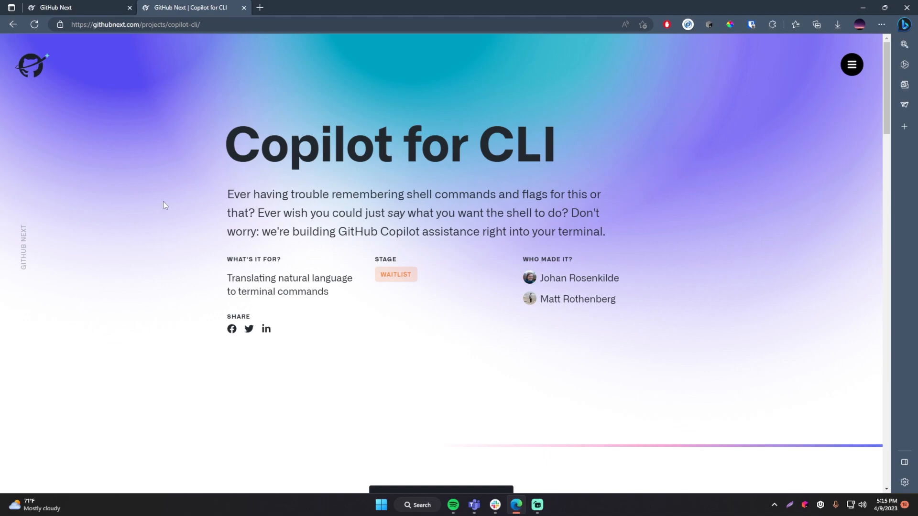
double_click(516, 143)
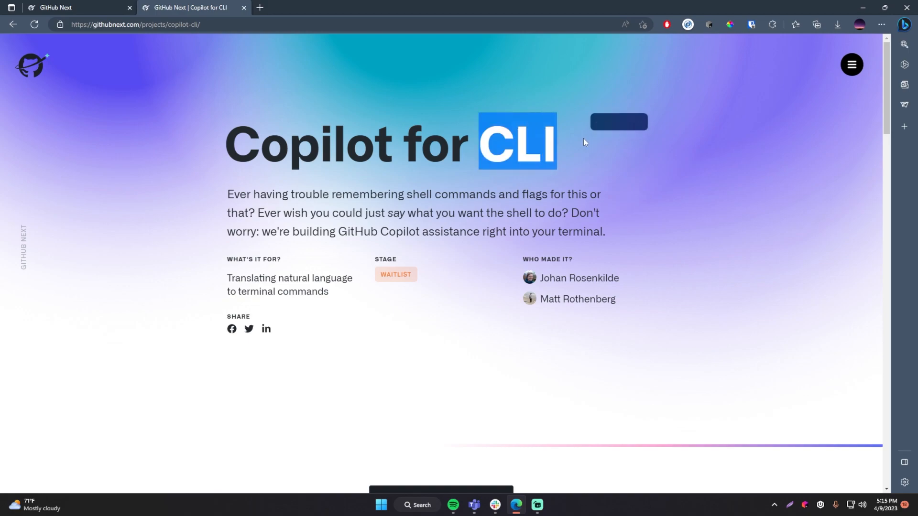
scroll("down", 3)
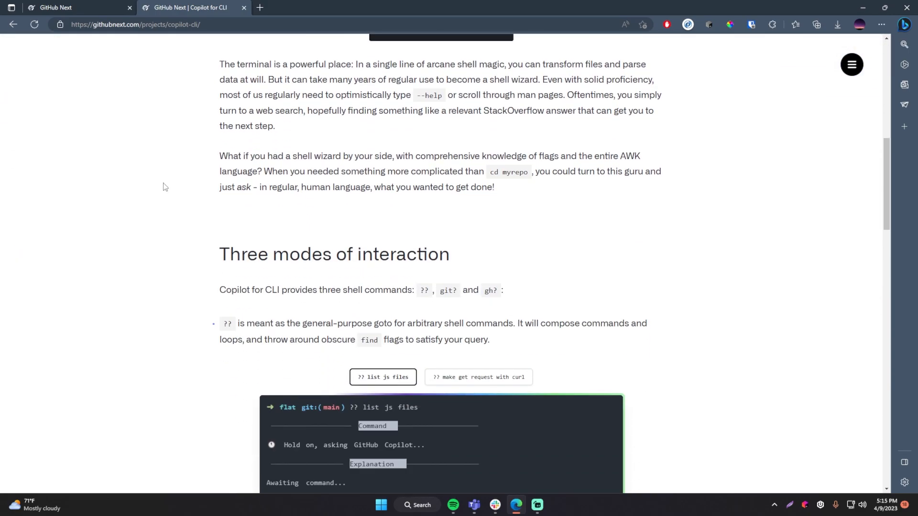
scroll("down", 3)
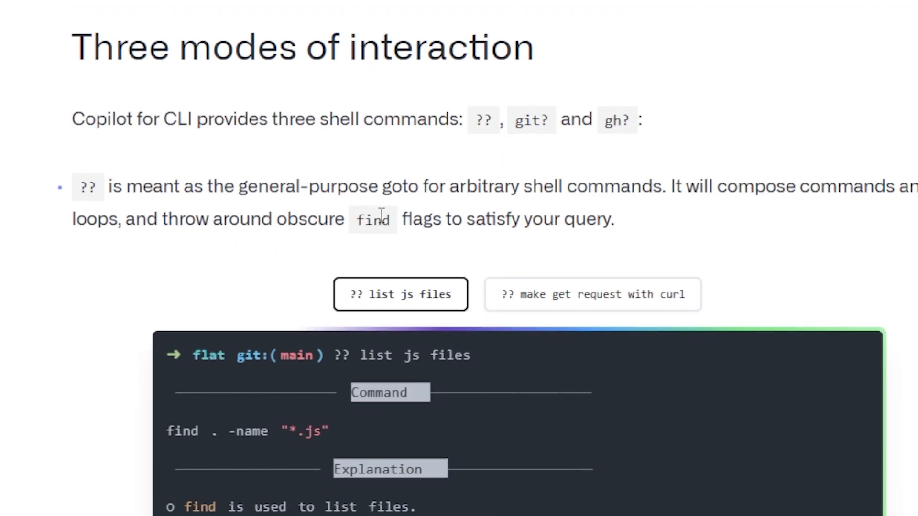
double_click(482, 119)
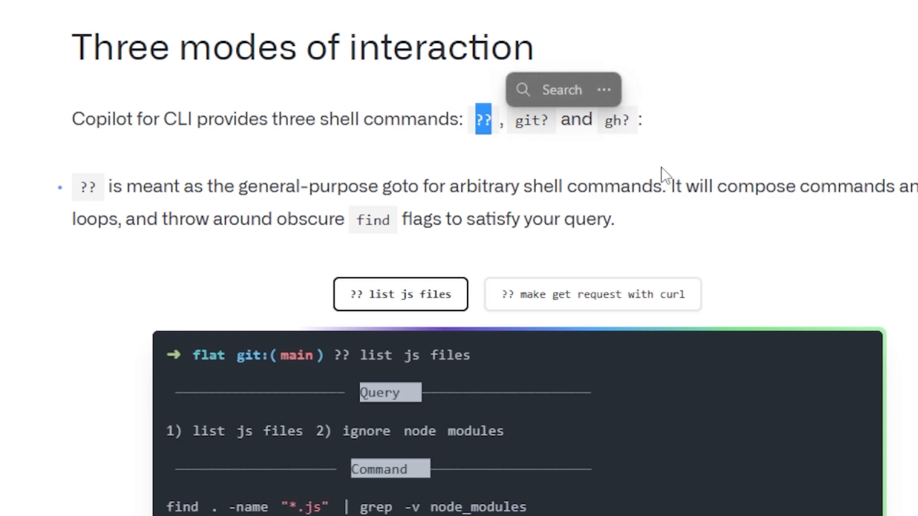
mouse_move(532, 194)
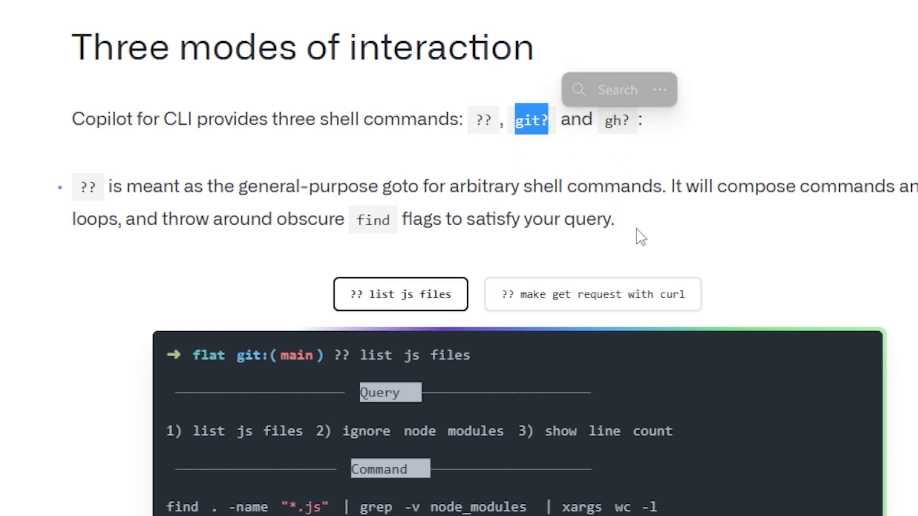
mouse_move(628, 225)
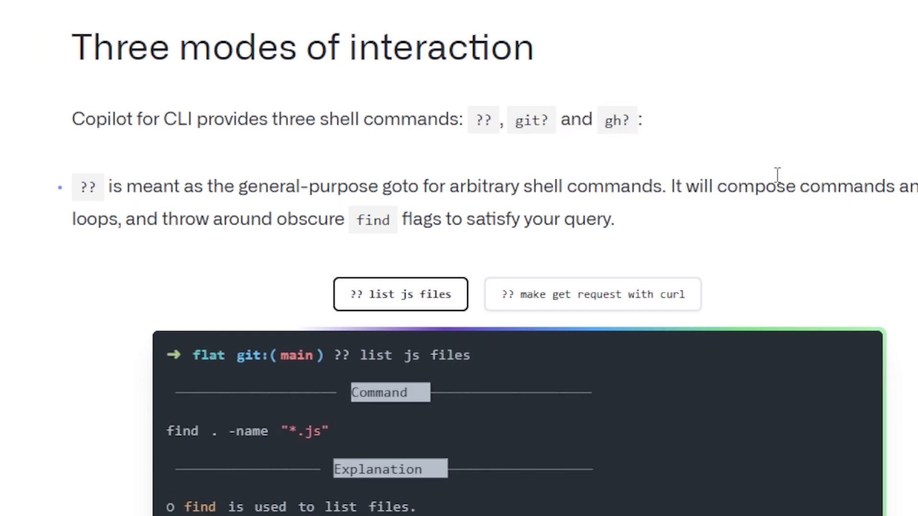
mouse_move(766, 177)
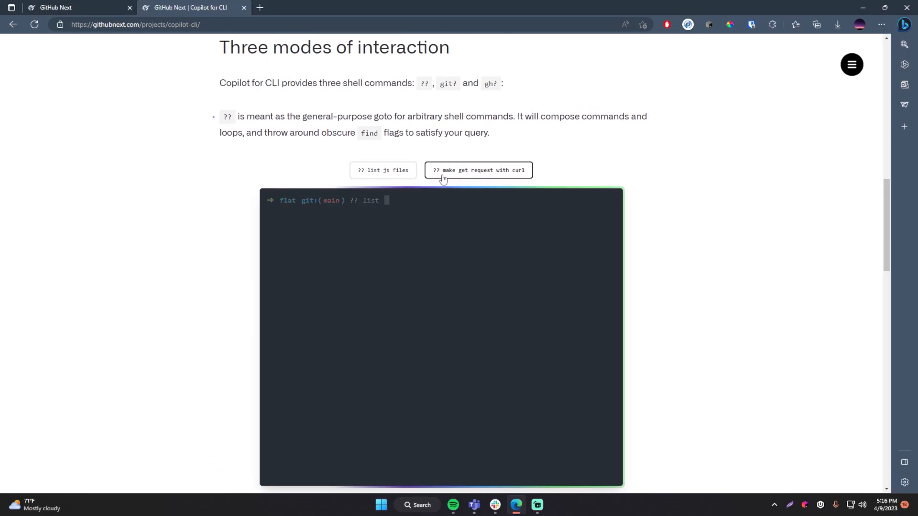
Replay the '?? list js files' demo and choose Run this command for the suggested find command
left_click(382, 170)
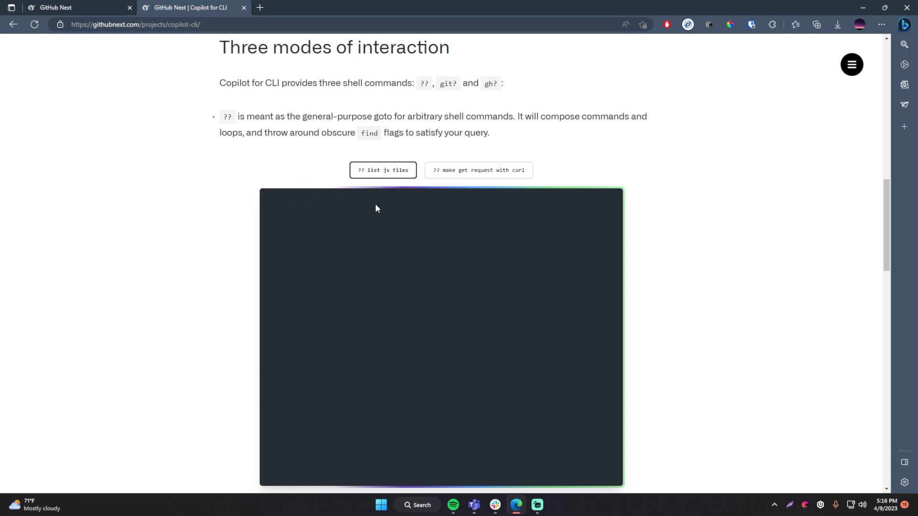
left_click(383, 170)
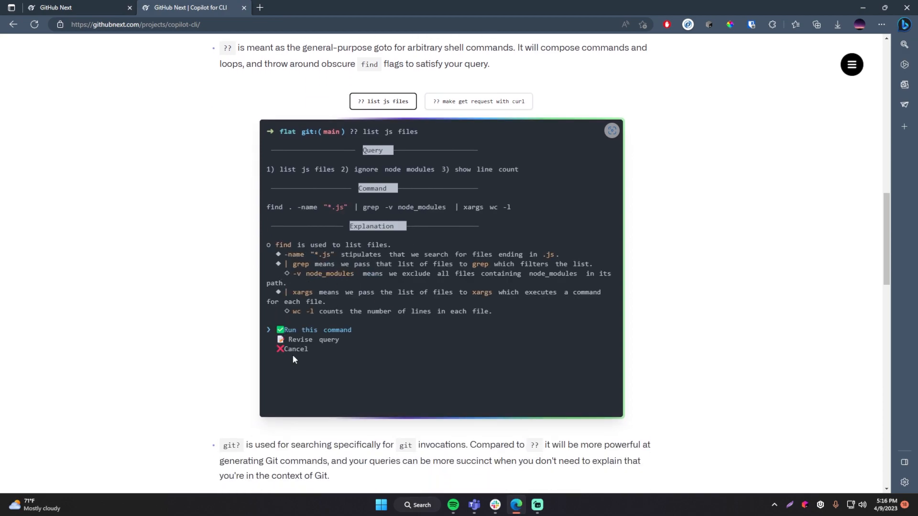
left_click(313, 330)
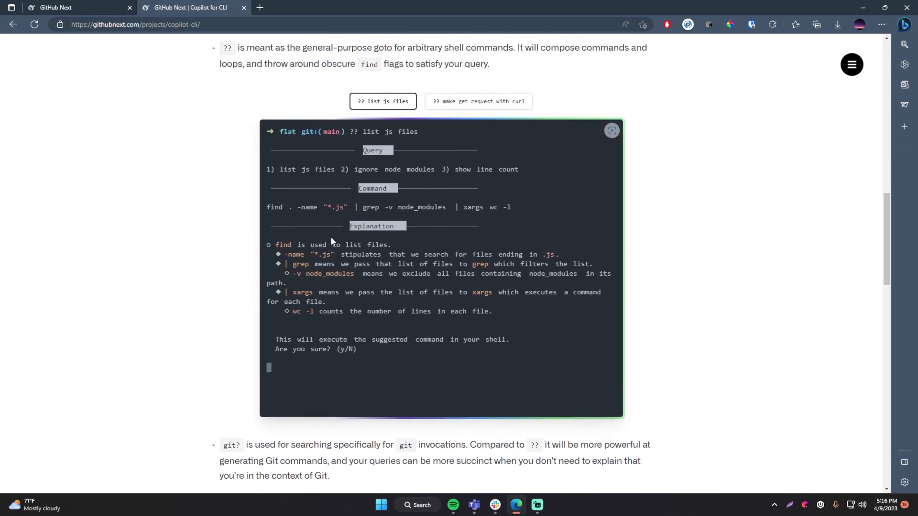
Run the '?? make get request with curl' demo to get the suggested curl GET command and explanation
left_click(478, 101)
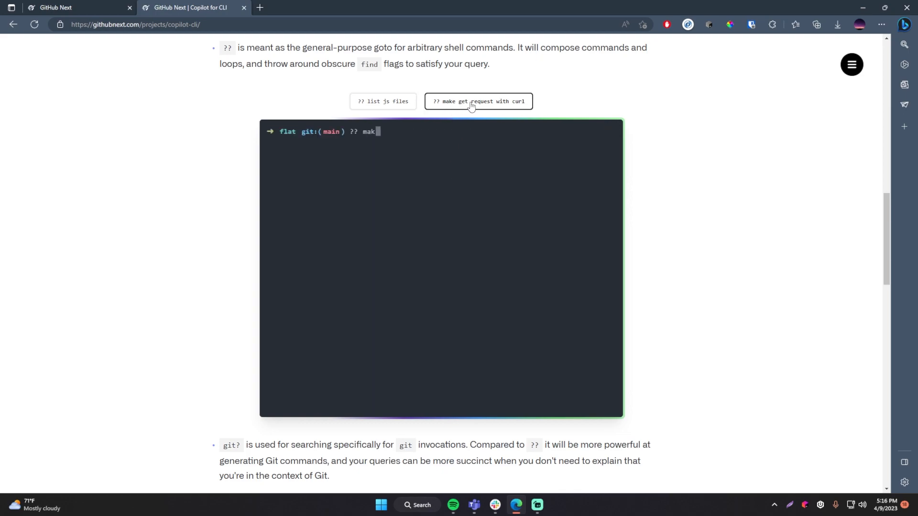
left_click(478, 101)
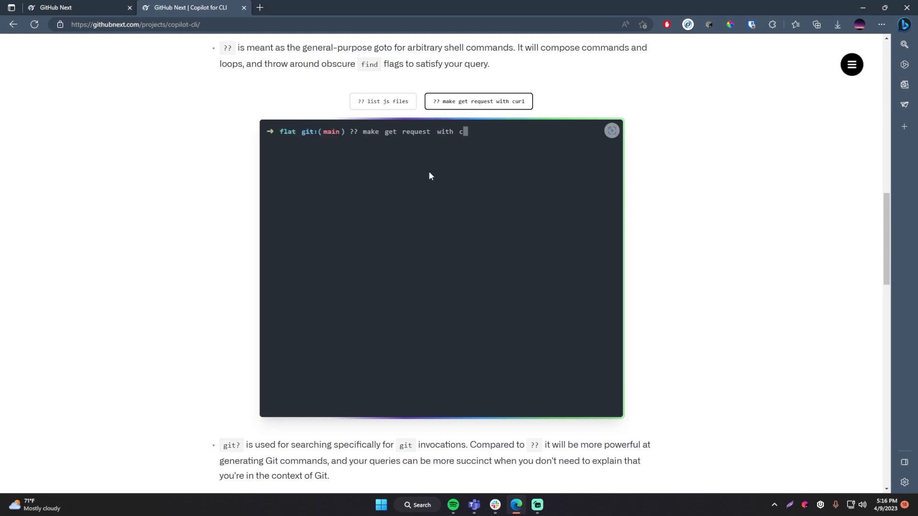
key("Return")
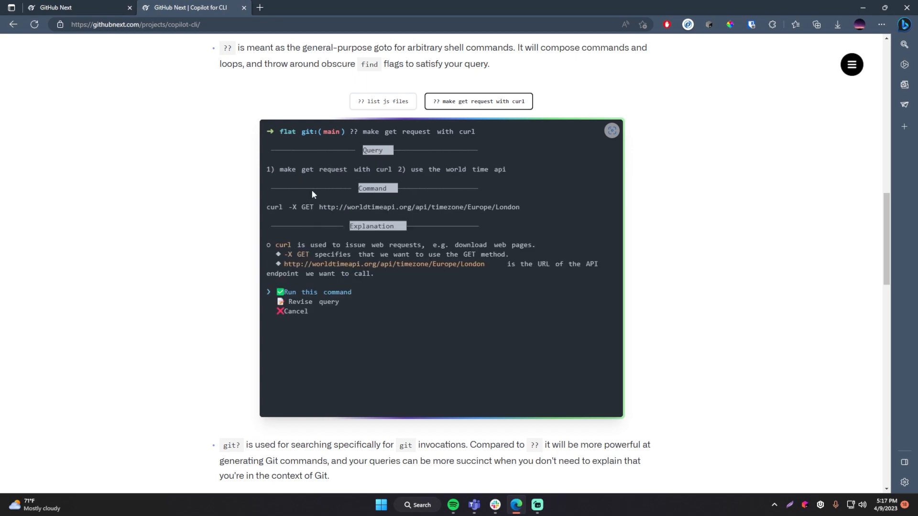
scroll("down", 3)
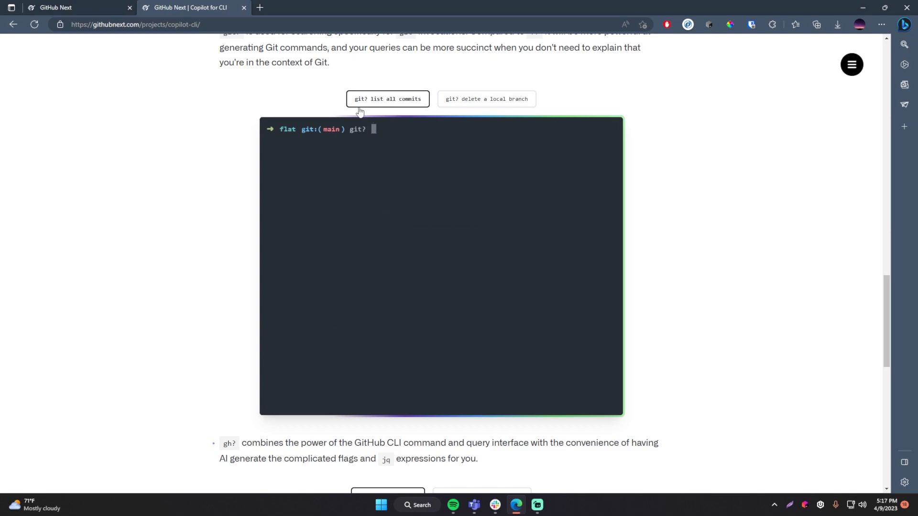
Play the 'git? list all commits' demo suggesting git log --oneline, then return to the page top
left_click(387, 99)
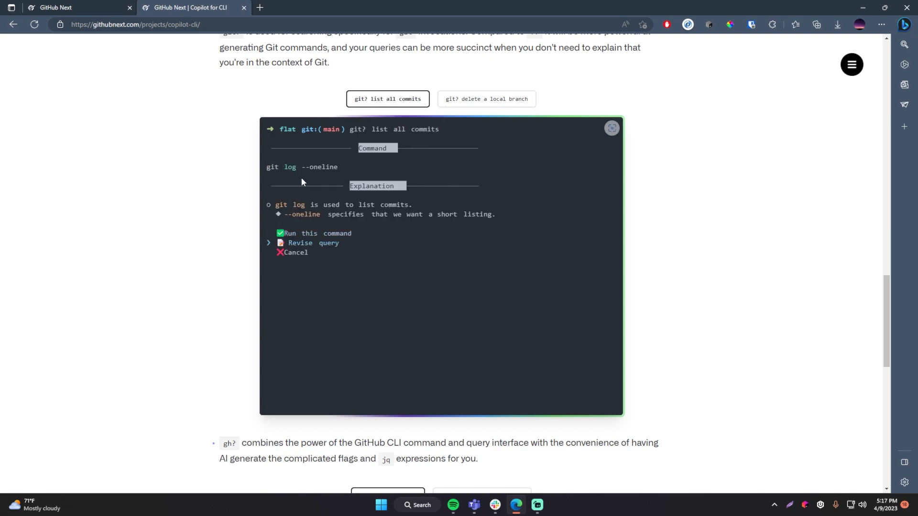
scroll("down", 3)
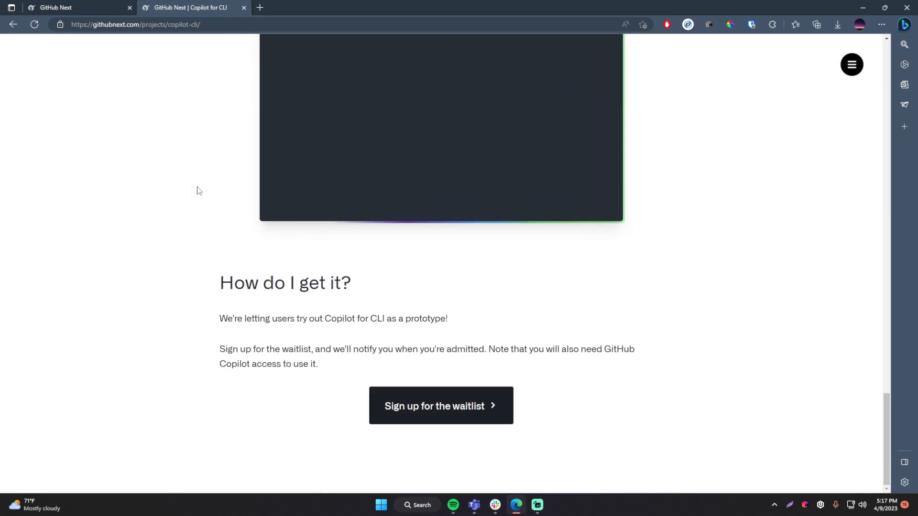
scroll("up", 3)
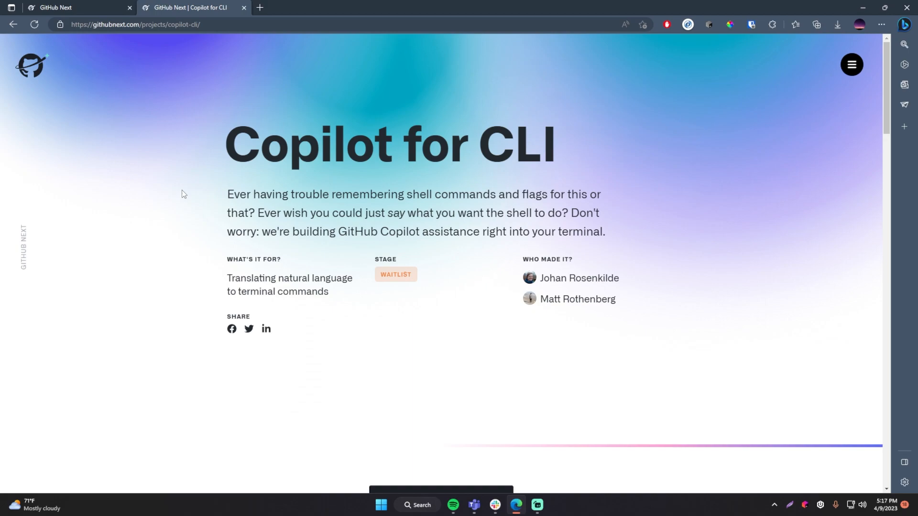
mouse_move(304, 128)
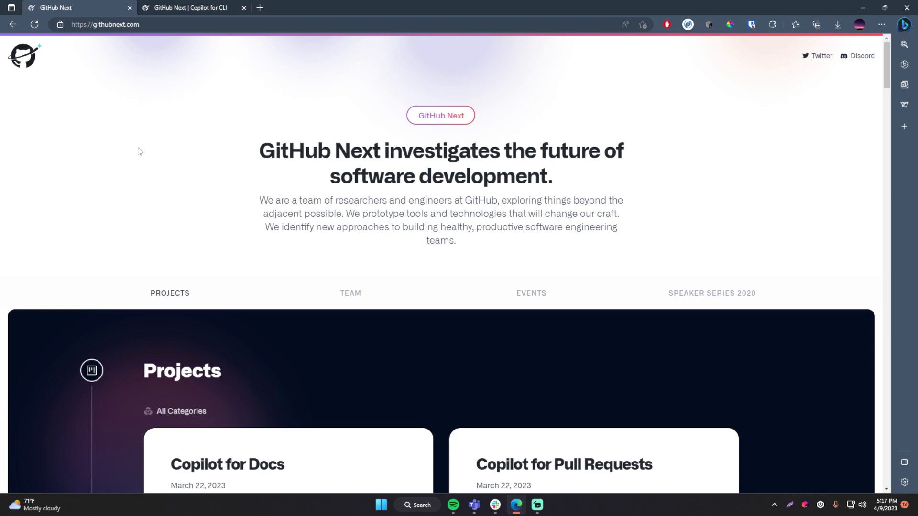
scroll("down", 3)
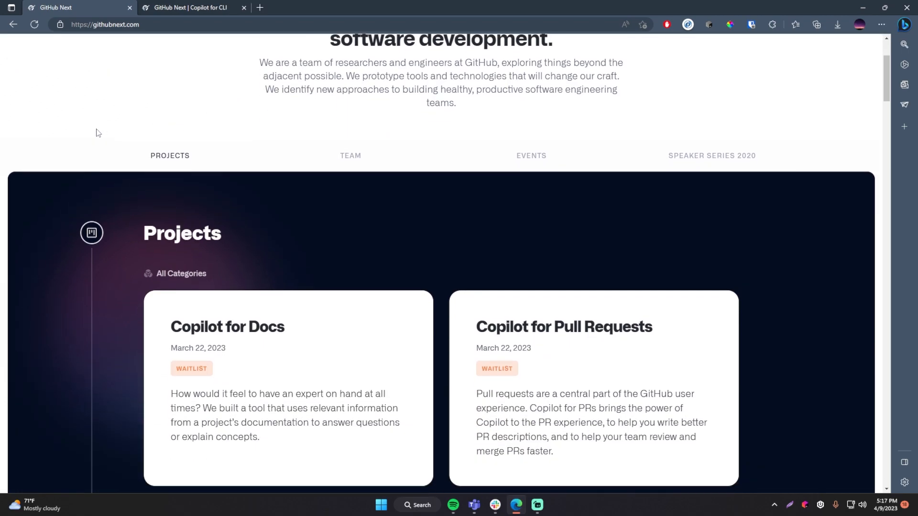
scroll("down", 3)
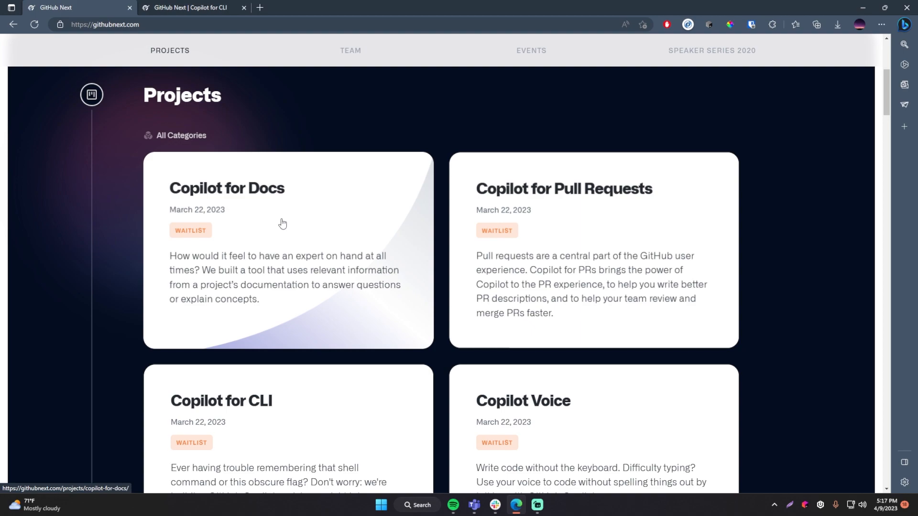
scroll("down", 3)
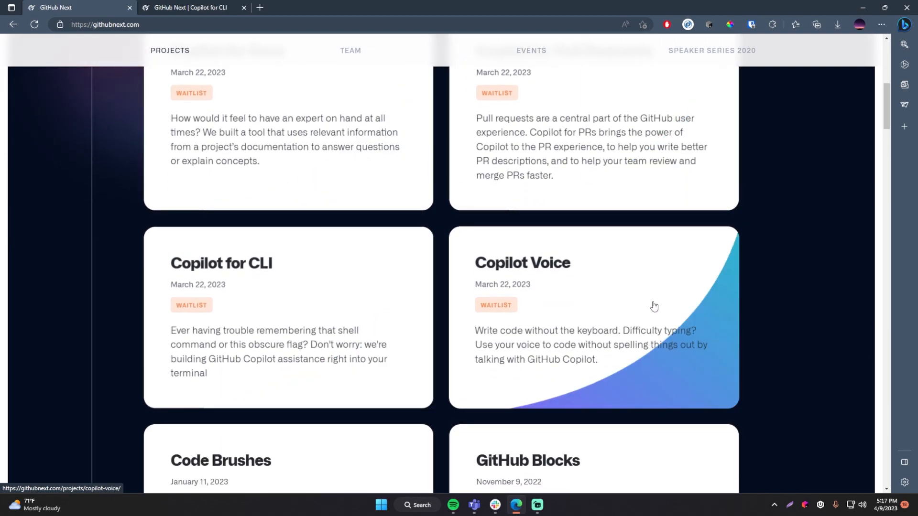
scroll("up", 3)
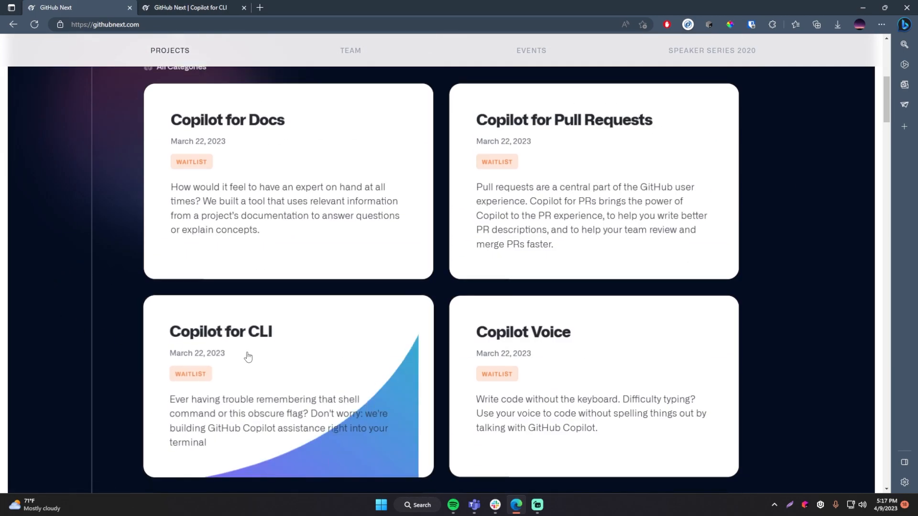
mouse_move(590, 354)
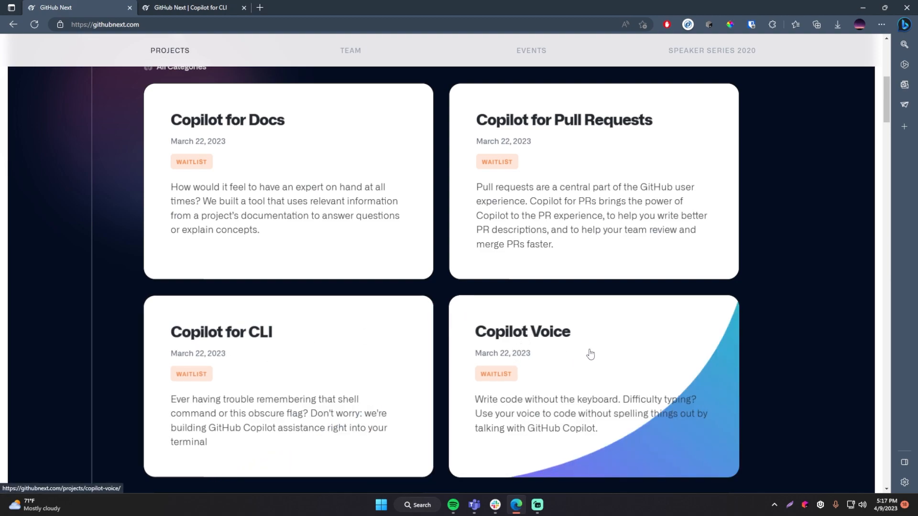
mouse_move(540, 345)
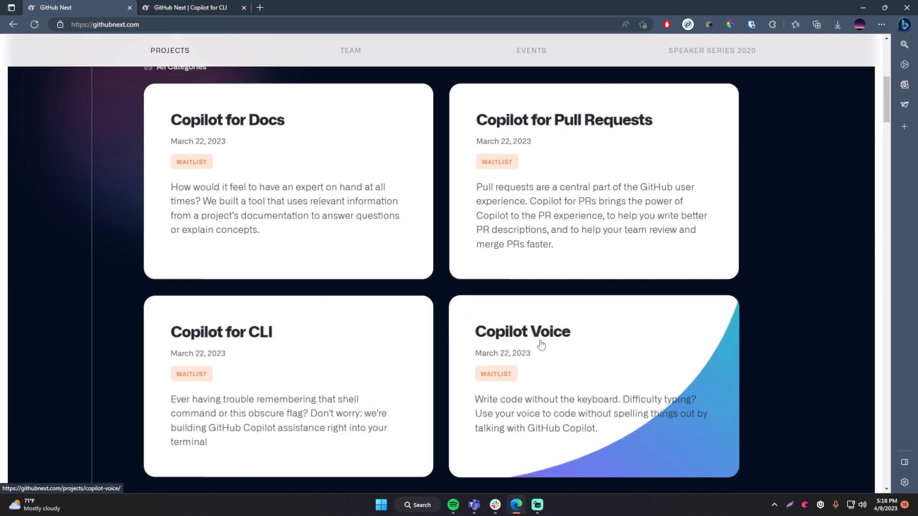
mouse_move(612, 323)
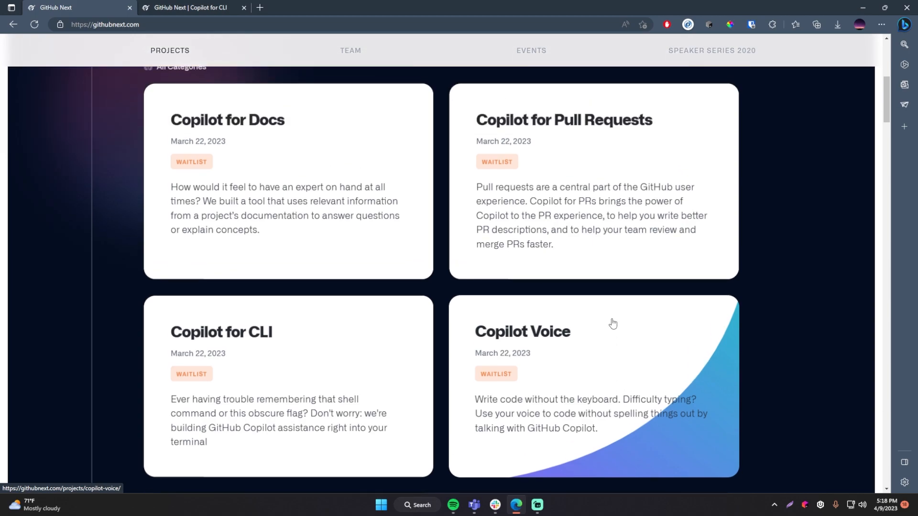
mouse_move(233, 156)
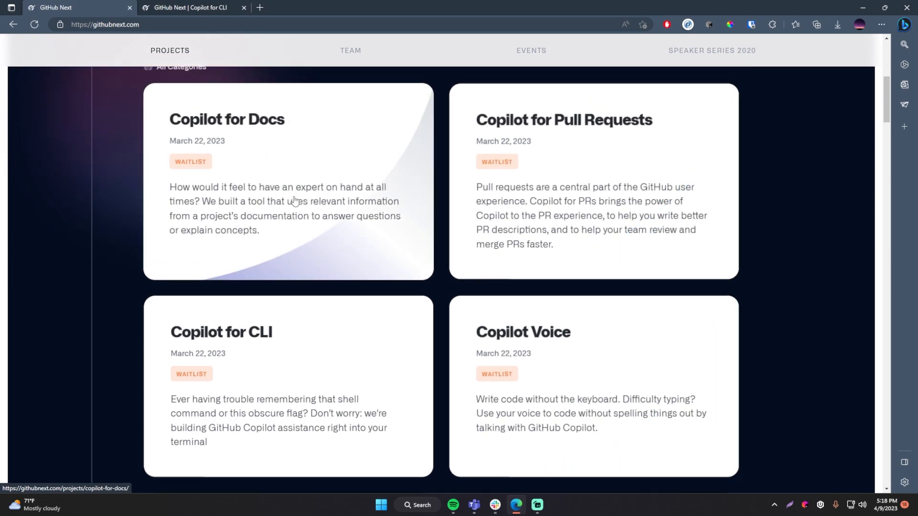
scroll("down", 3)
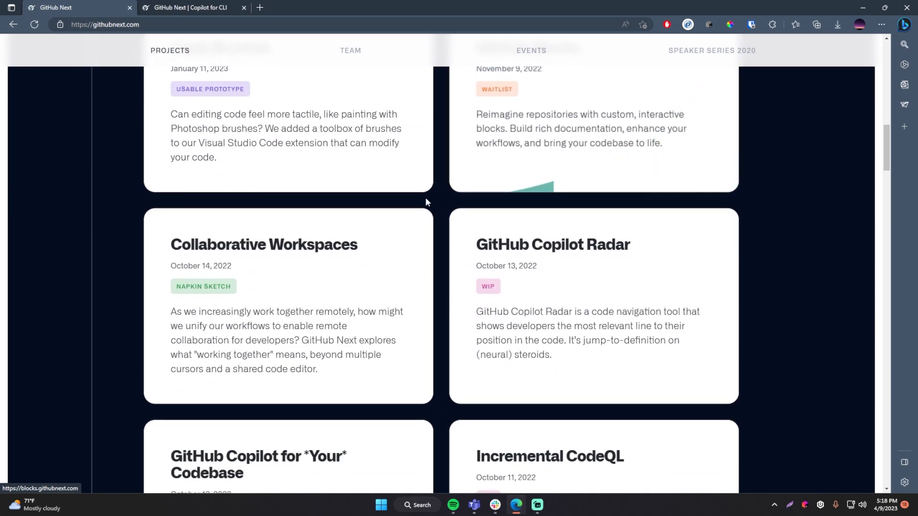
scroll("down", 3)
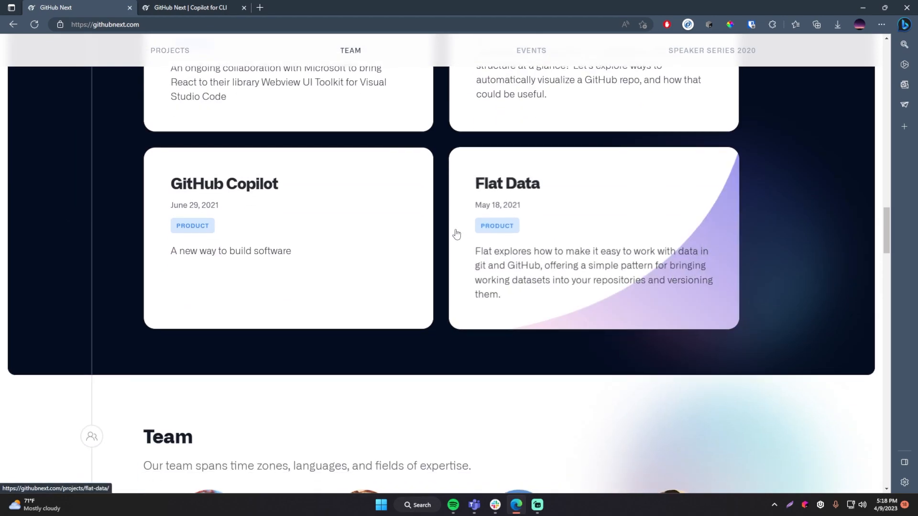
scroll("up", 3)
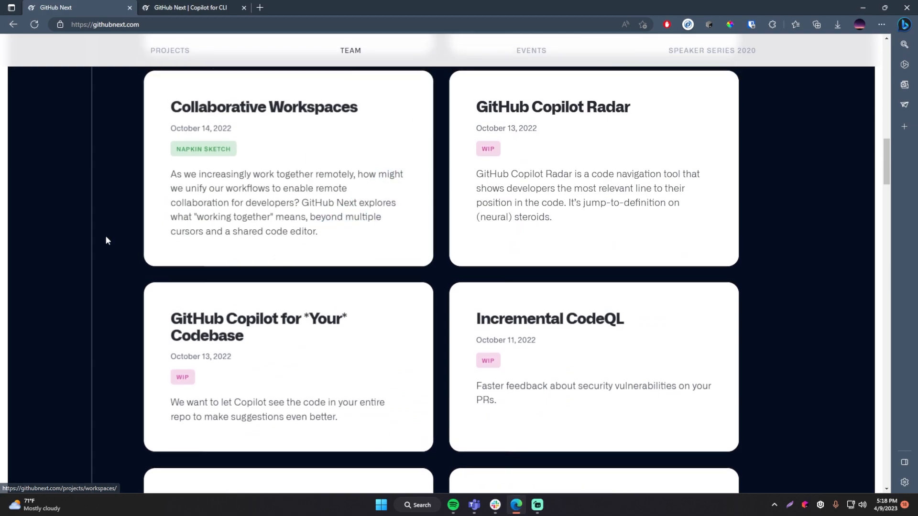
scroll("down", 3)
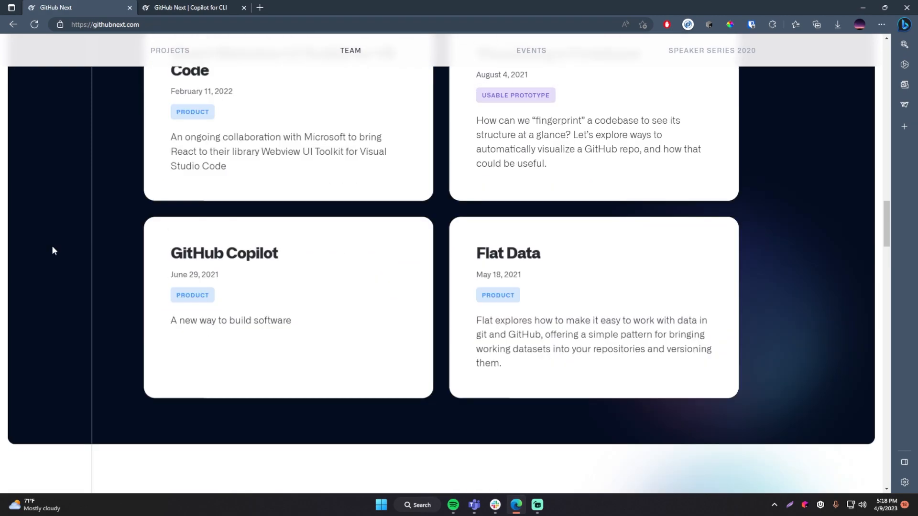
mouse_move(278, 280)
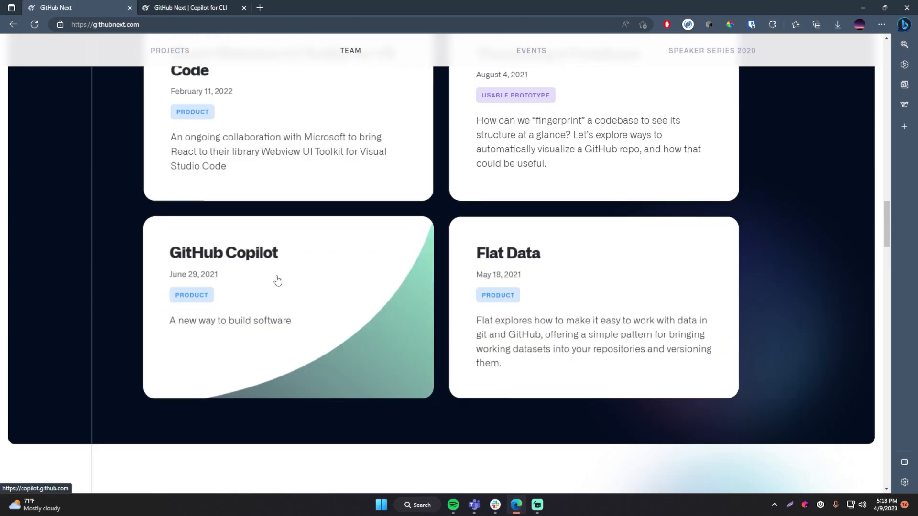
mouse_move(237, 287)
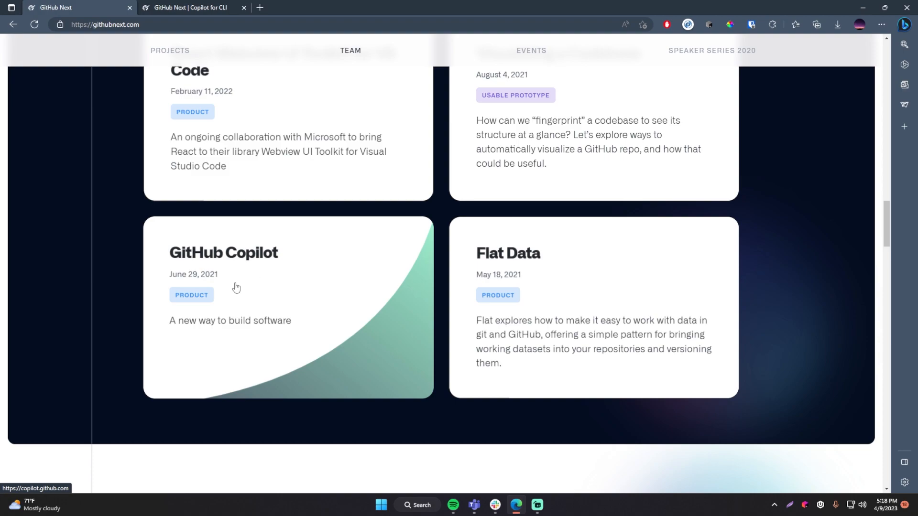
mouse_move(244, 288)
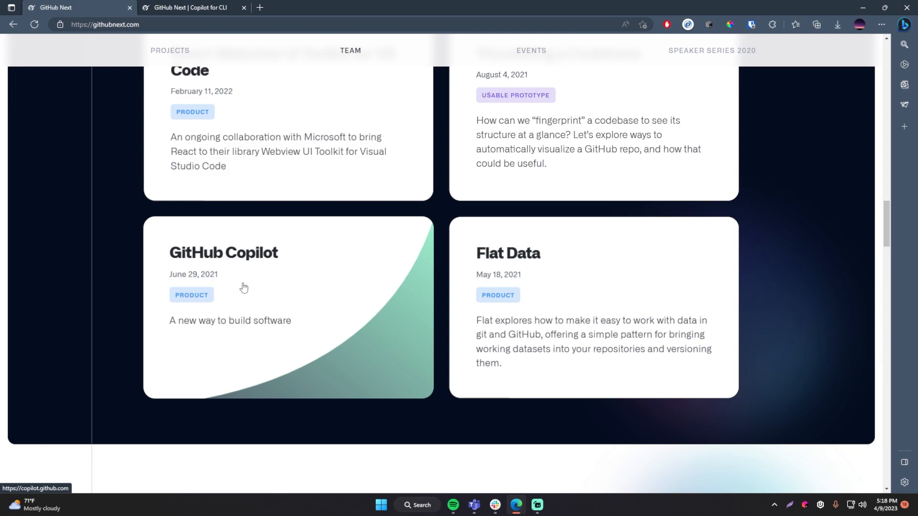
mouse_move(69, 267)
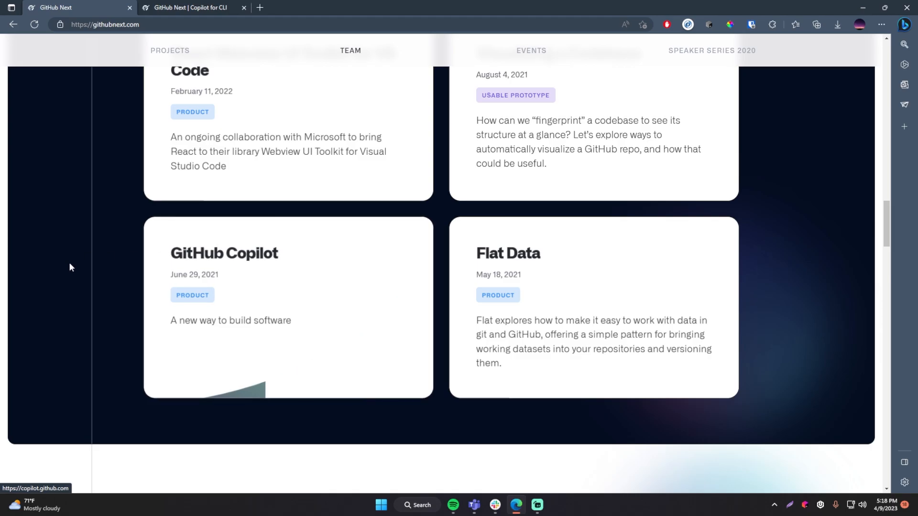
scroll("up", 3)
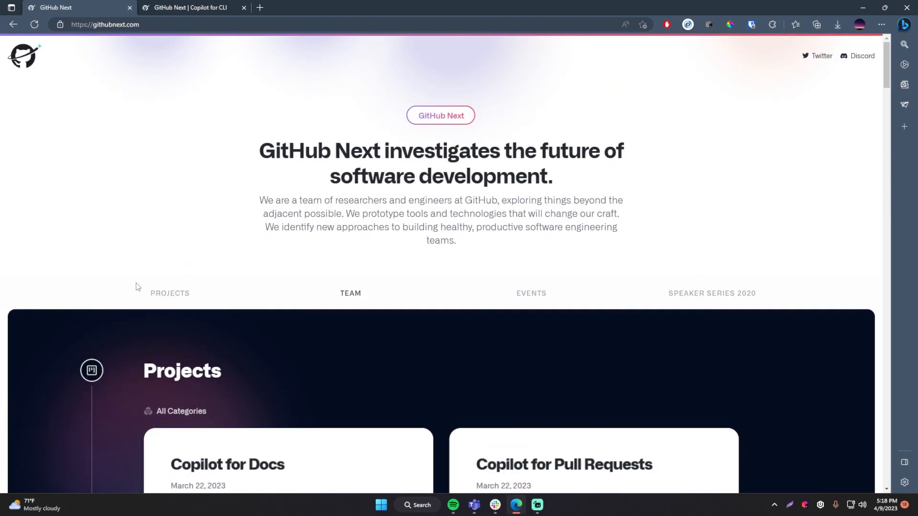
Read the Copilot for CLI project page down to 'How do I get it?', then bring the terminal forward
scroll("down", 3)
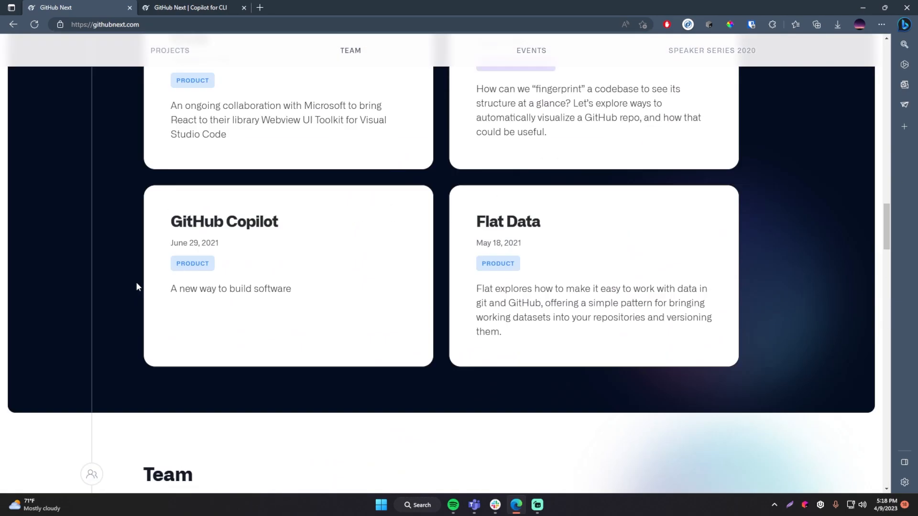
left_click(193, 6)
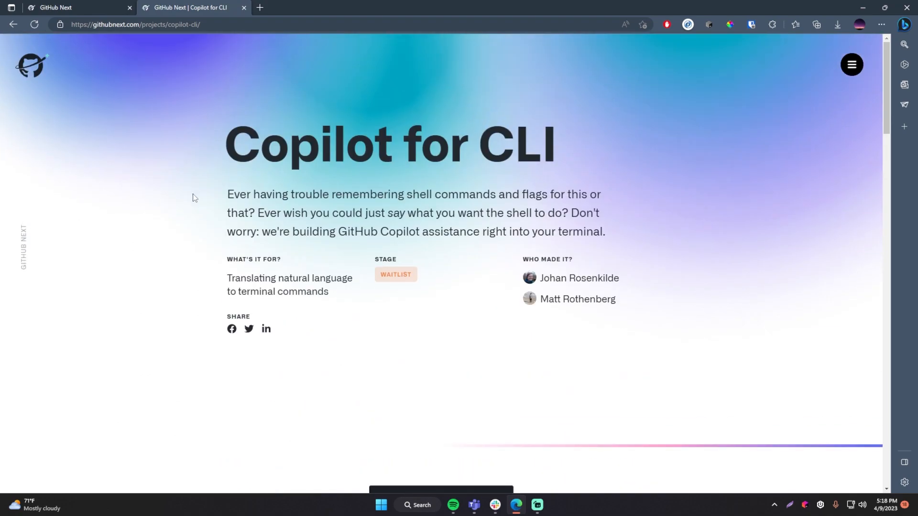
mouse_move(205, 191)
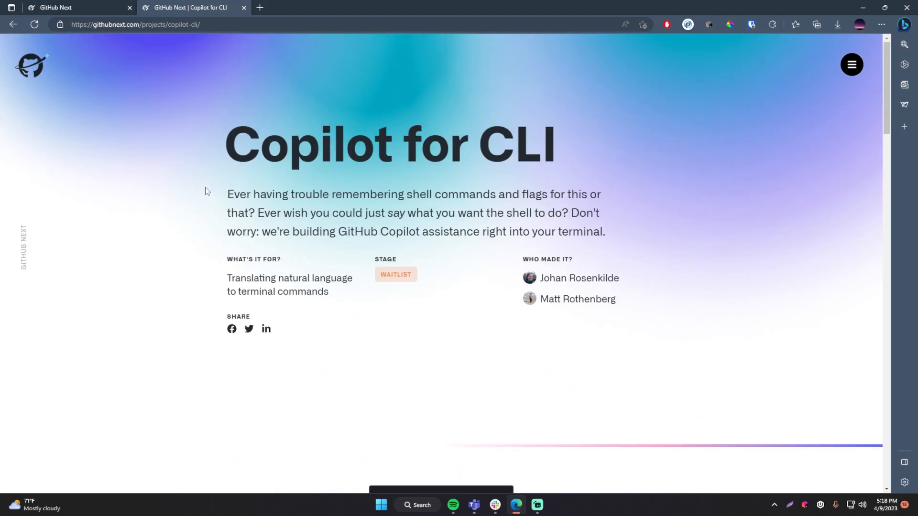
scroll("down", 3)
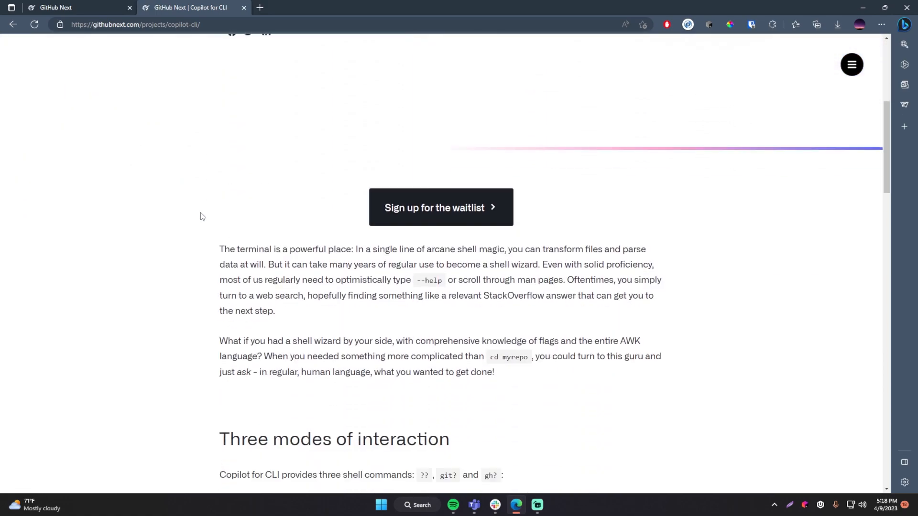
scroll("down", 3)
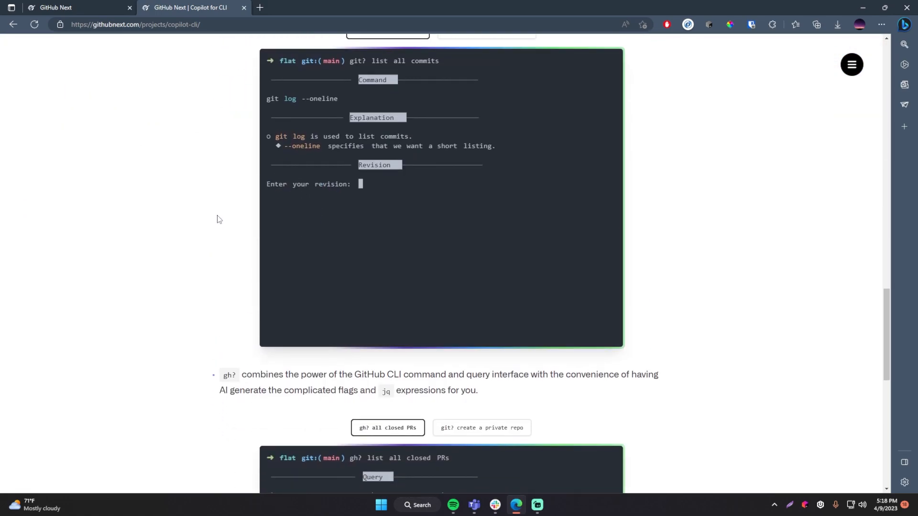
scroll("down", 3)
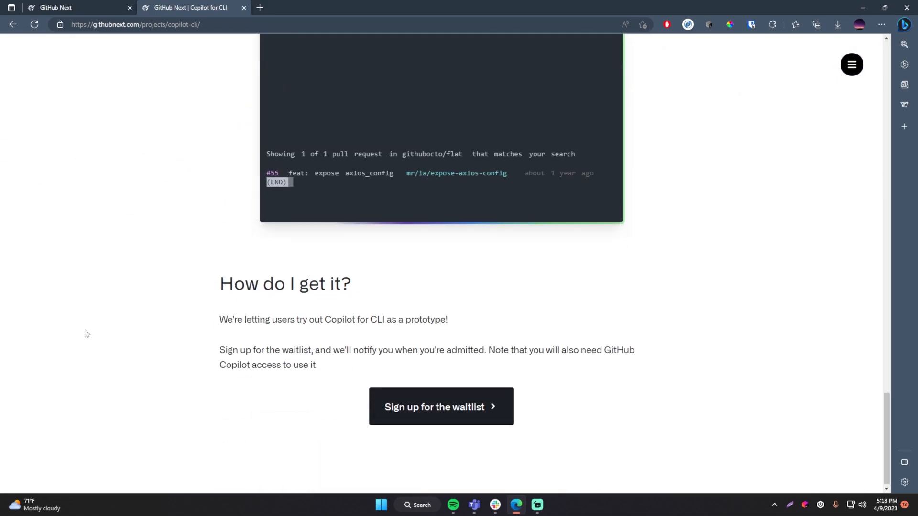
left_click(536, 505)
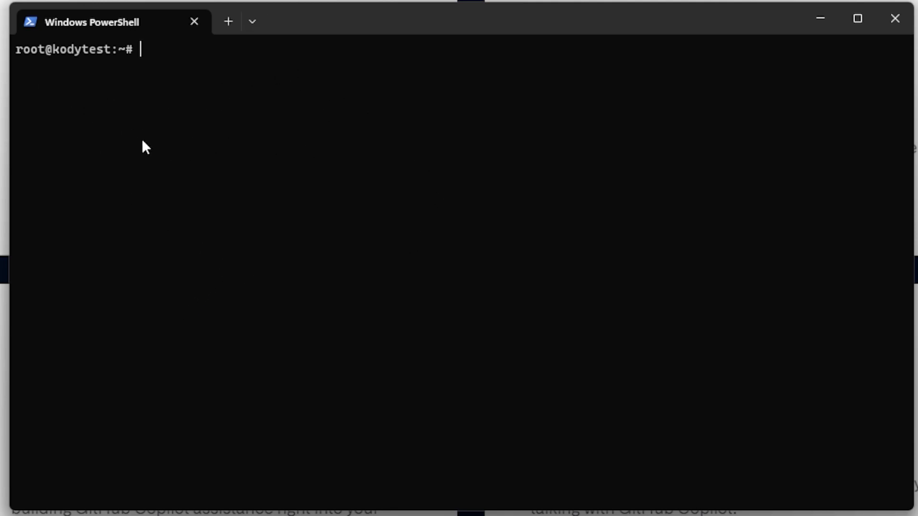
mouse_move(331, 91)
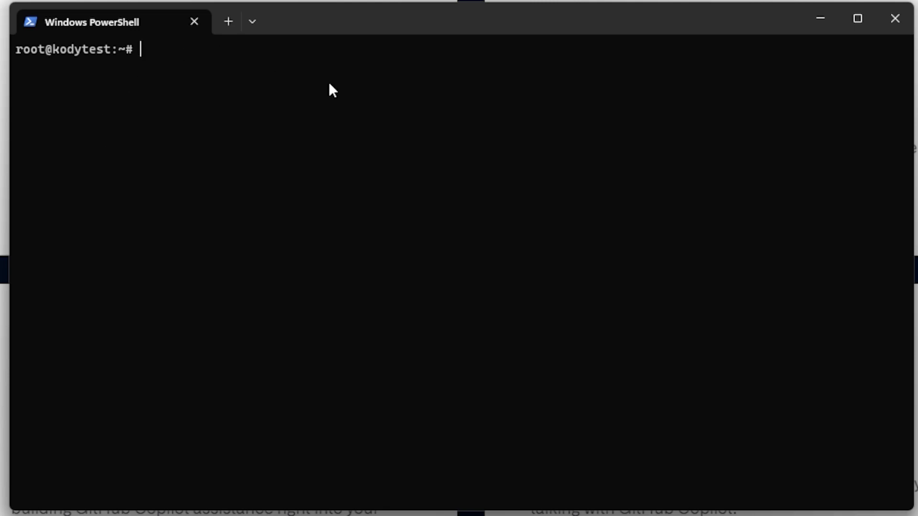
mouse_move(262, 181)
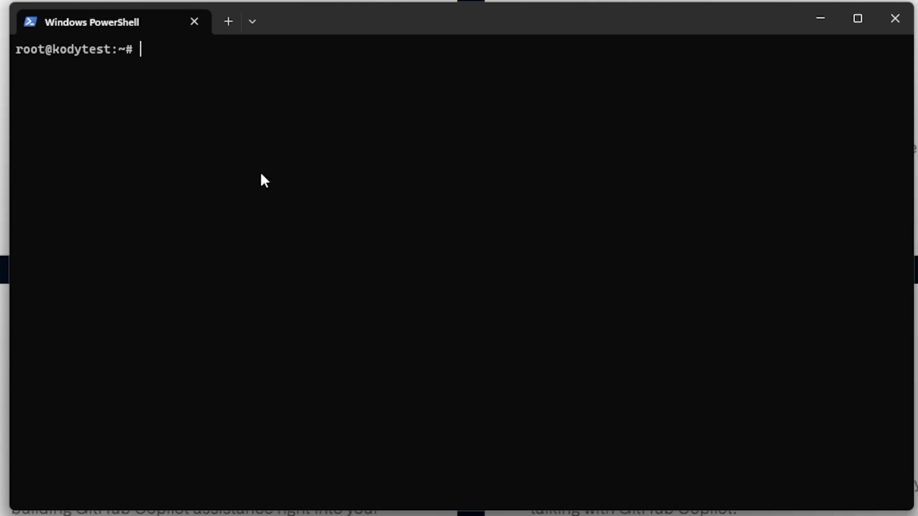
mouse_move(287, 171)
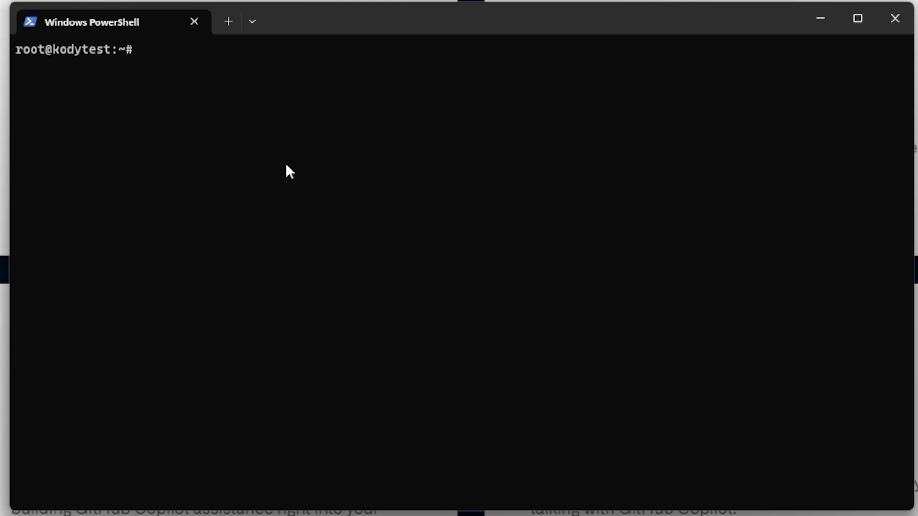
mouse_move(335, 230)
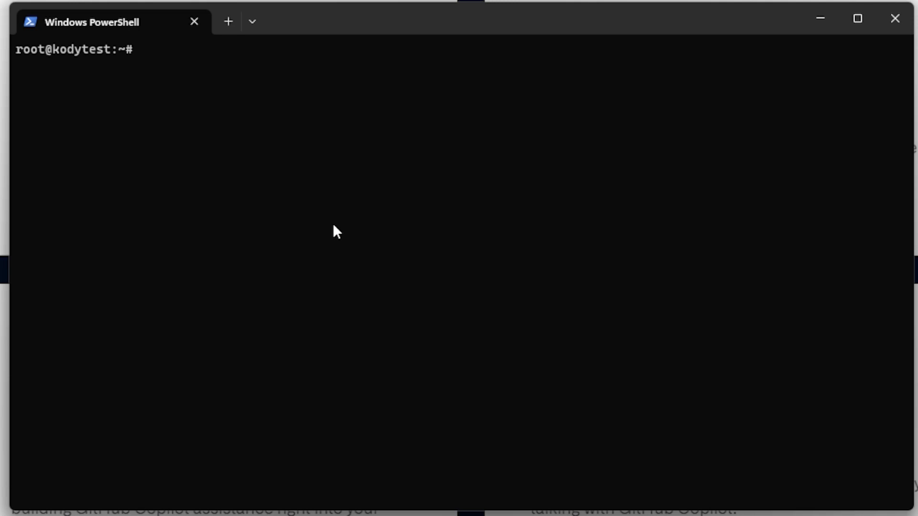
Ask Copilot '?? create a new file named bob.txt', getting the suggested touch bob.txt command
type("??")
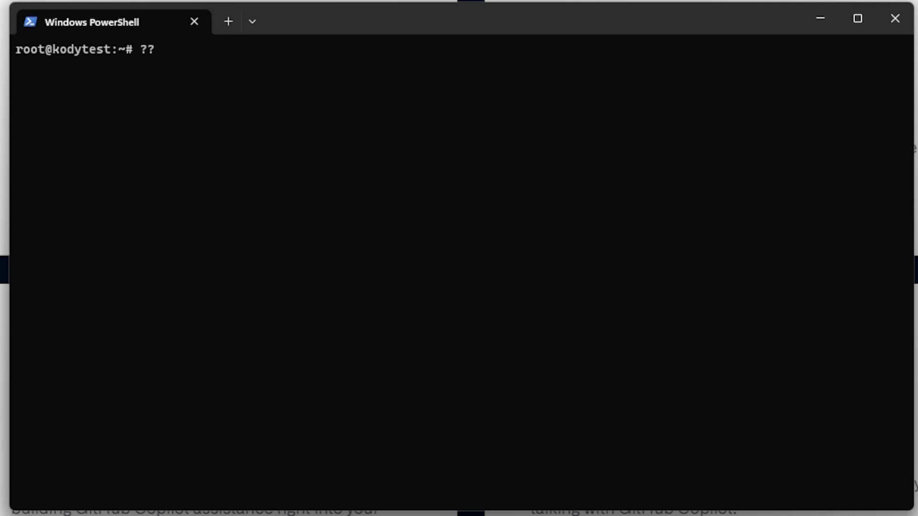
key("Return")
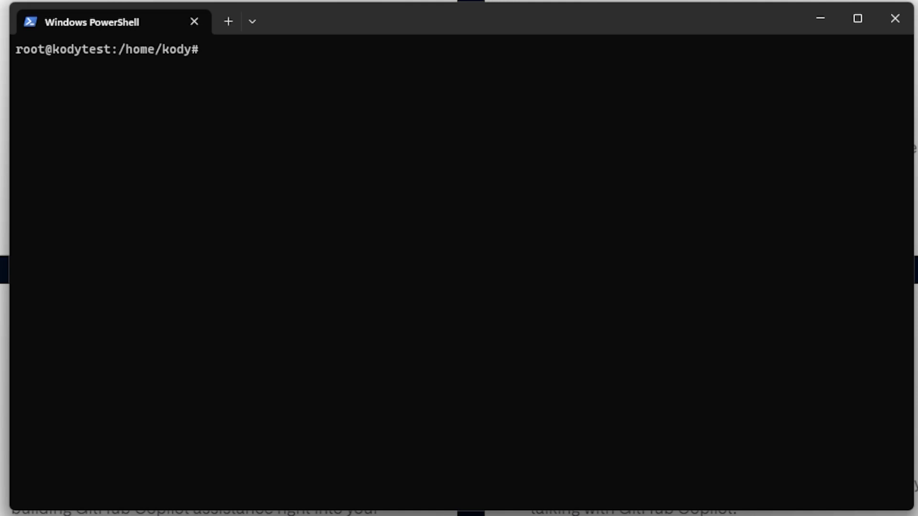
type("??")
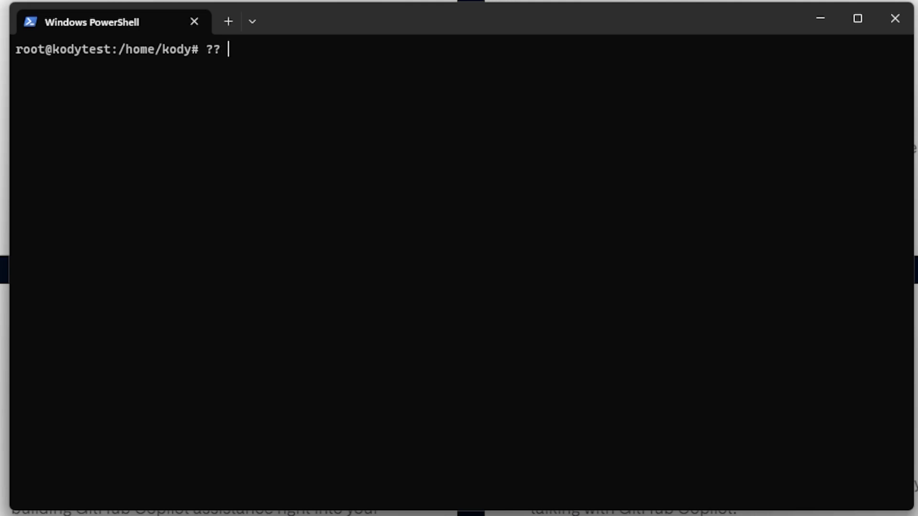
type("create a new file")
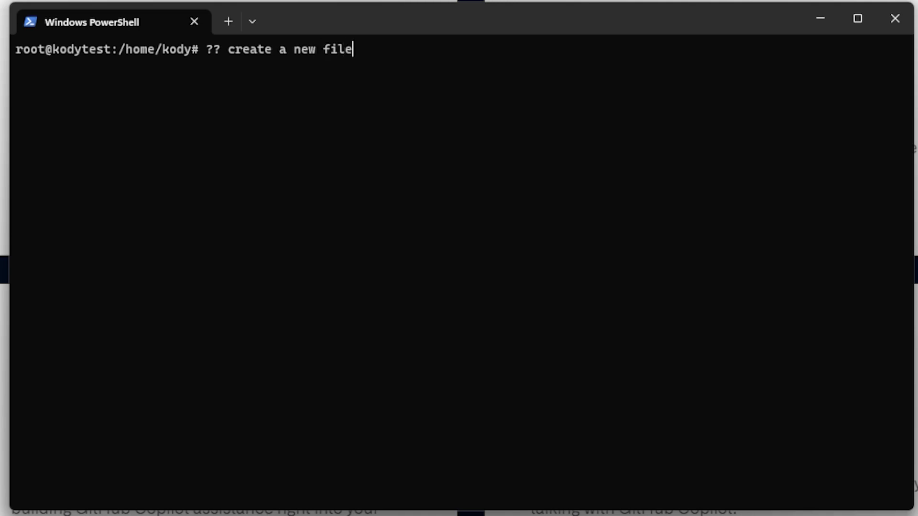
type("named bob.txt")
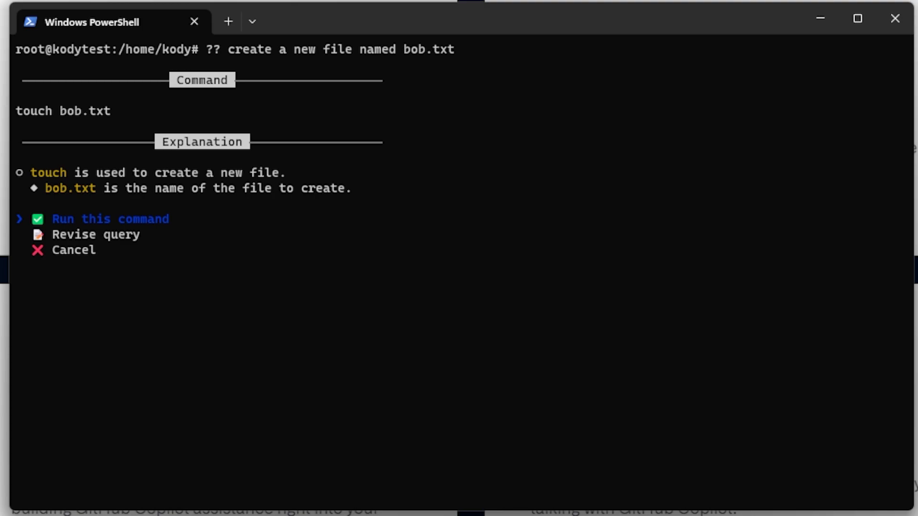
mouse_move(189, 150)
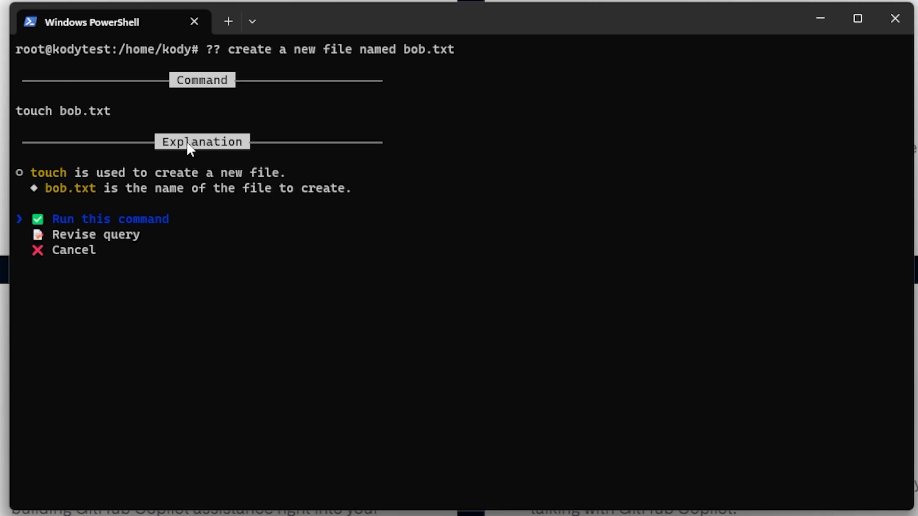
mouse_move(85, 193)
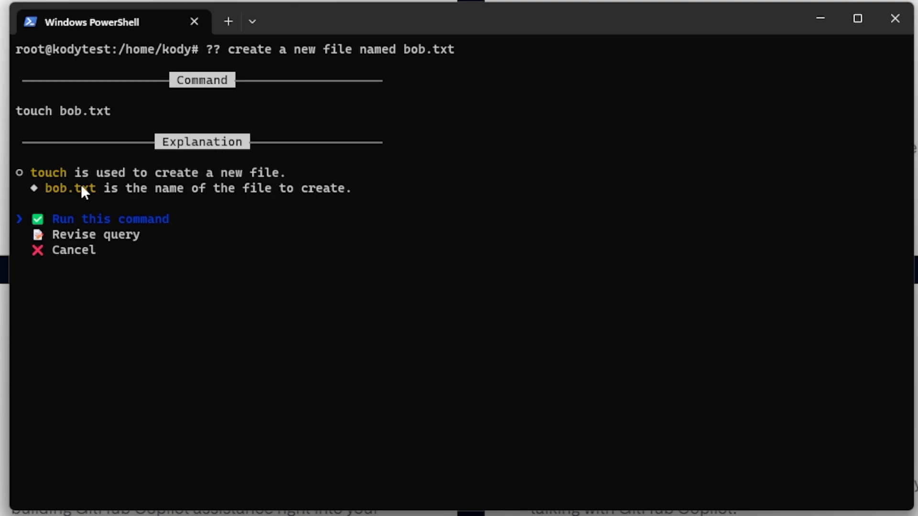
mouse_move(109, 189)
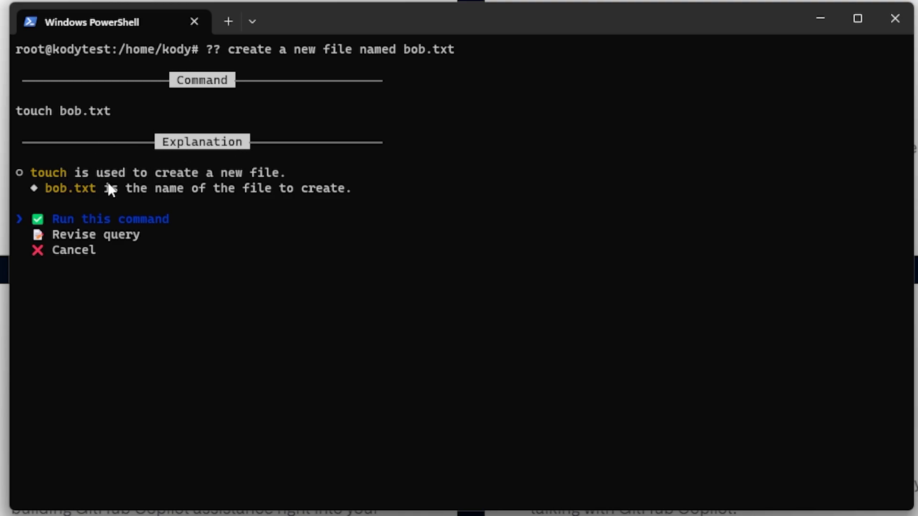
mouse_move(217, 180)
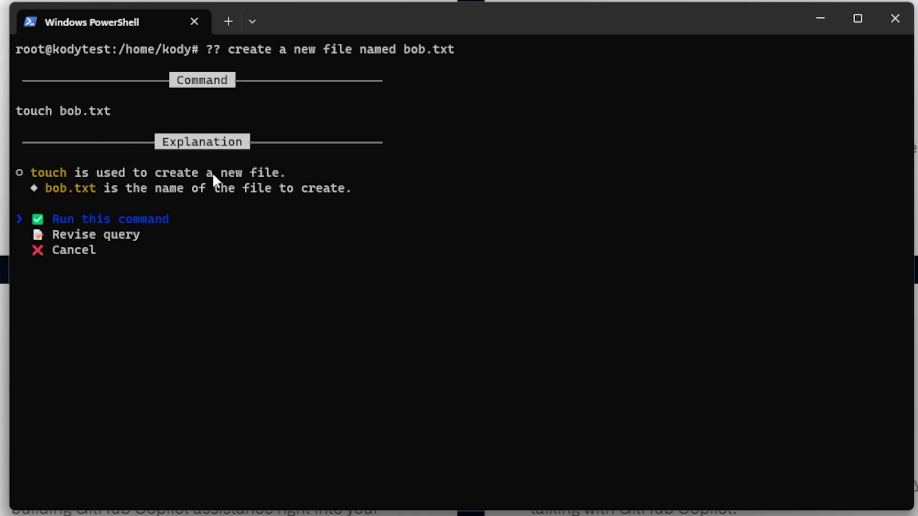
mouse_move(312, 197)
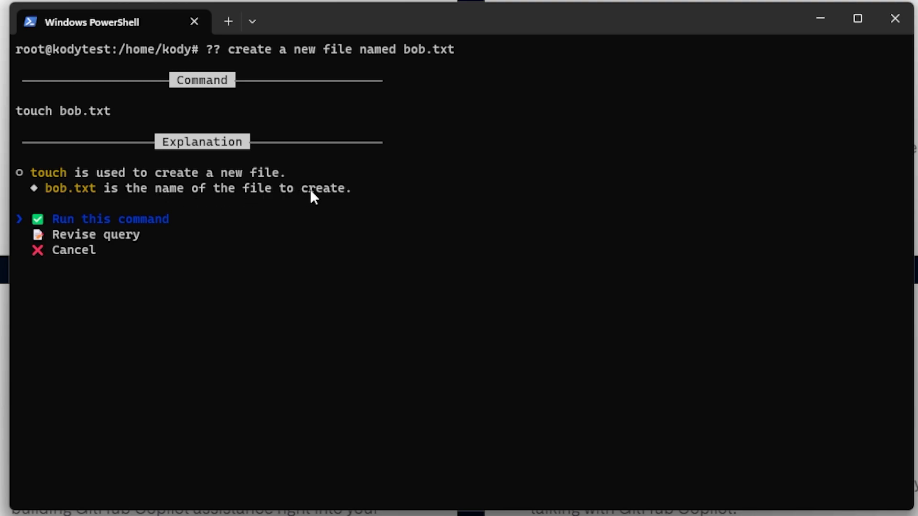
mouse_move(342, 256)
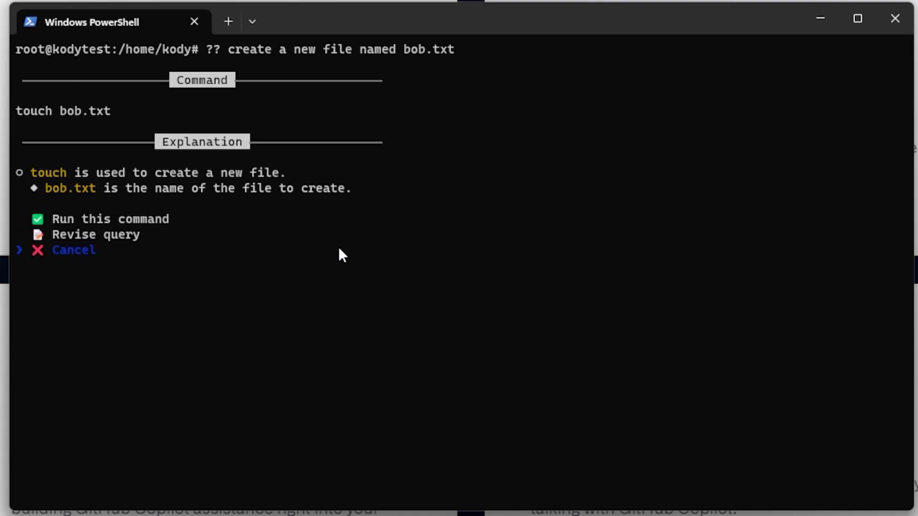
Run touch bob.txt, then ask '?? write a poem into bob.txt' and run the suggested echo command
left_click(110, 218)
type("ls")
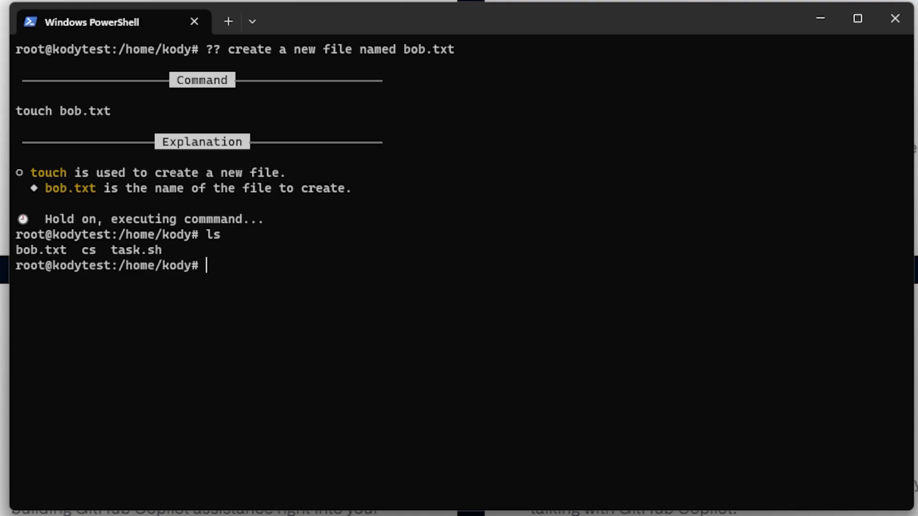
type("??")
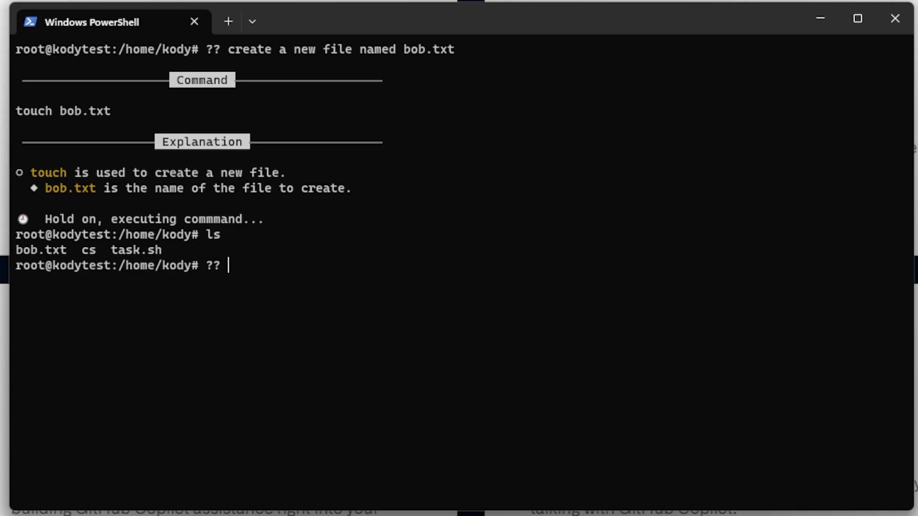
type("write")
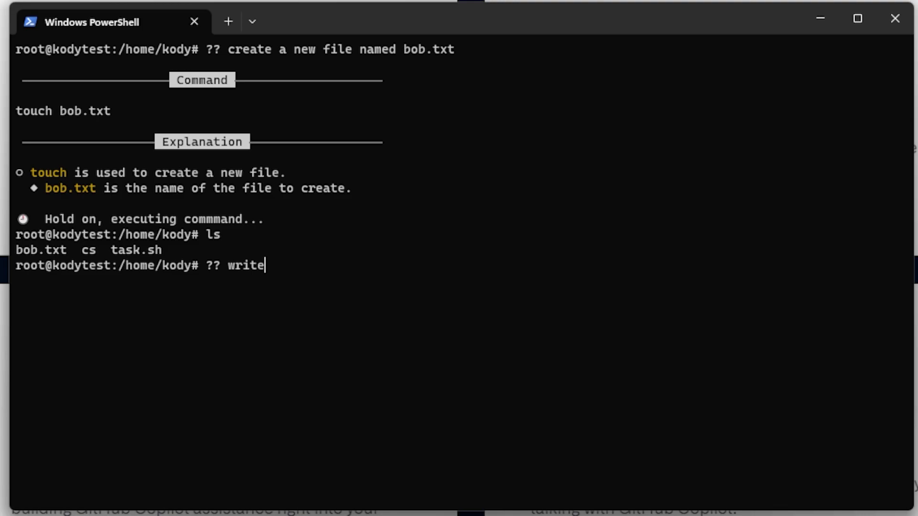
type("a poem into bob.txt")
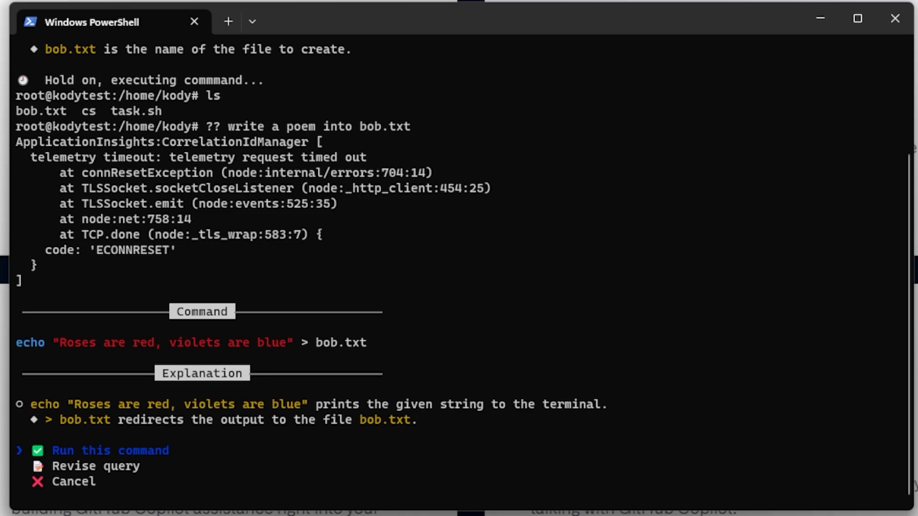
left_click(110, 450)
type("??")
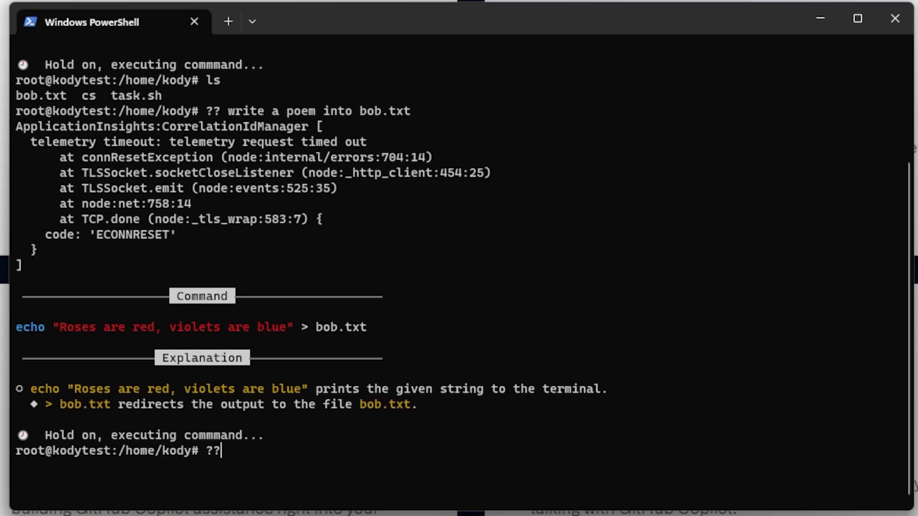
Ask '?? print the contents of bob.txt' and run the suggested cat bob.txt command
type("print the content")
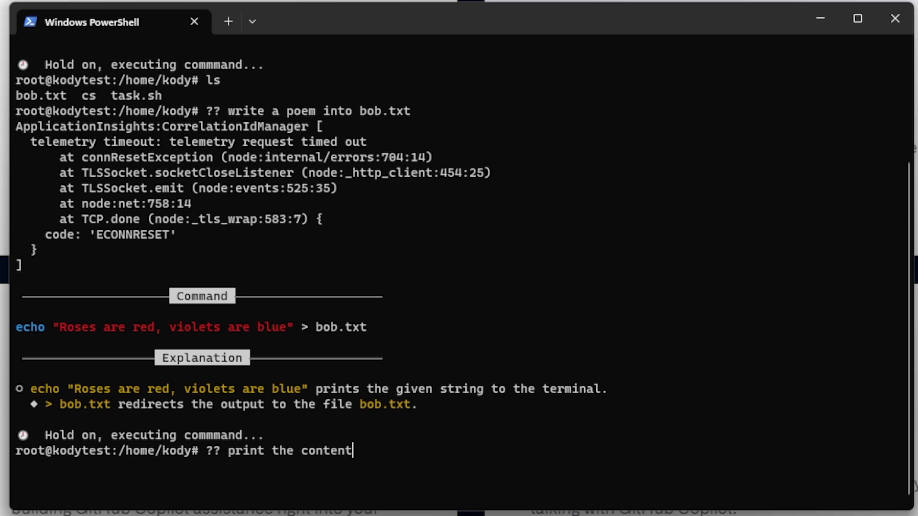
type("s of bob.txt")
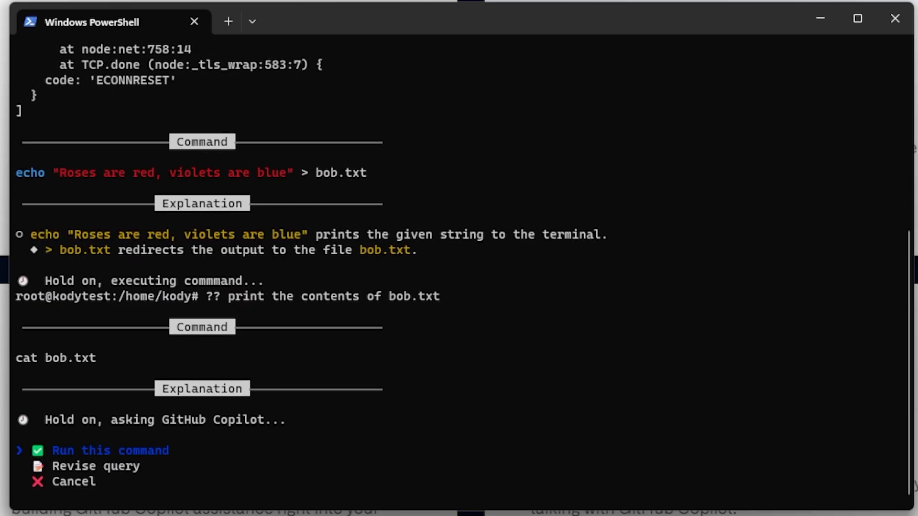
left_click(110, 450)
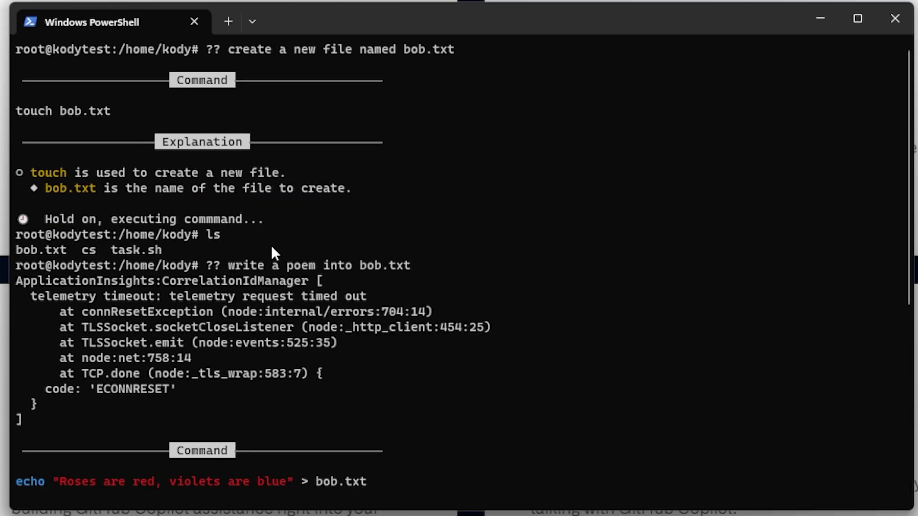
mouse_move(278, 272)
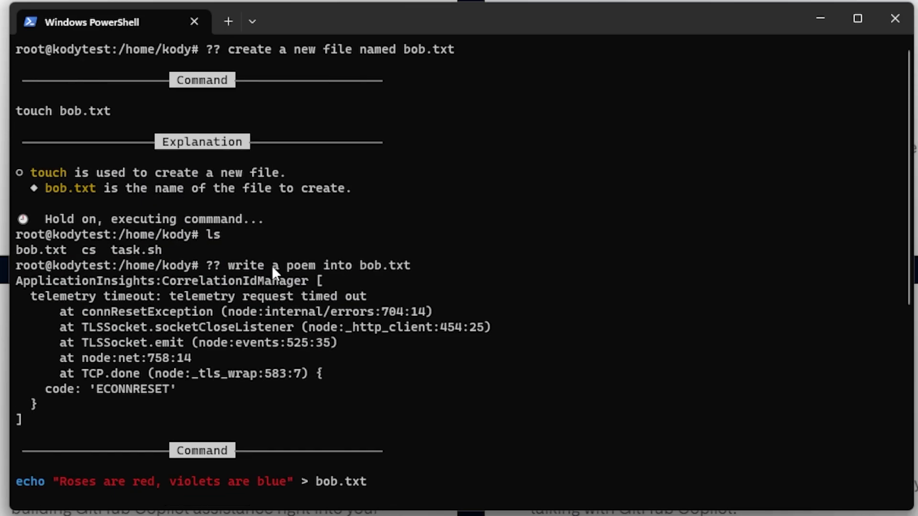
mouse_move(220, 67)
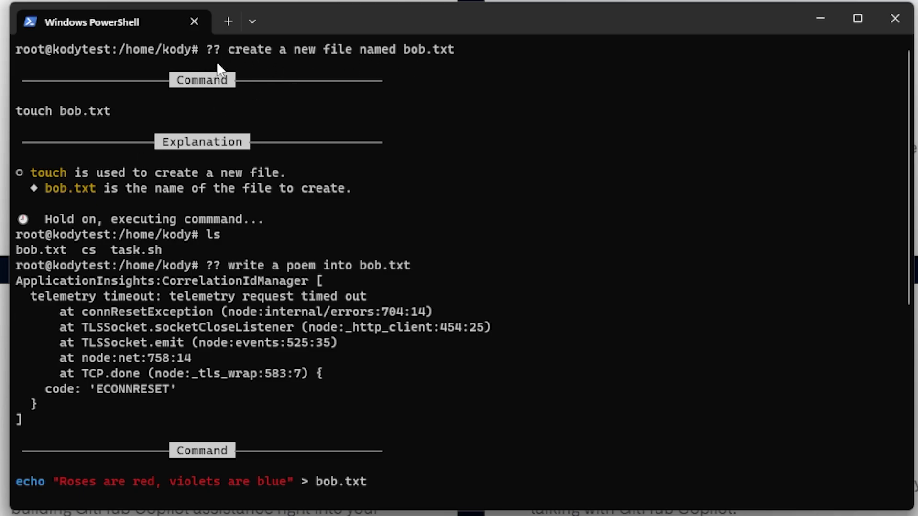
mouse_move(186, 232)
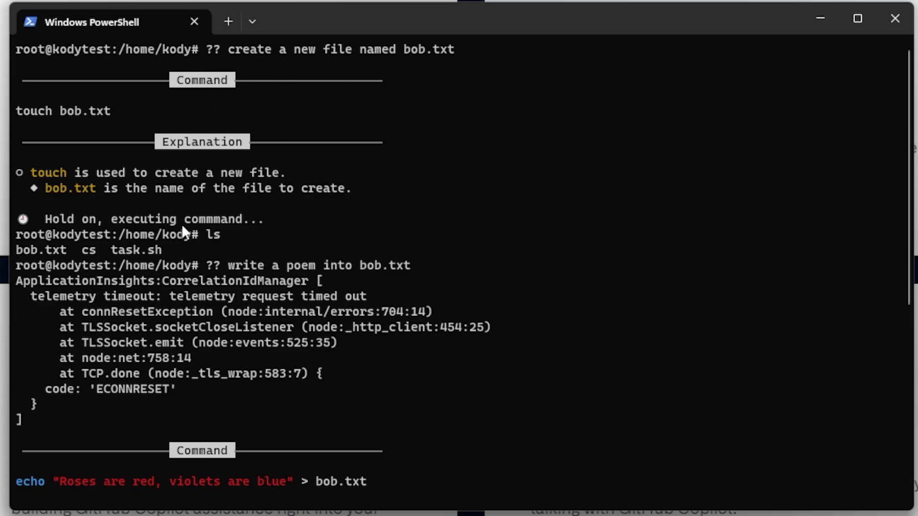
mouse_move(134, 260)
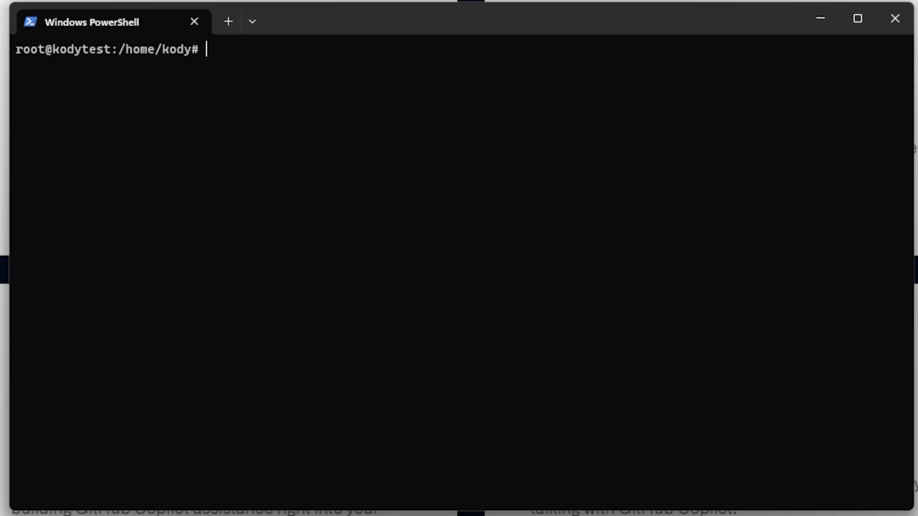
Ask '?? create a new user' and revise the query so the username is billybob
type("??")
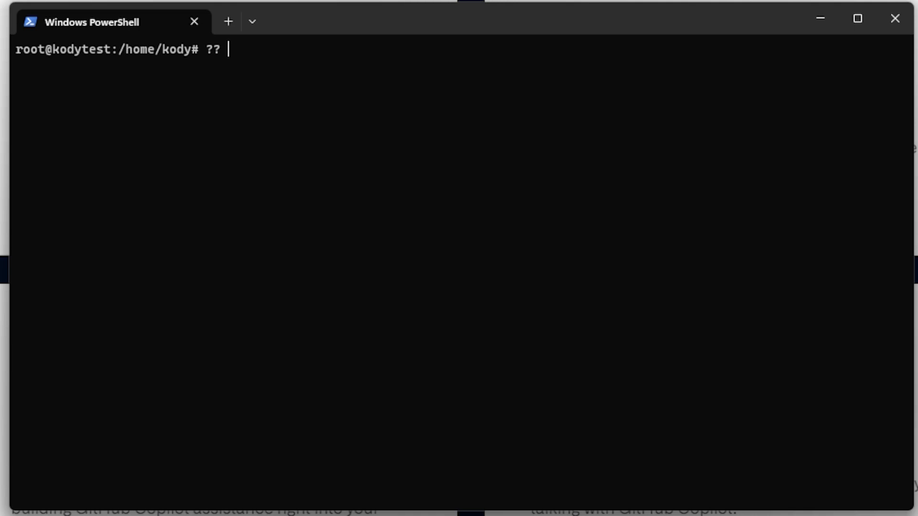
type("create a ne")
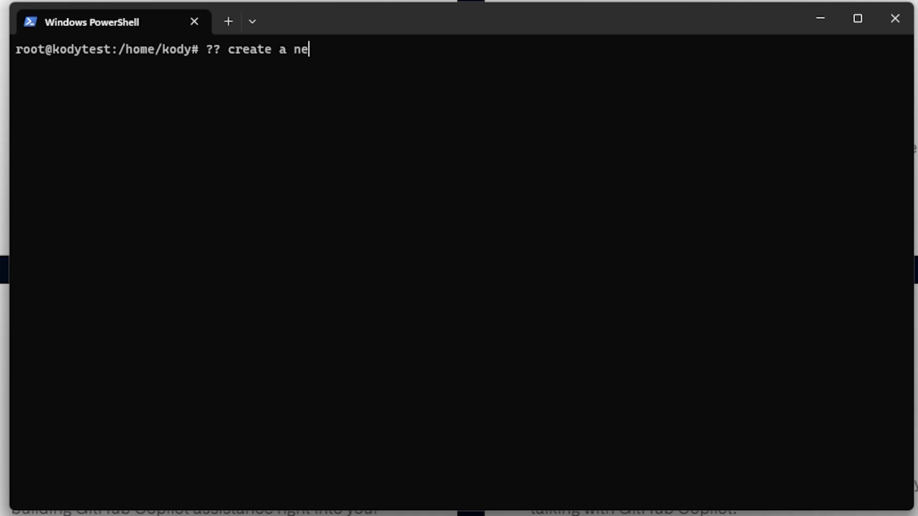
type("w user")
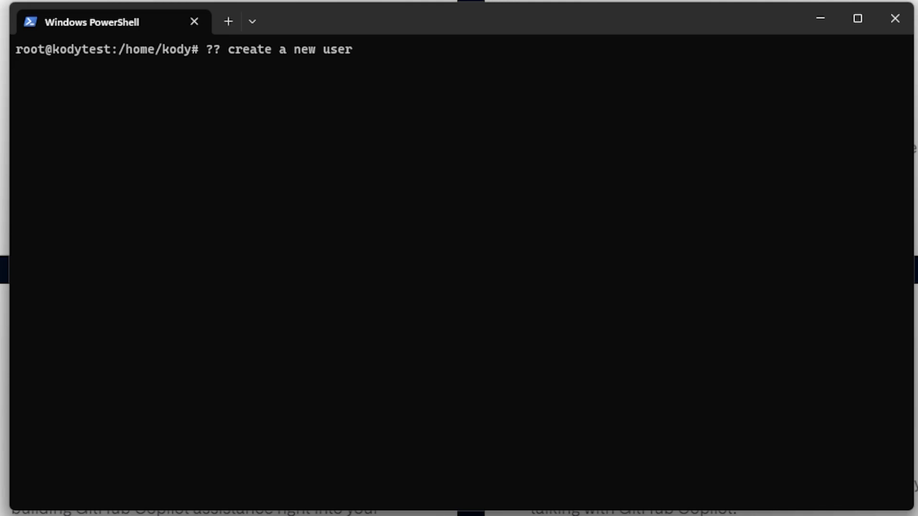
key("Return")
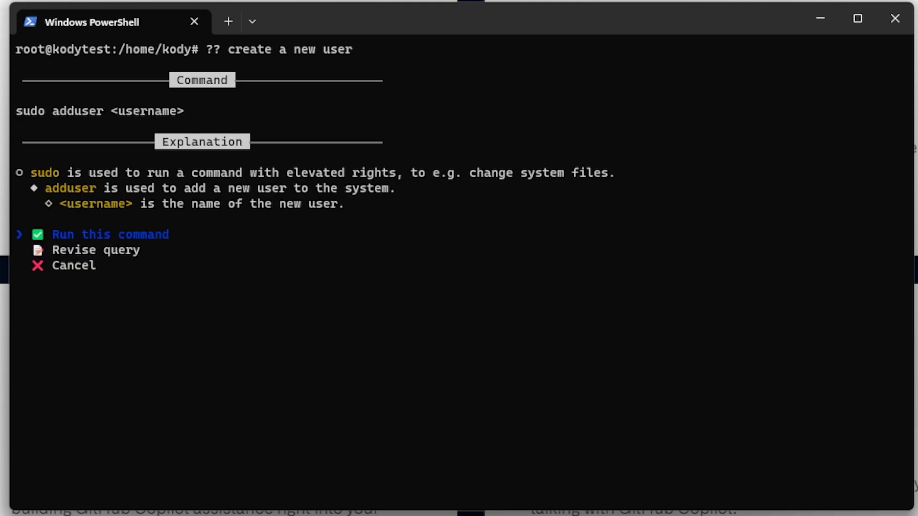
left_click(96, 249)
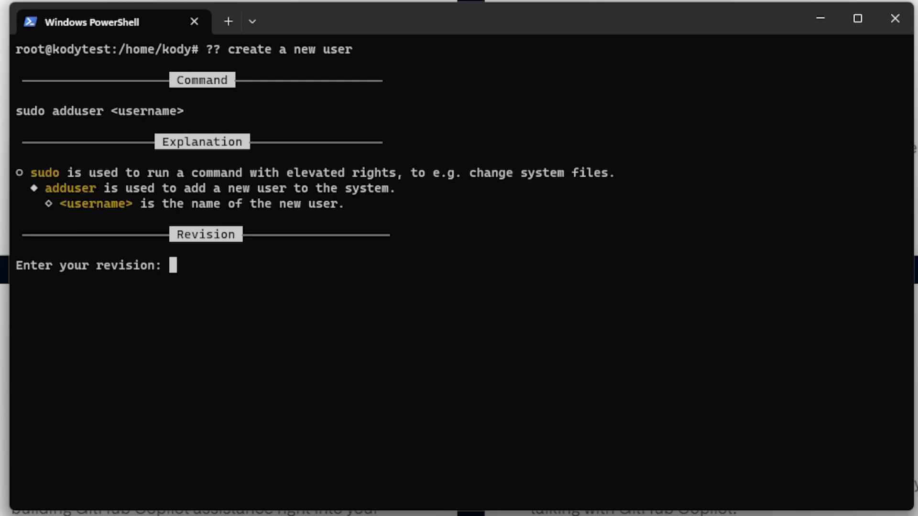
type("i want the userbna")
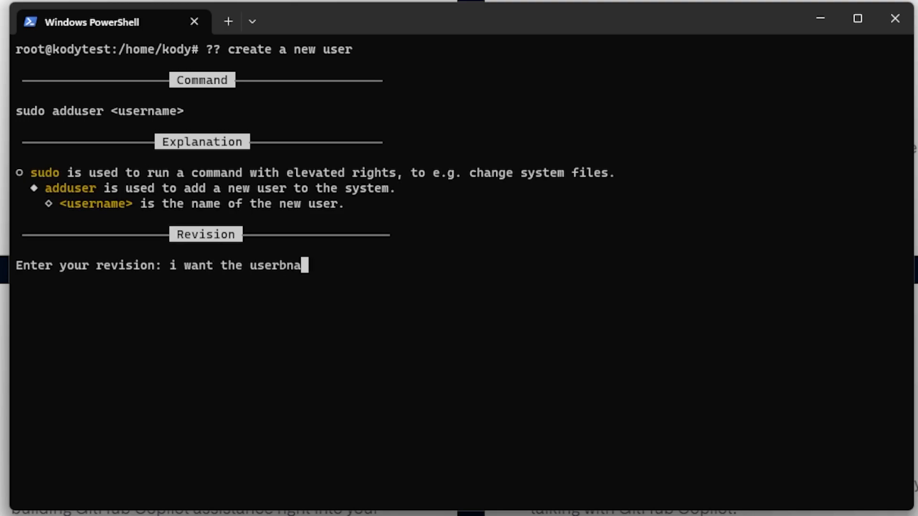
type("me to b")
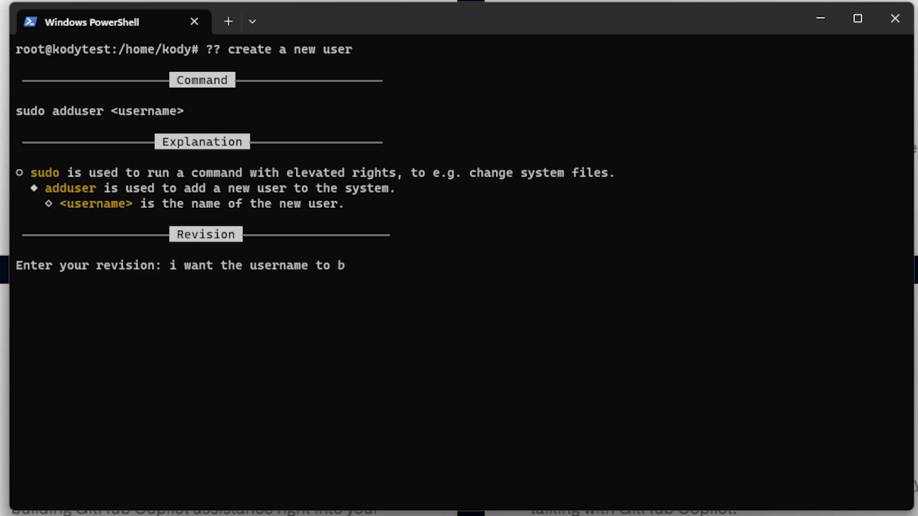
type("e billybo")
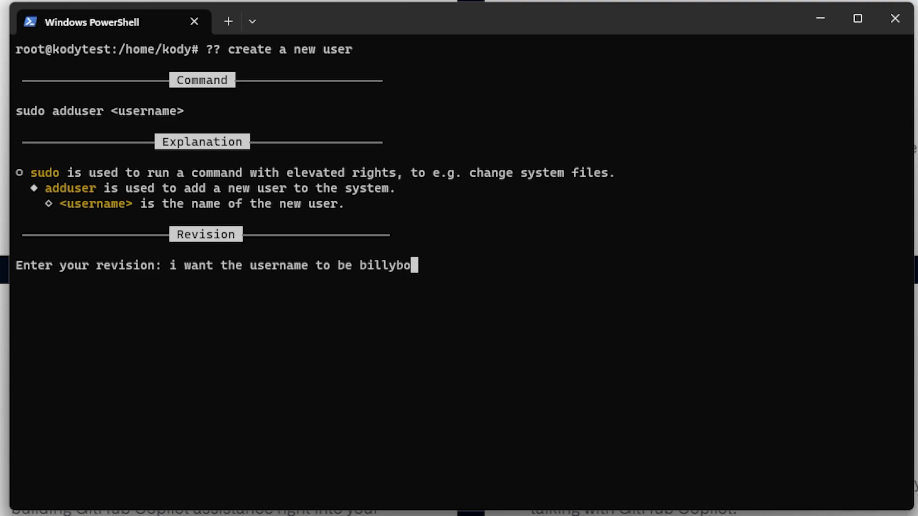
key("Return")
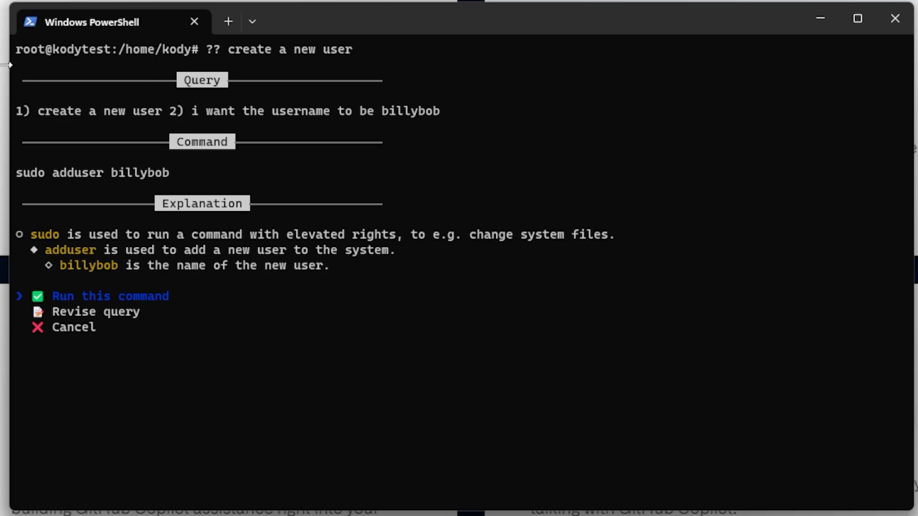
mouse_move(329, 127)
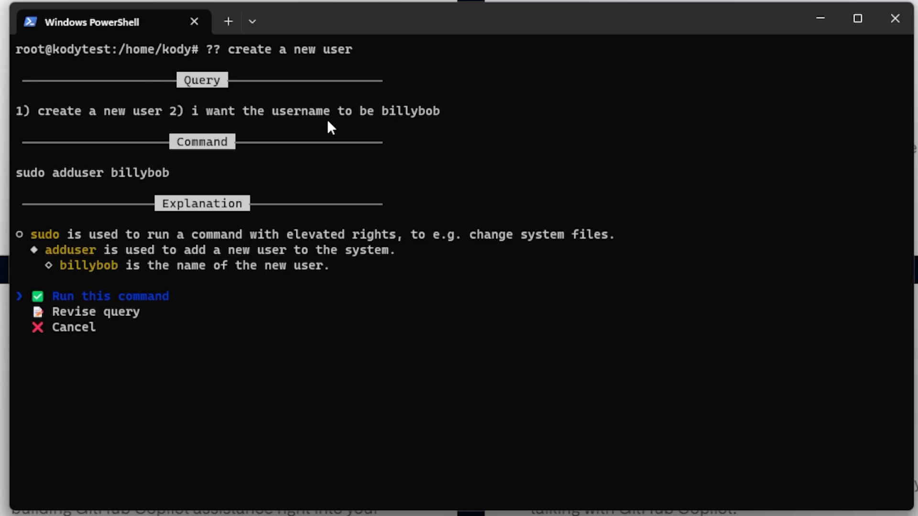
mouse_move(35, 182)
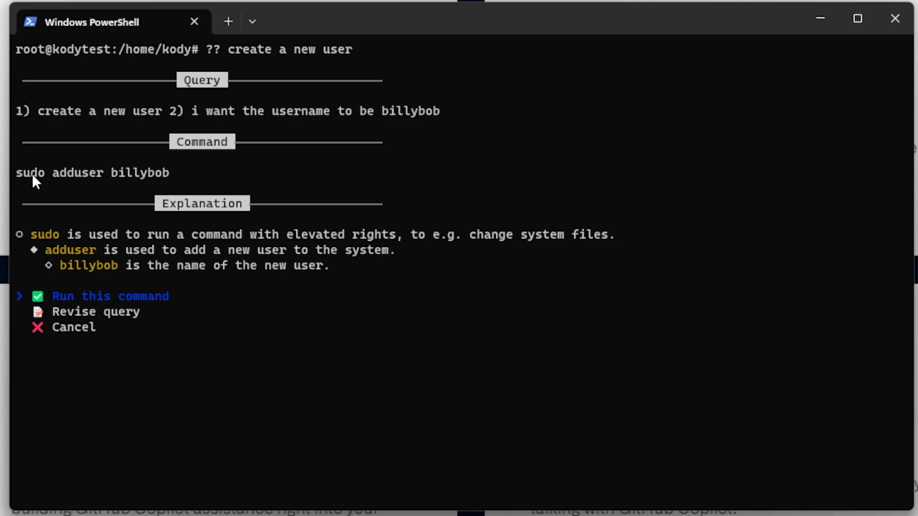
mouse_move(291, 254)
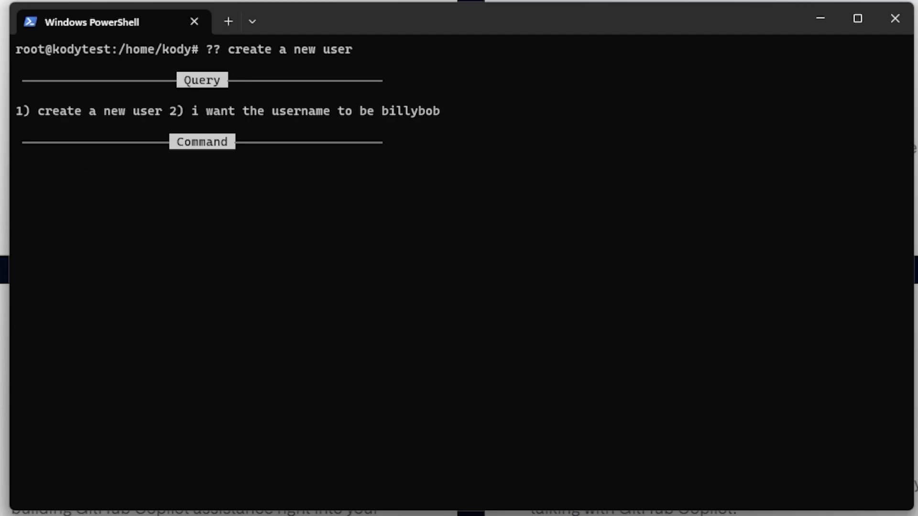
Revise again to give them sudo admin privileges, run sudo adduser billybob sudo and answer y
type("give them sudo")
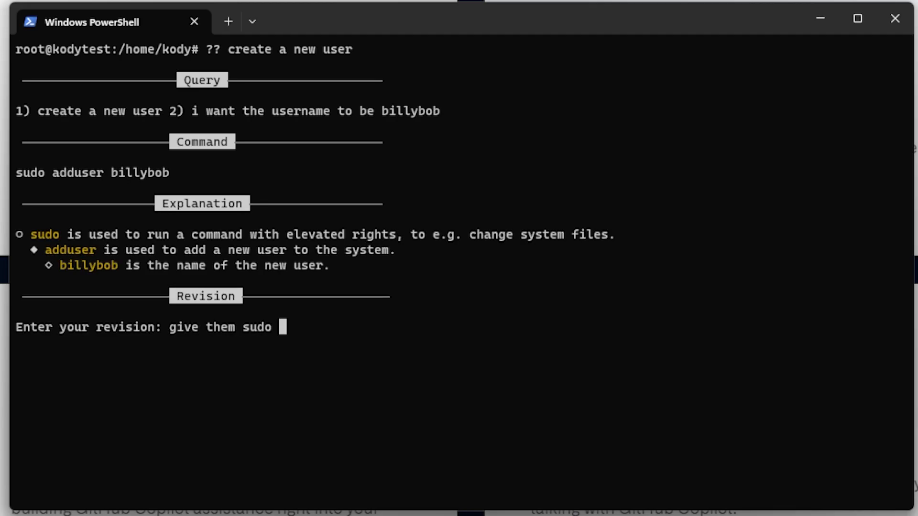
type("admin pre")
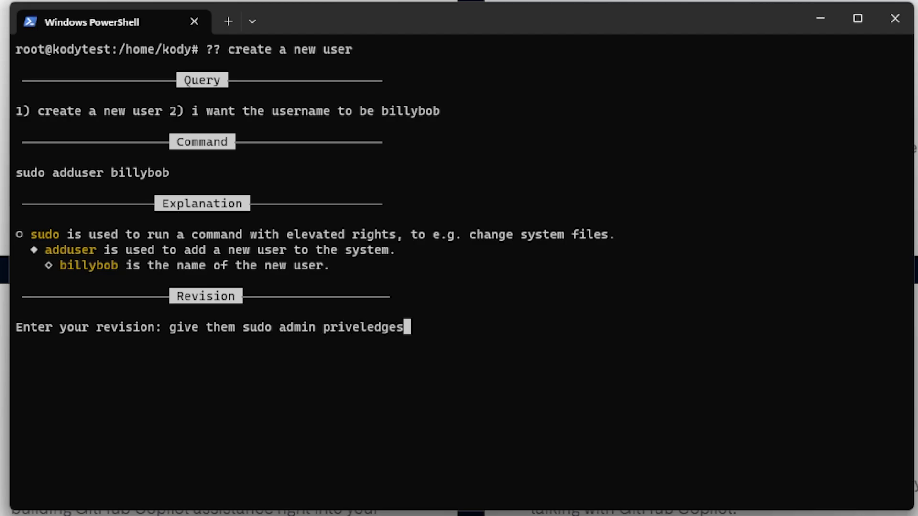
key("Return")
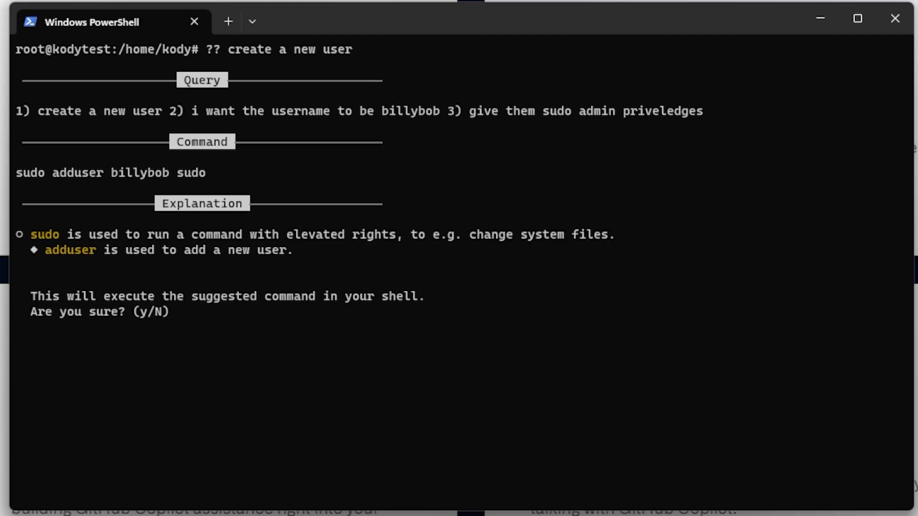
type("y")
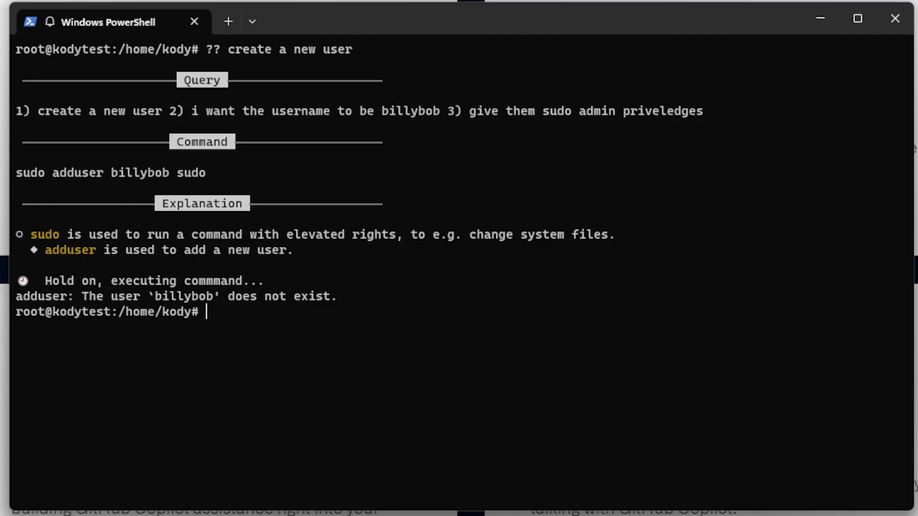
Ask '?? create a new user named billybob' and run sudo adduser billybob, answering its password and name prompts
type("?? cr")
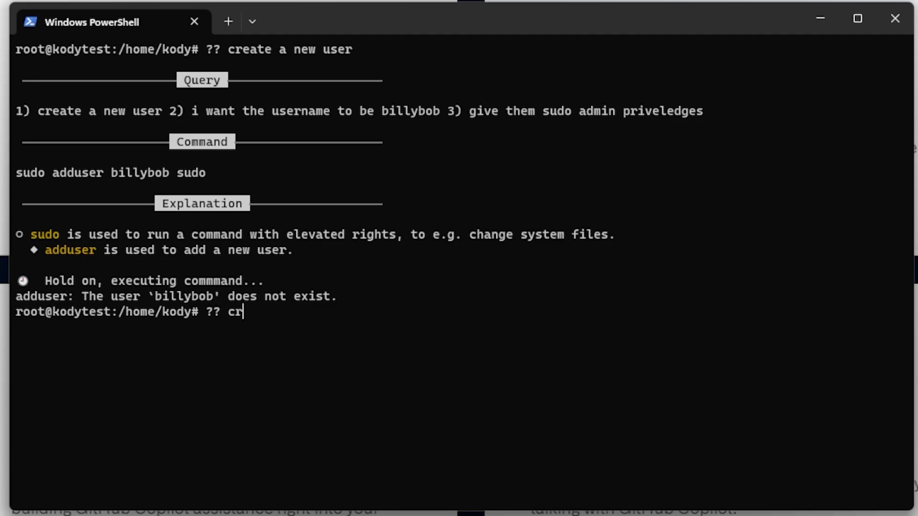
type("eate a new")
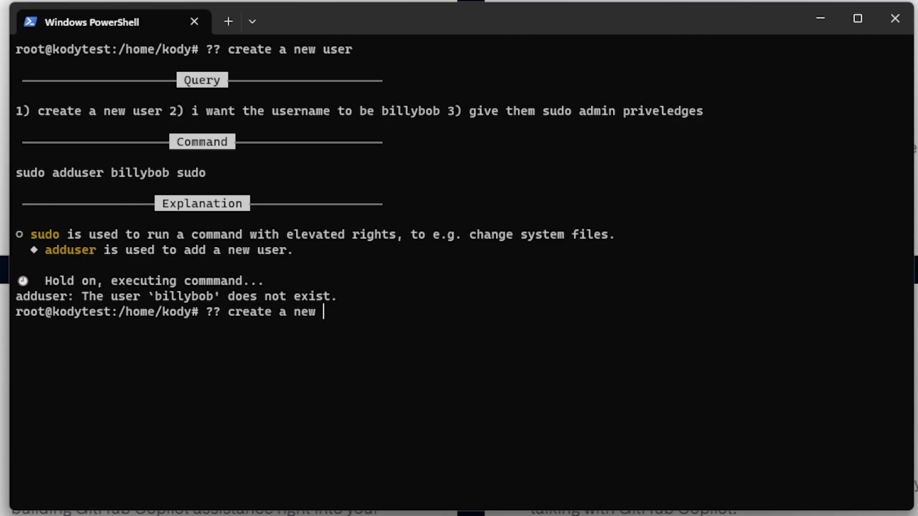
type("user named billybob")
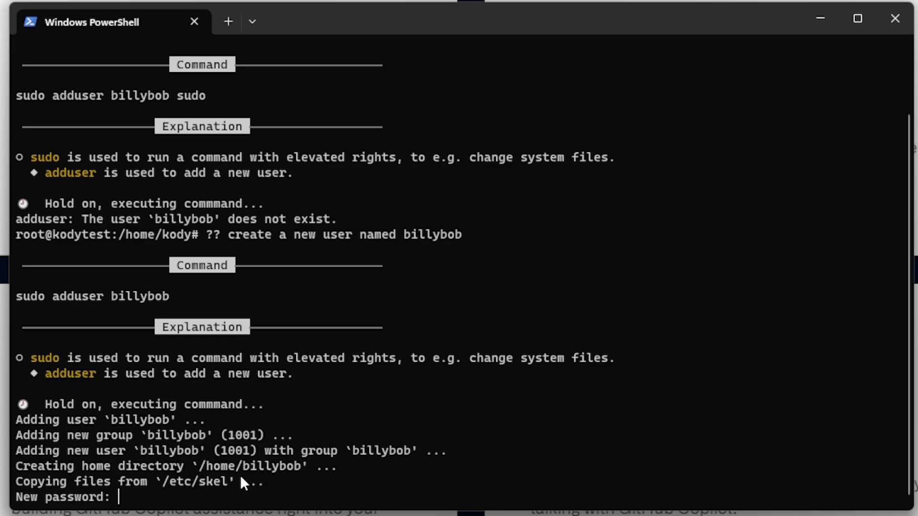
mouse_move(256, 479)
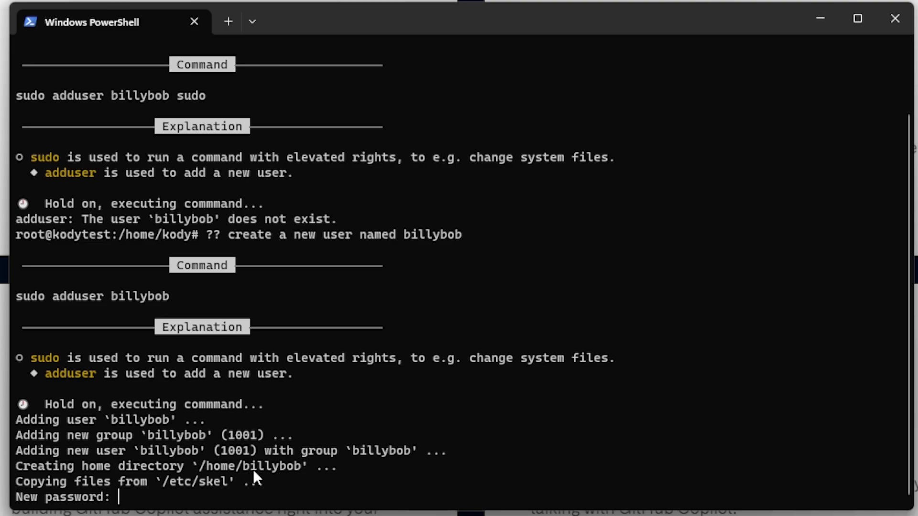
mouse_move(204, 483)
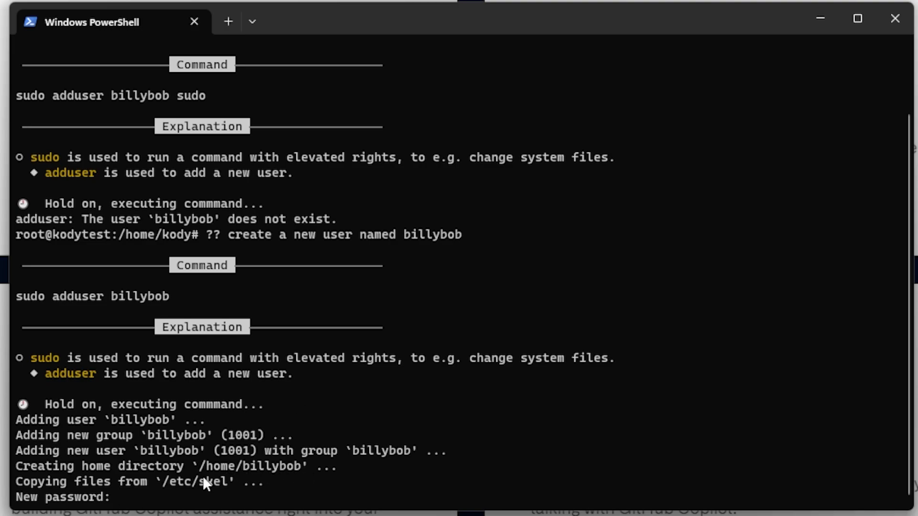
mouse_move(134, 215)
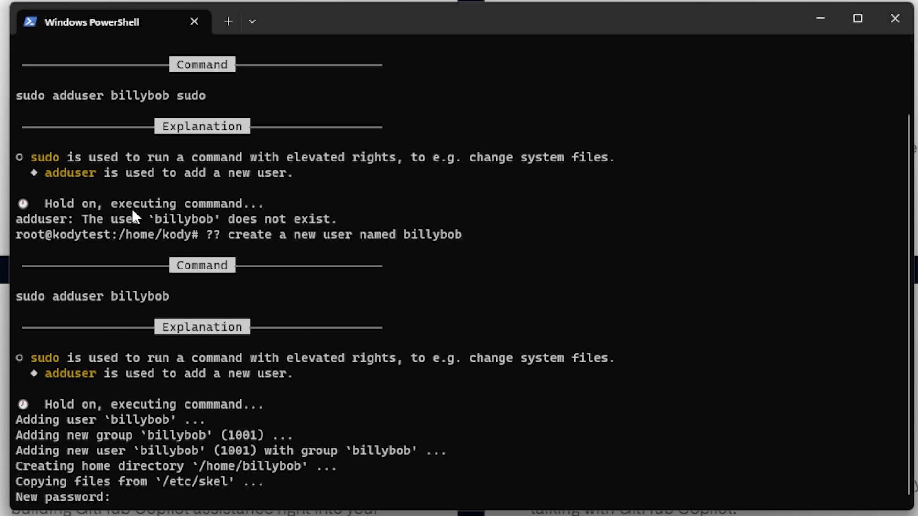
scroll("up", 3)
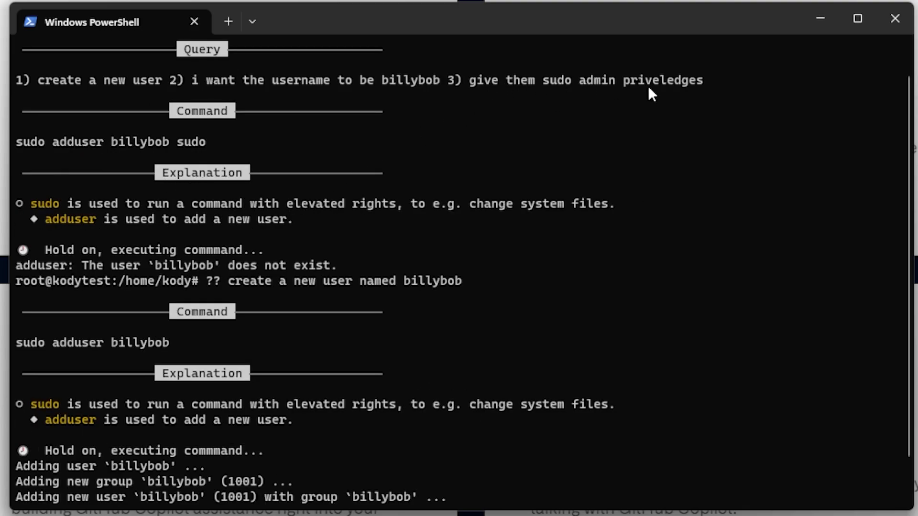
scroll("up", 3)
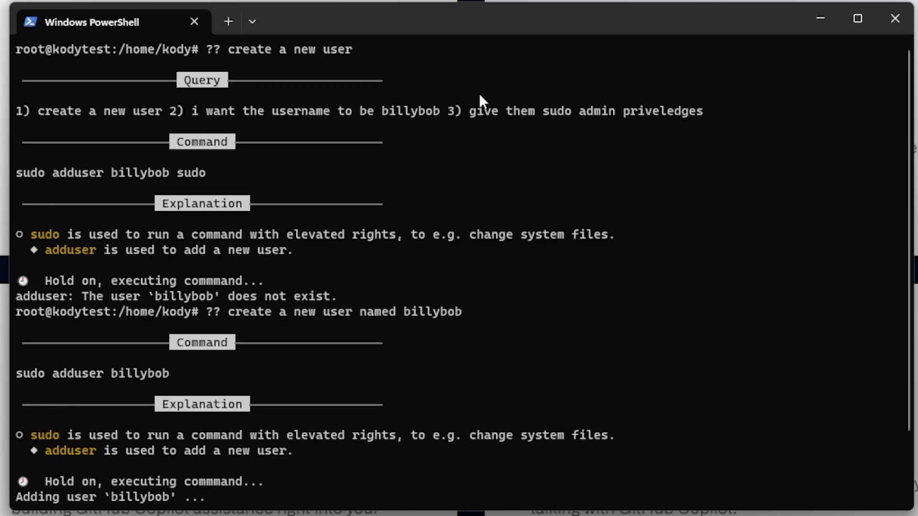
scroll("down", 3)
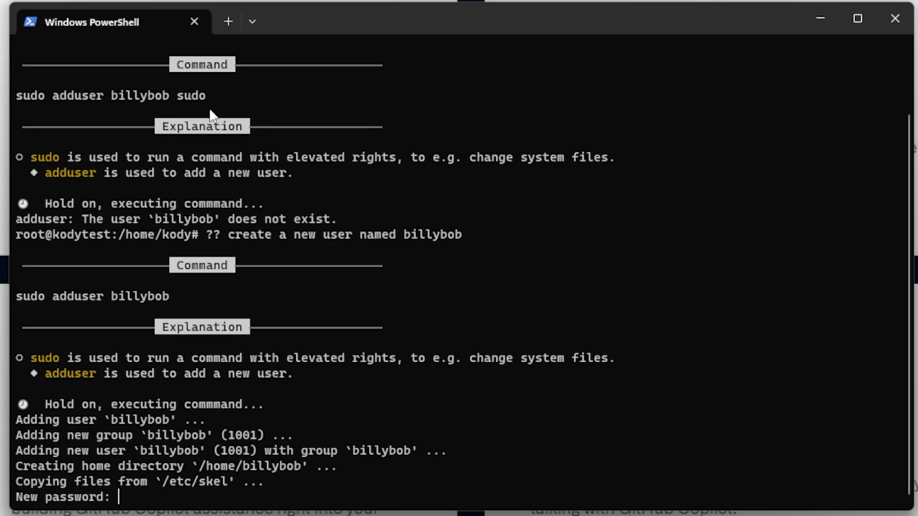
mouse_move(389, 322)
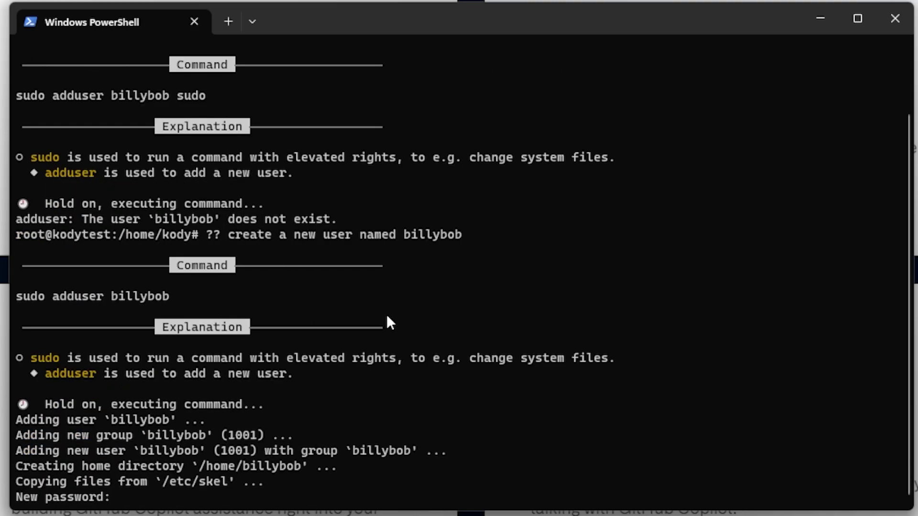
scroll("down", 3)
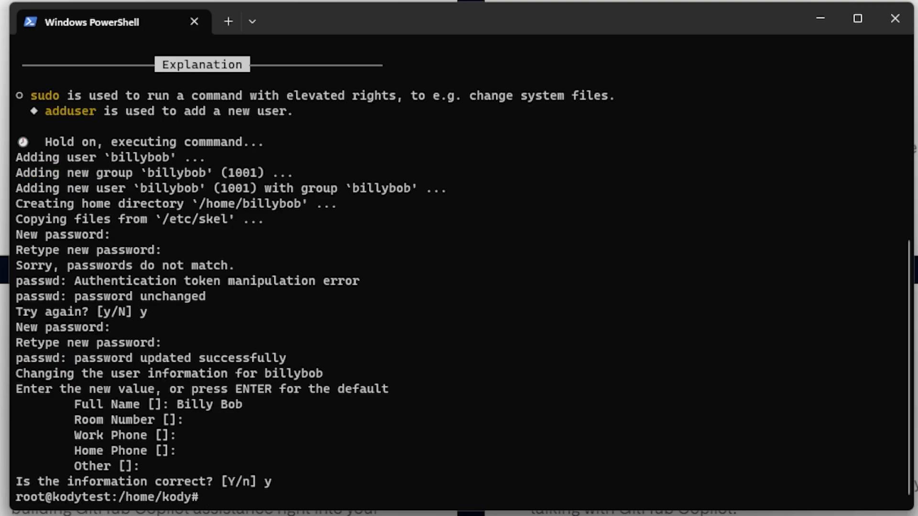
Ask '?? give the user billybob sudo priveledges', getting sudo usermod -aG sudo billybob
type("??")
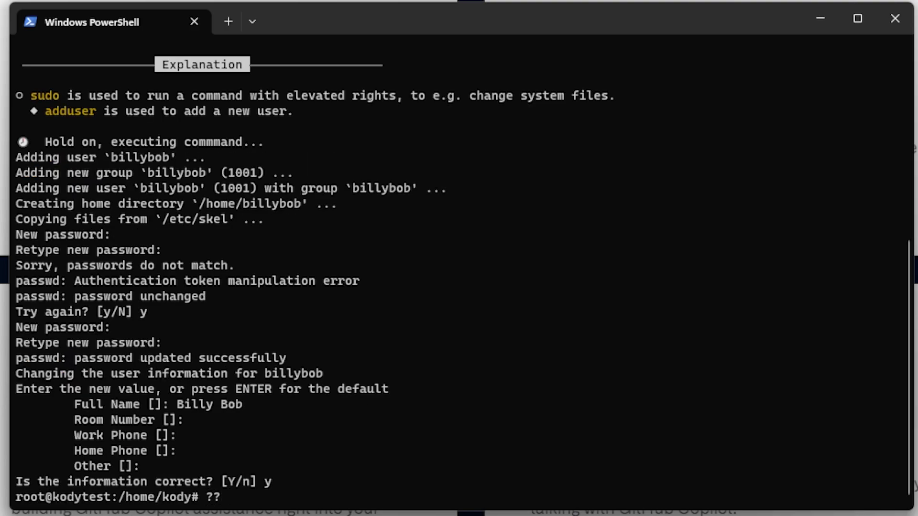
type("give t")
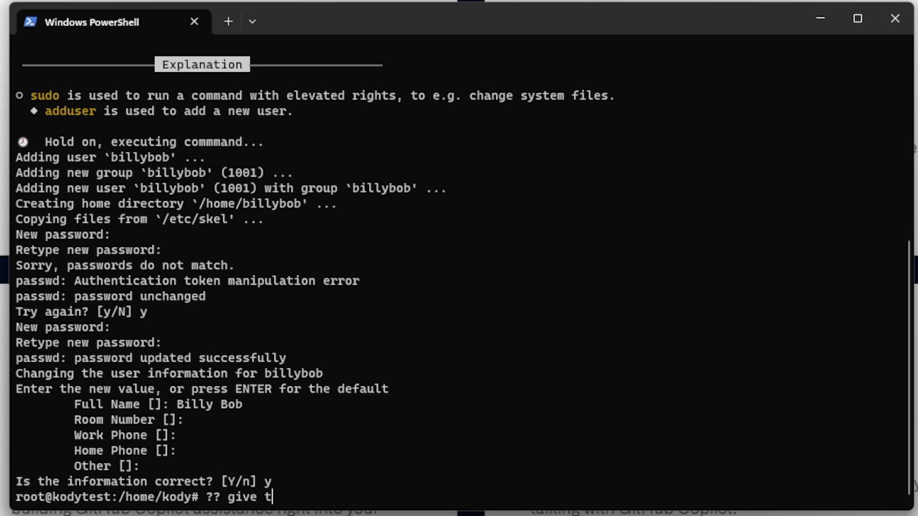
type("he user billybob sudo priveled")
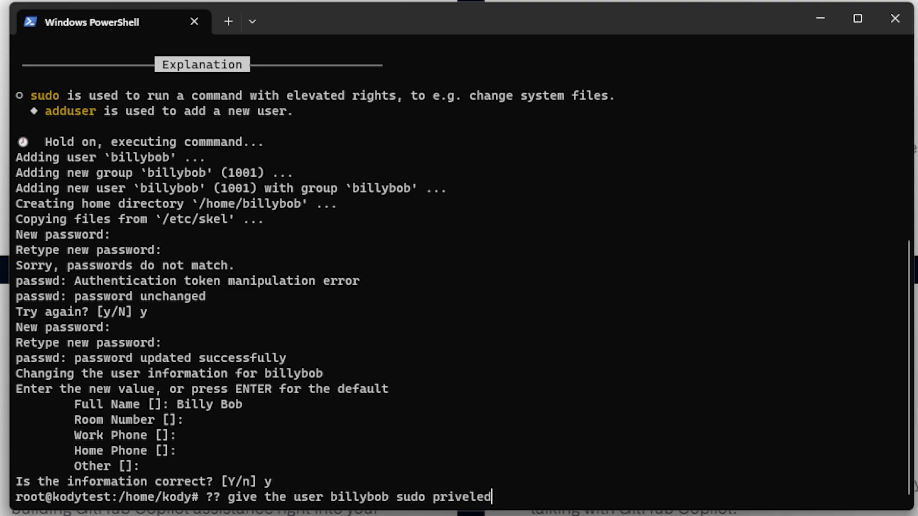
type("ges")
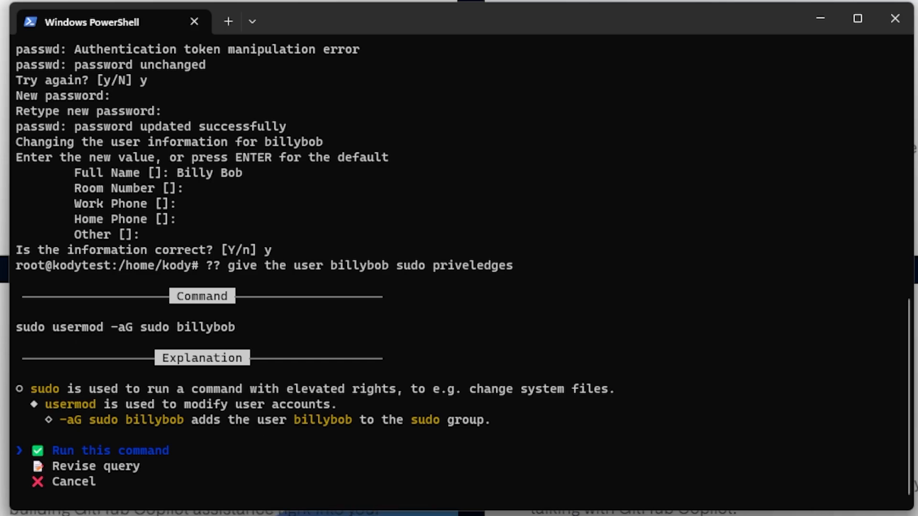
mouse_move(312, 400)
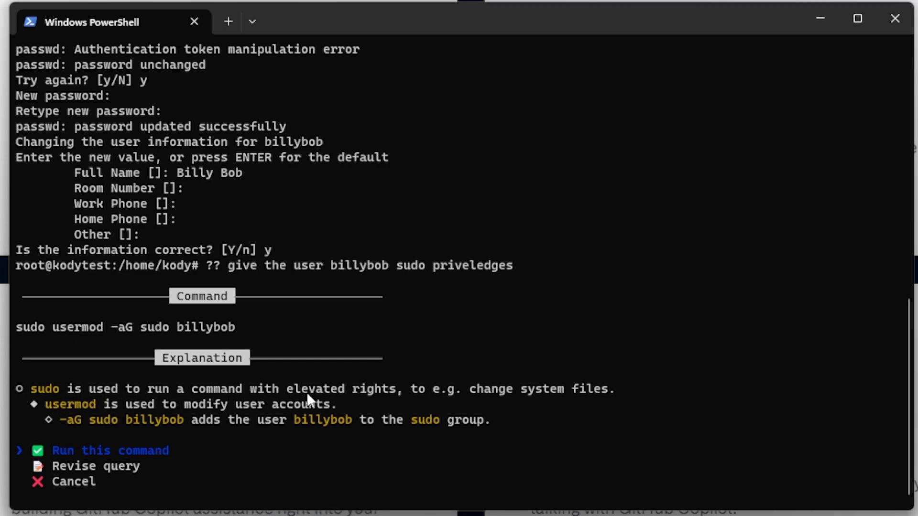
mouse_move(237, 416)
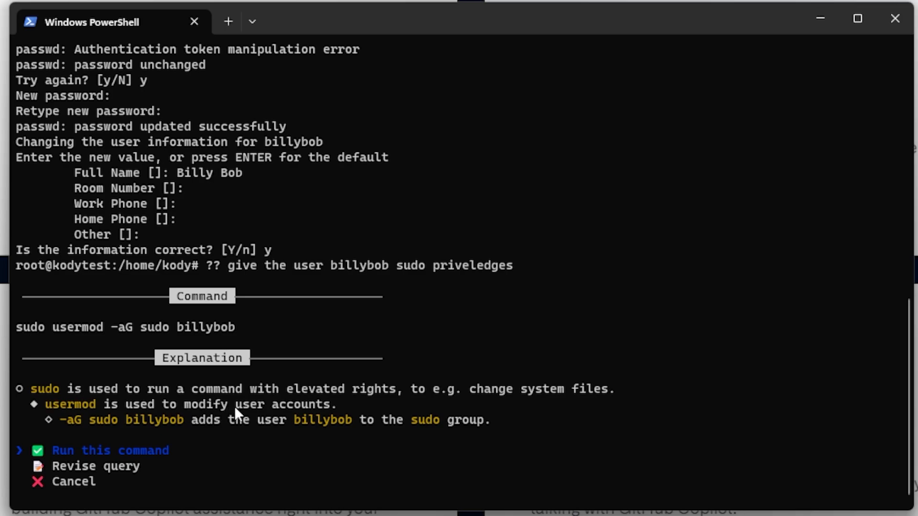
mouse_move(328, 430)
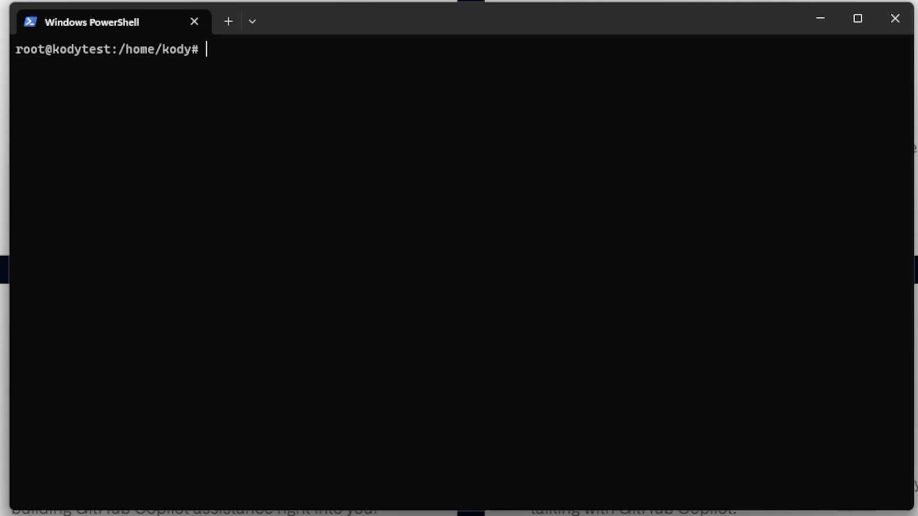
Ask Copilot CLI '?? make my terminal green' and run the suggested command
type("??")
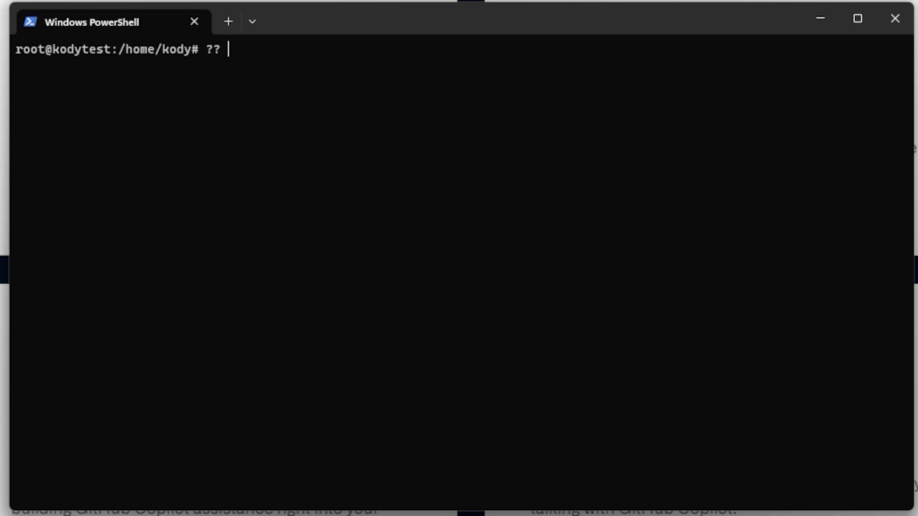
type("make my")
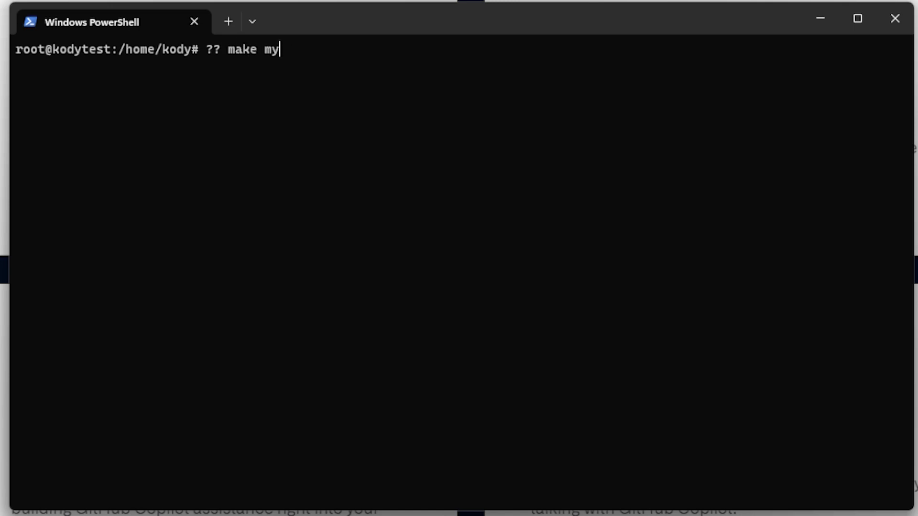
type("terminal gr")
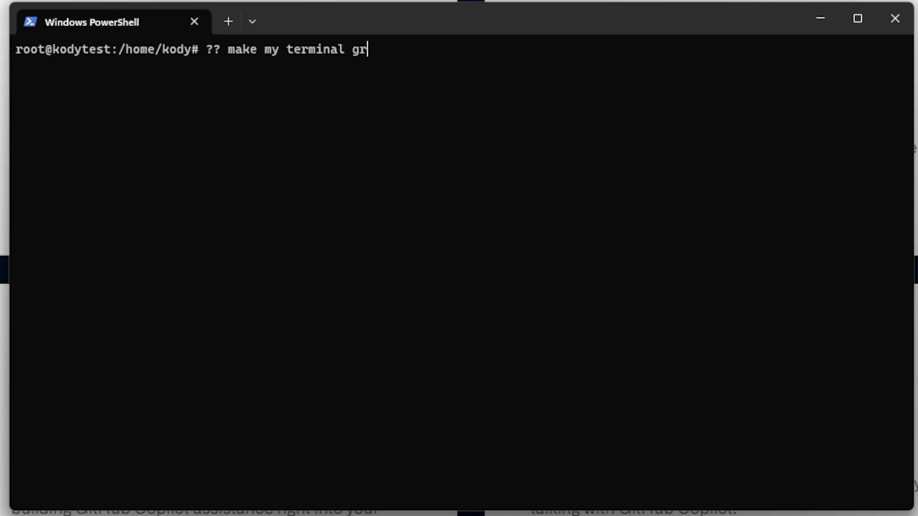
type("een")
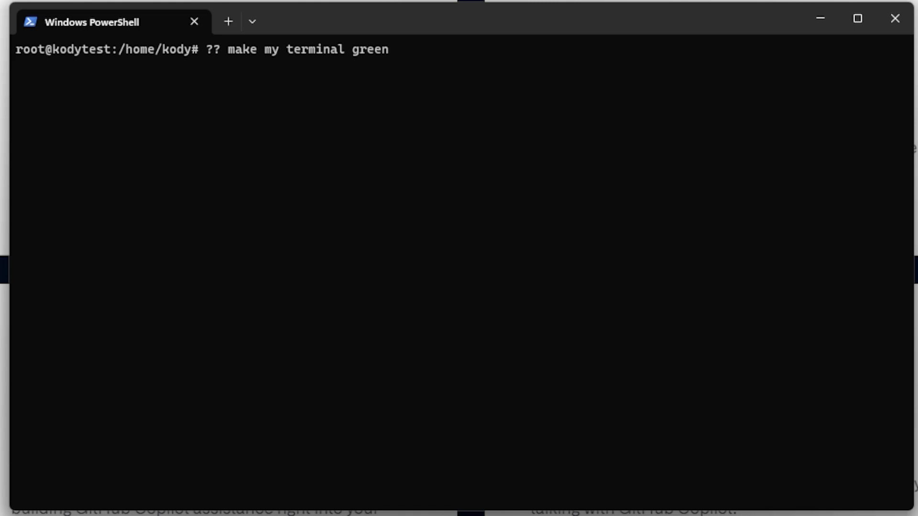
key("Return")
type("?? search for")
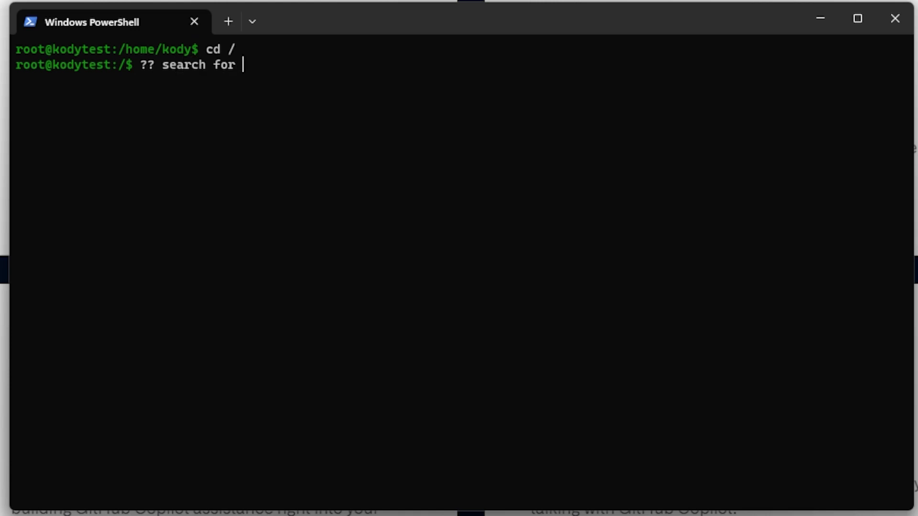
Ask Copilot CLI to search for files larger than 100MB and sort them by size, then run the find command
type("files larger")
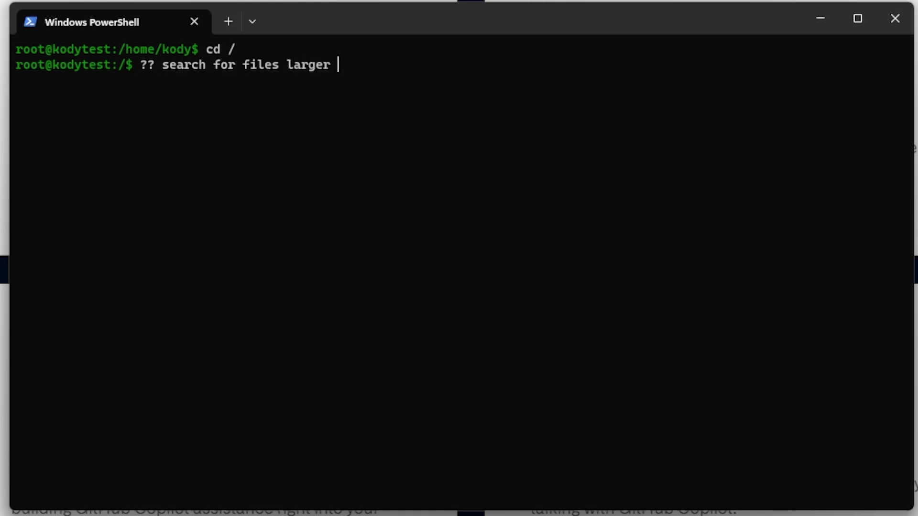
type("than 100MB")
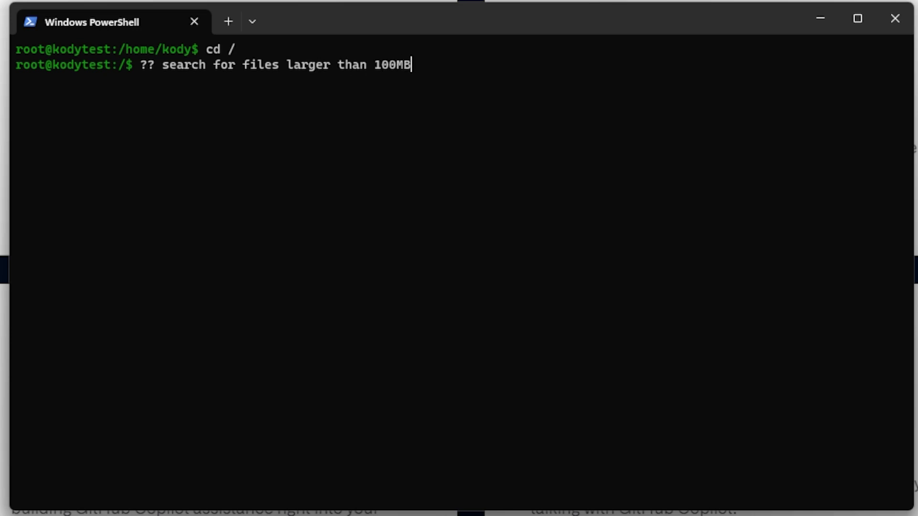
type("and soet")
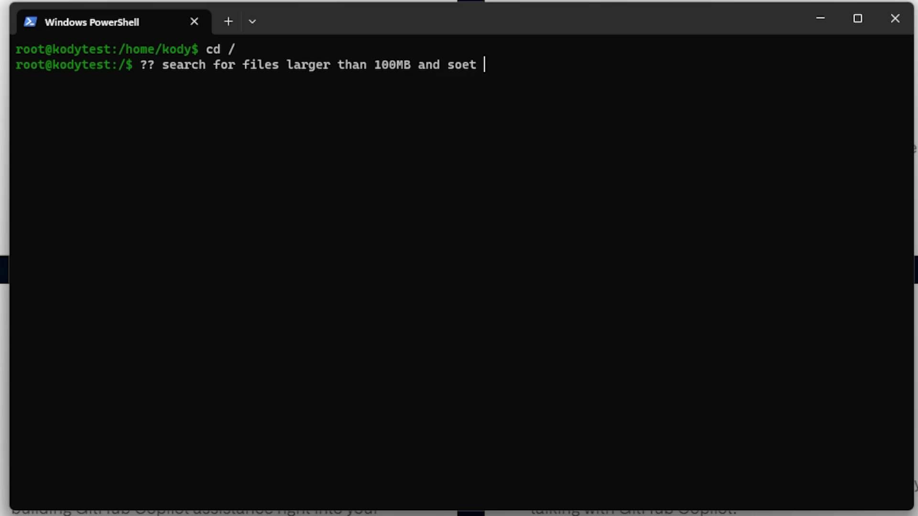
type("rt them by size")
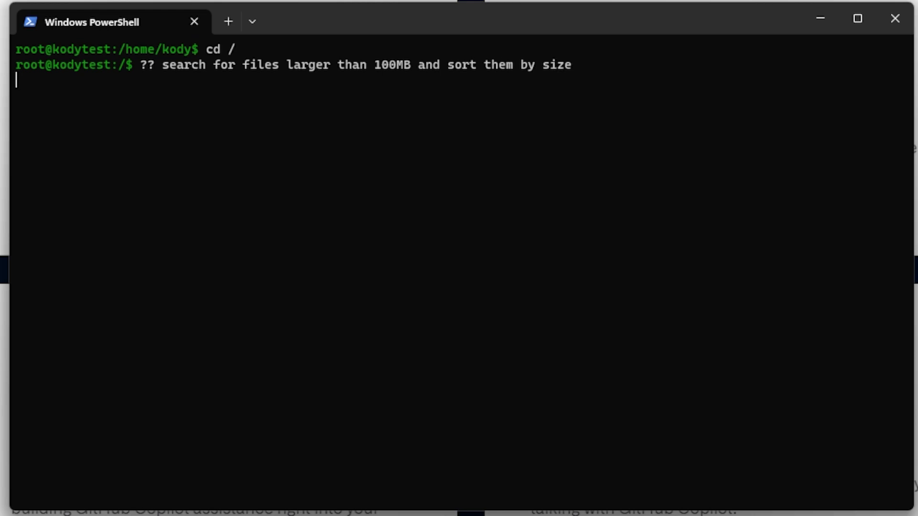
key("Return")
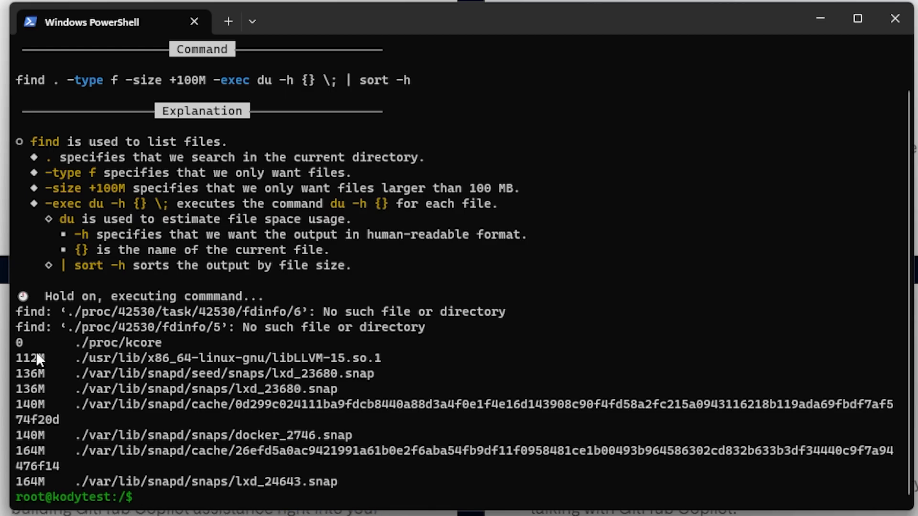
mouse_move(35, 480)
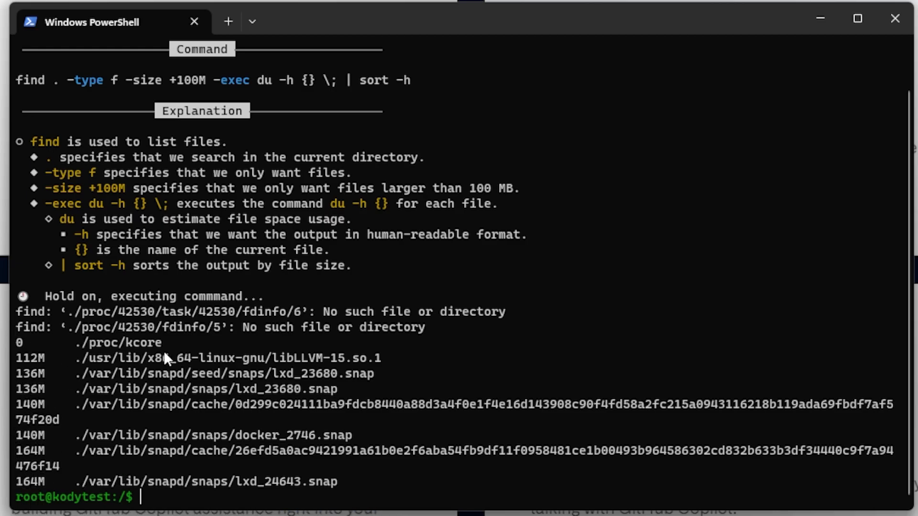
mouse_move(212, 466)
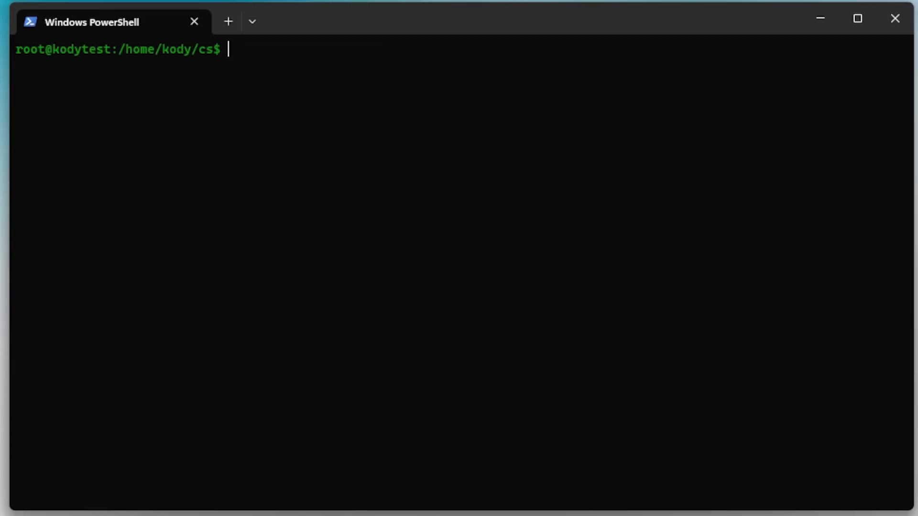
Ask 'git? remove the current repo' to run rm -rf .git in ~/cs, then clear the terminal
type("gig")
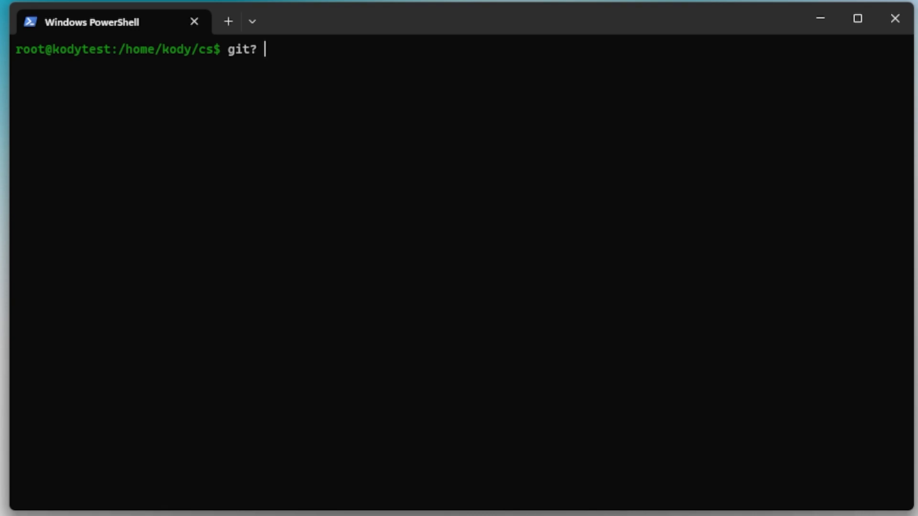
type("remov")
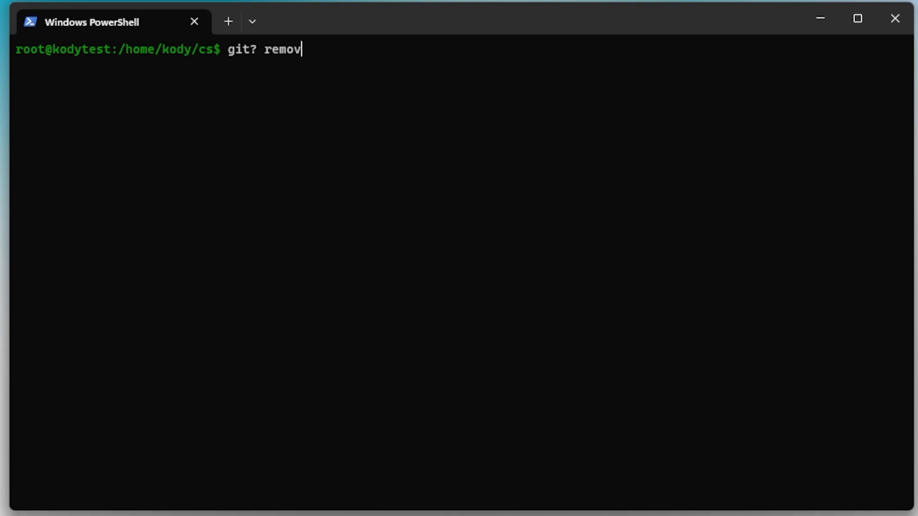
type("e the current repo")
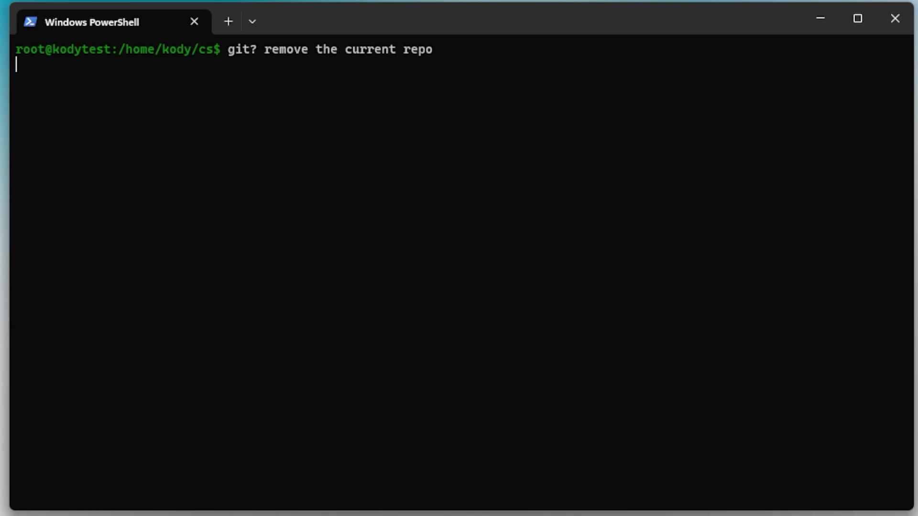
key("Return")
type("ls -la")
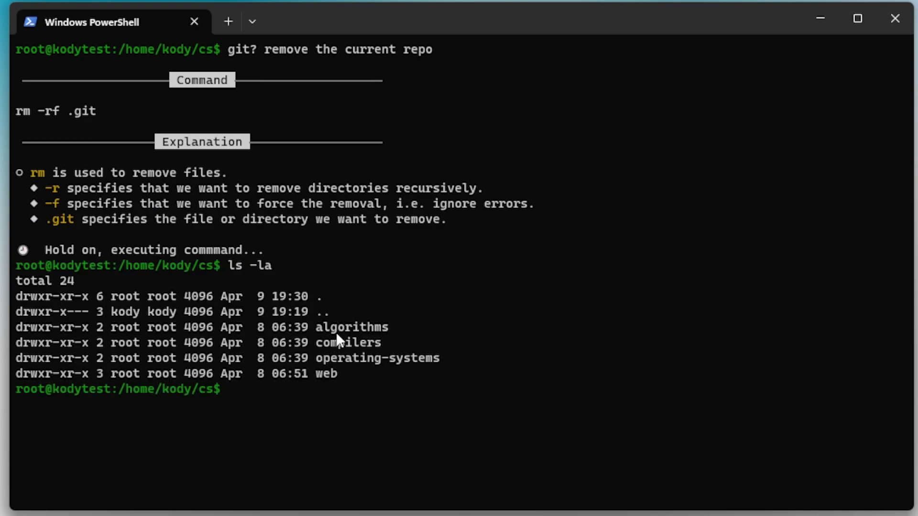
mouse_move(221, 322)
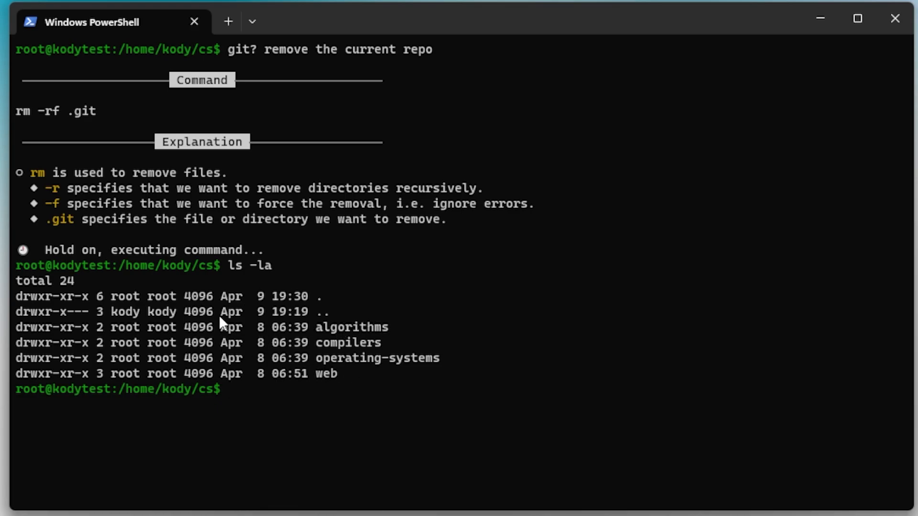
type("cl")
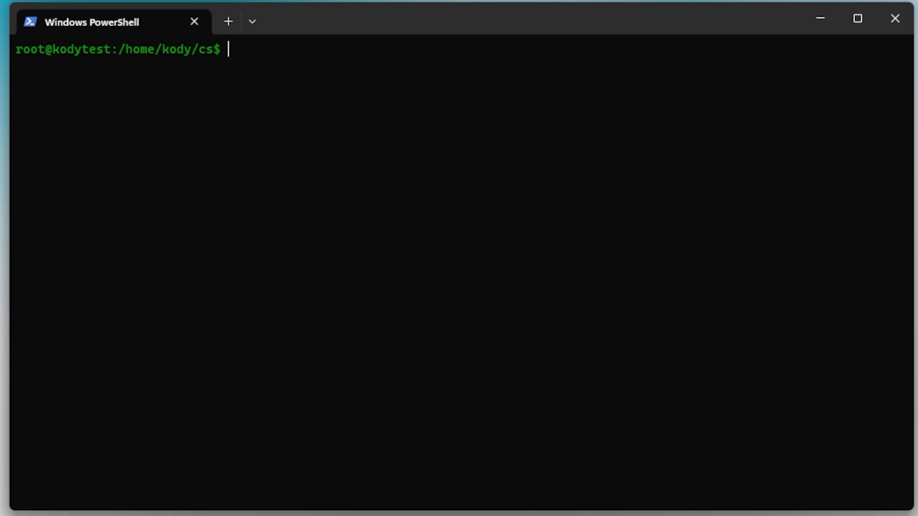
Ask 'git? create a new repo and switch to the dev branch' to get git init and git switch -c dev
type("?g")
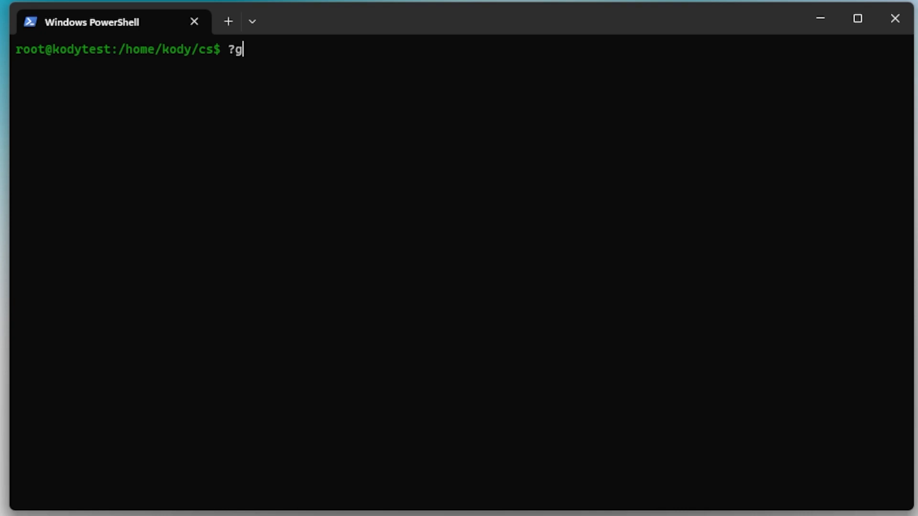
type("git?")
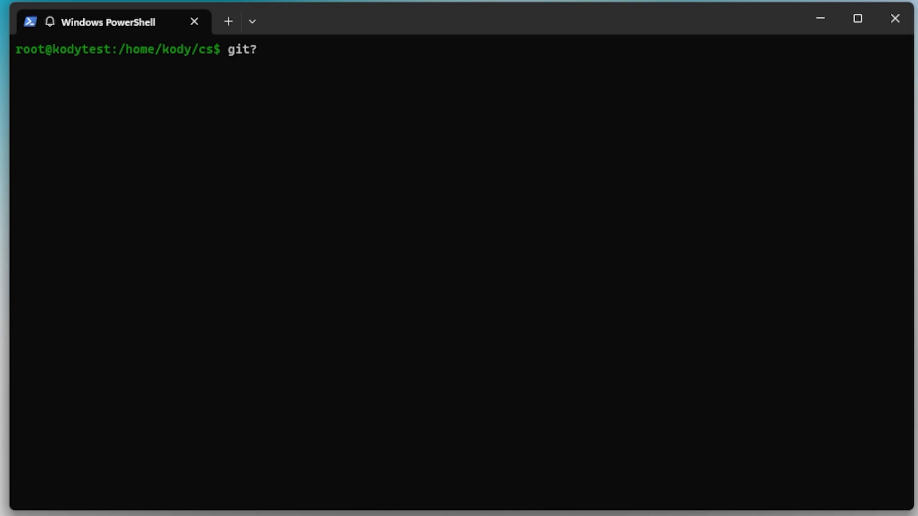
type("create a")
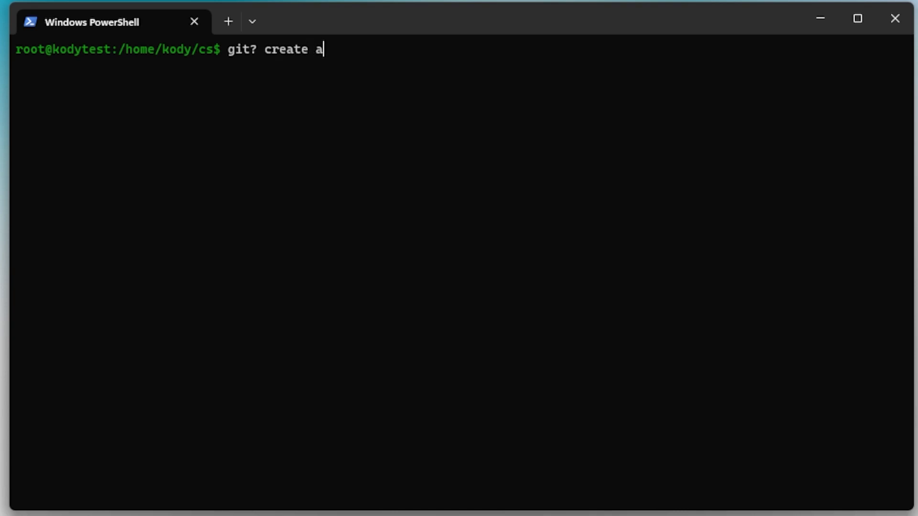
type("new repo and swt")
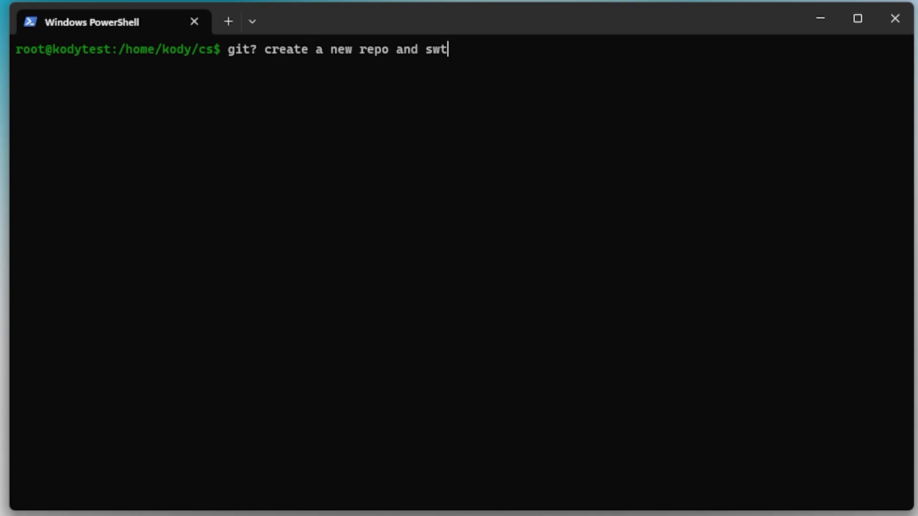
type("itch to the dev branch")
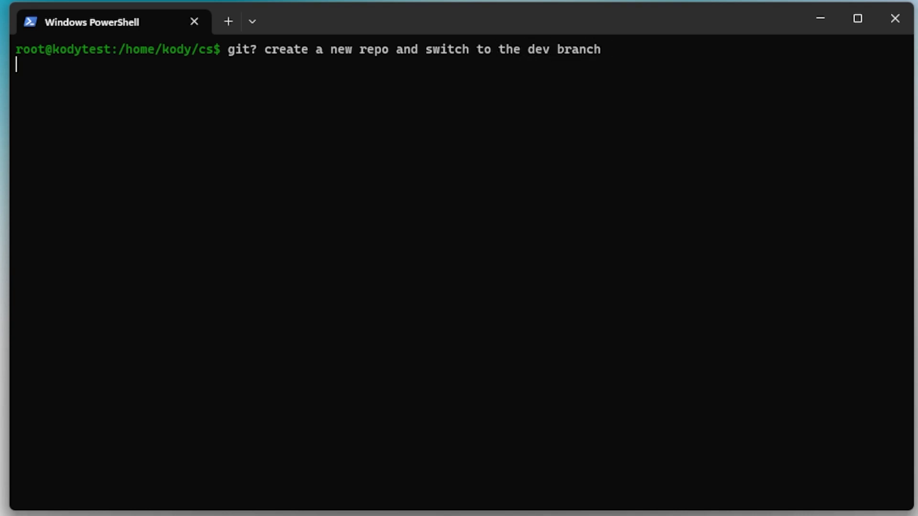
key("Return")
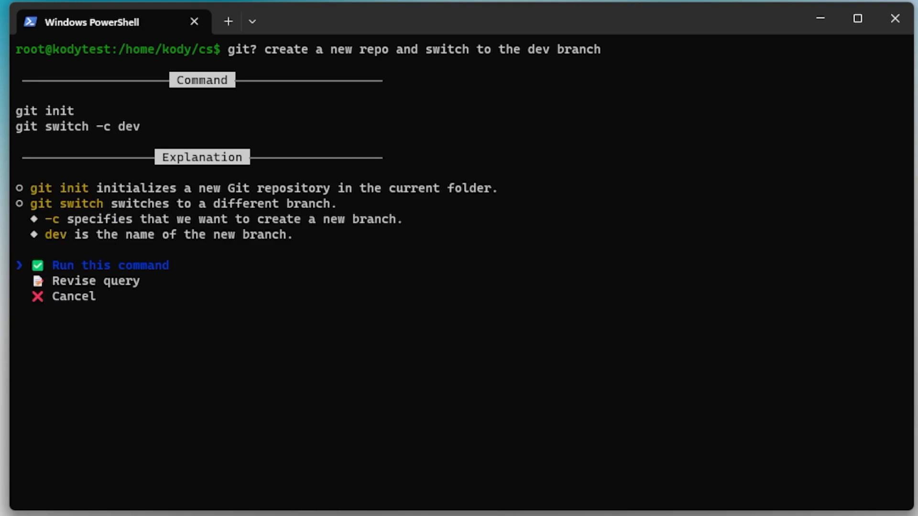
mouse_move(90, 217)
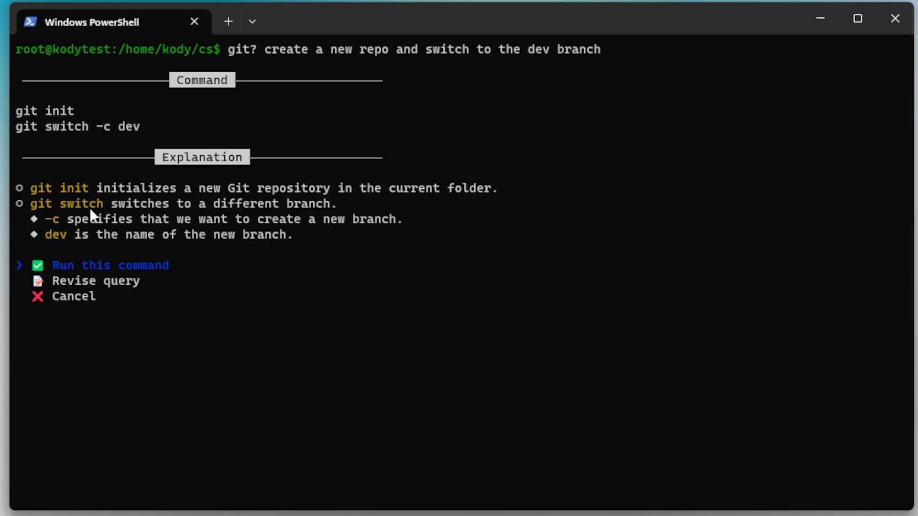
mouse_move(331, 217)
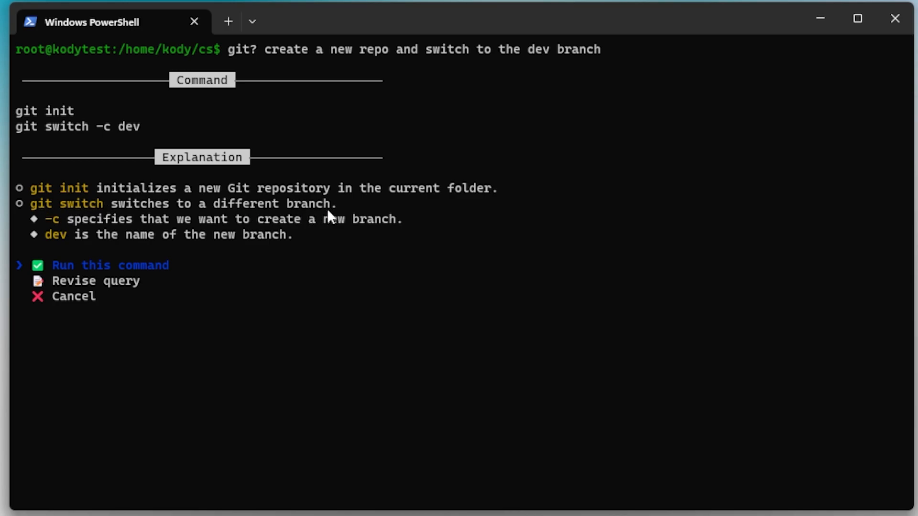
mouse_move(201, 264)
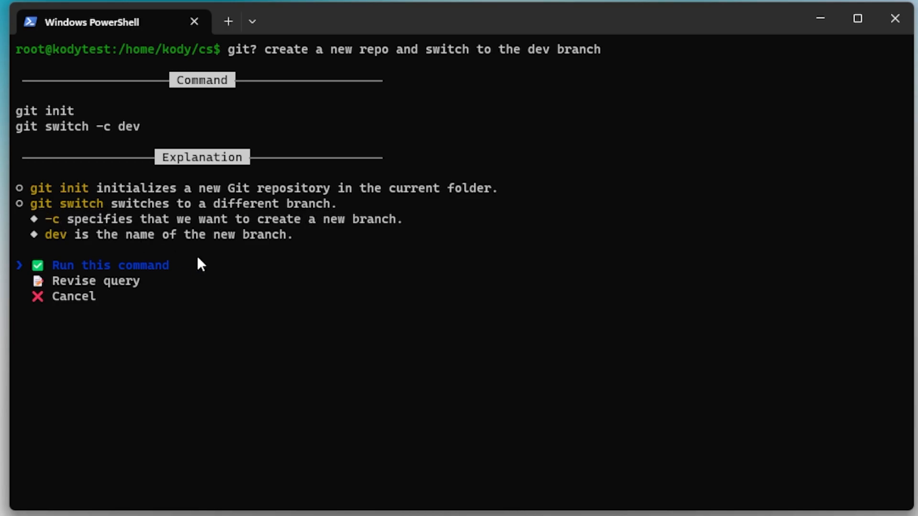
mouse_move(335, 292)
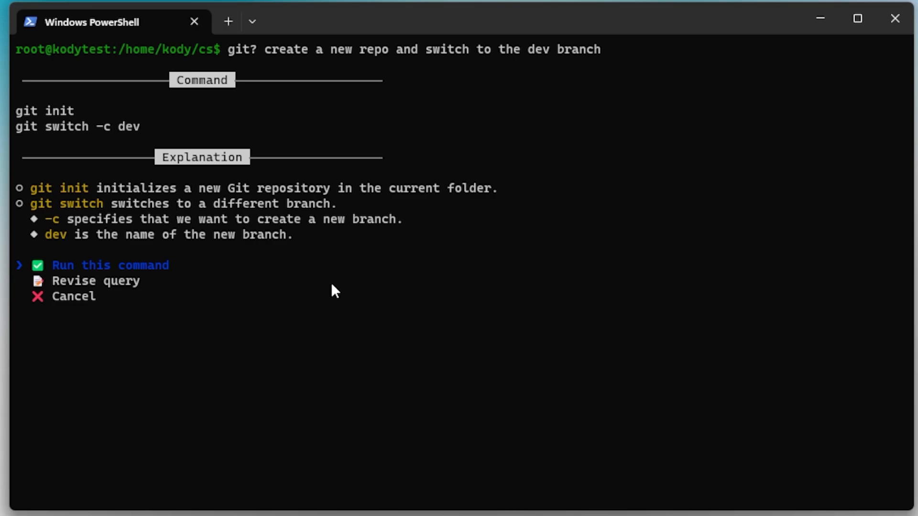
left_click(109, 264)
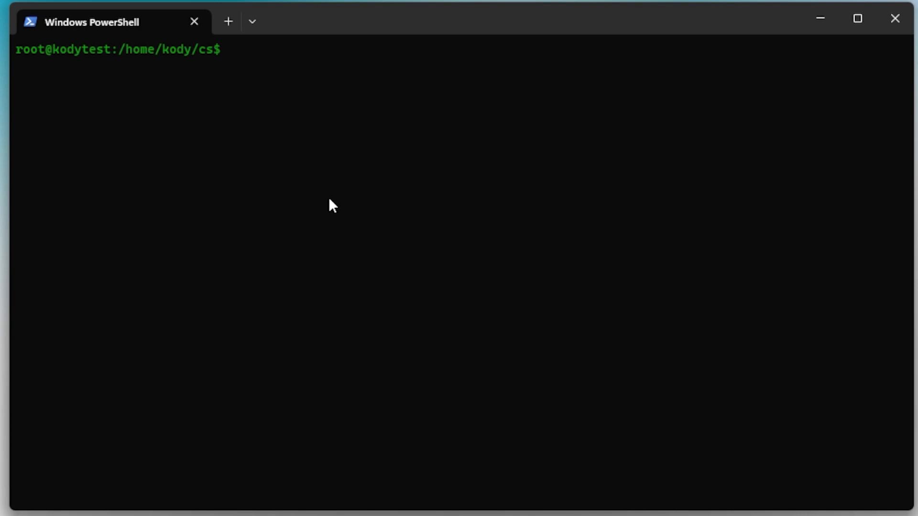
Ask 'git? revert the branch by 2 commits' to get git reset --hard HEAD~2 suggested
type("g")
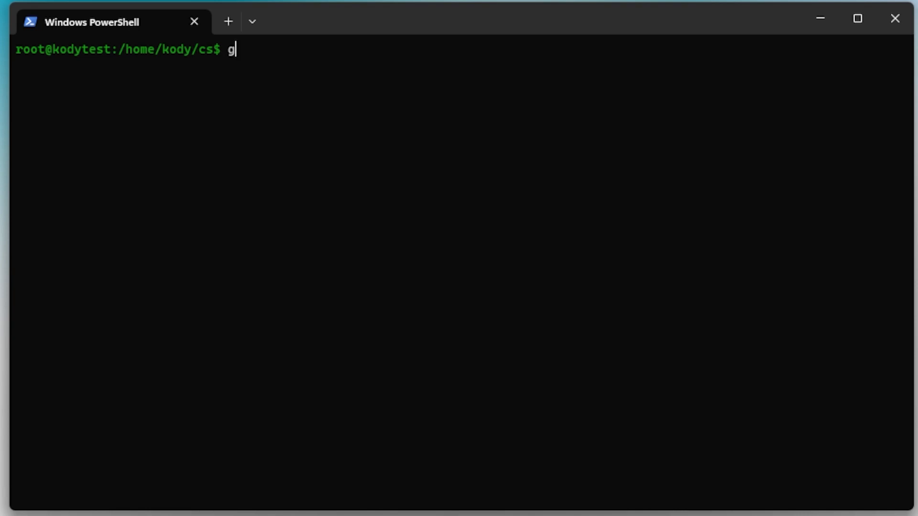
type("it?")
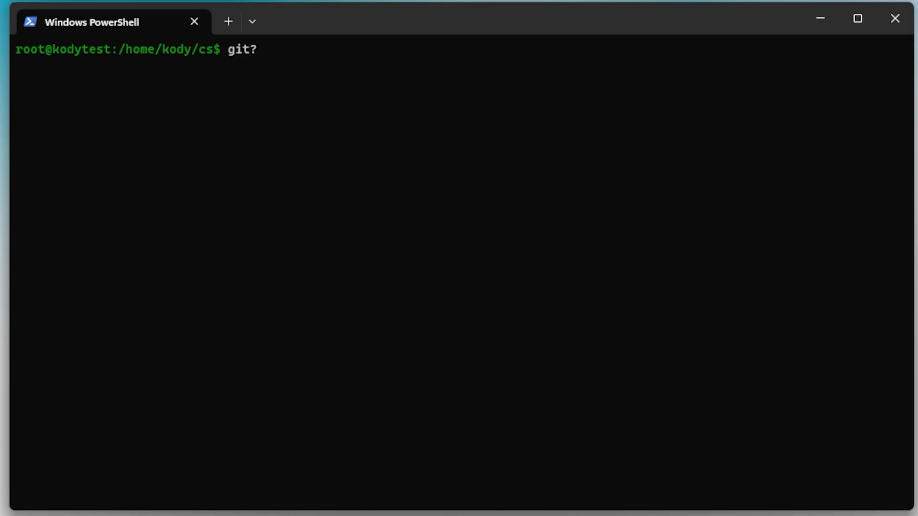
type("revert")
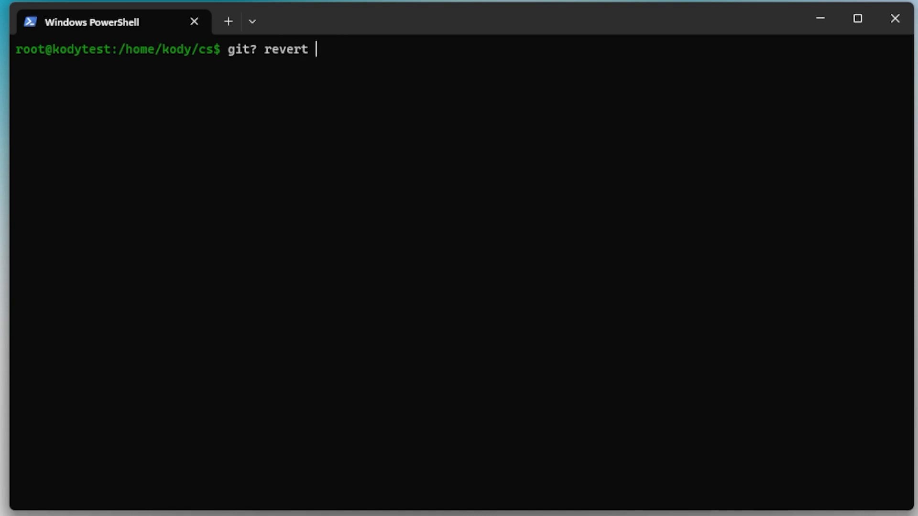
type("the branch")
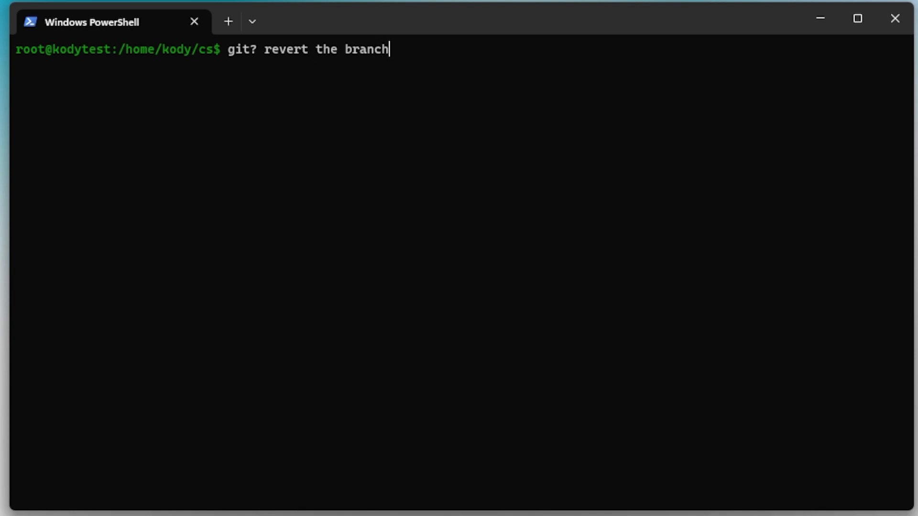
type("by 2 co")
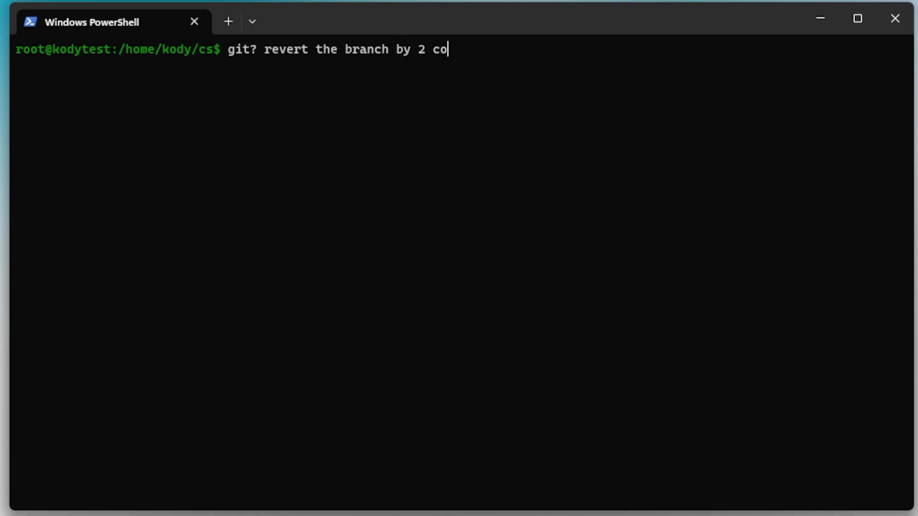
type("mmits")
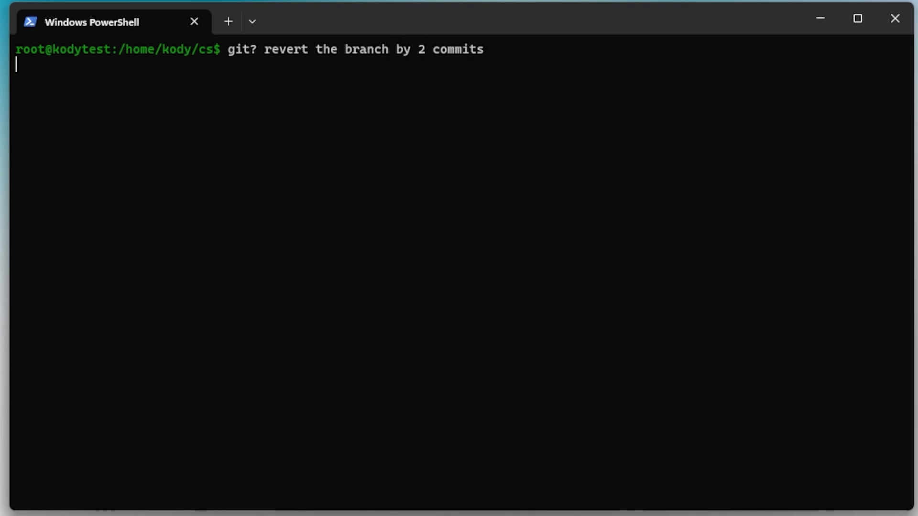
key("Return")
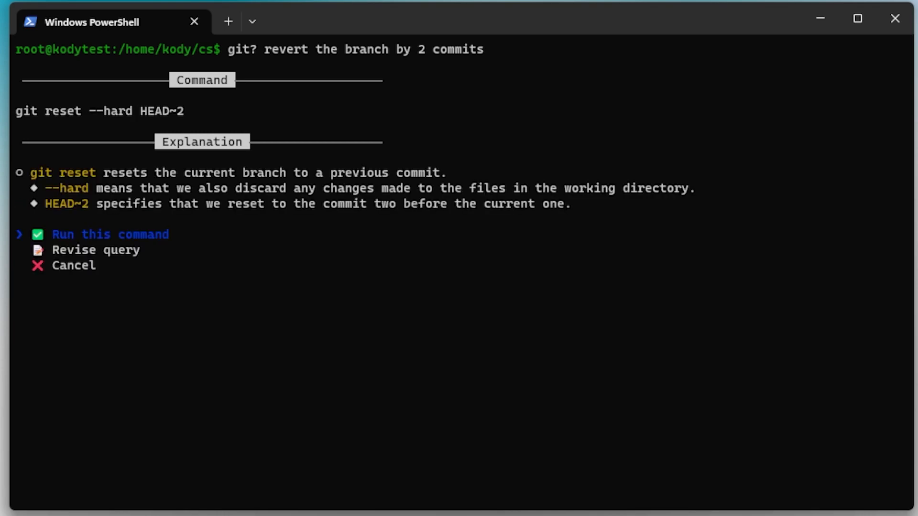
mouse_move(302, 163)
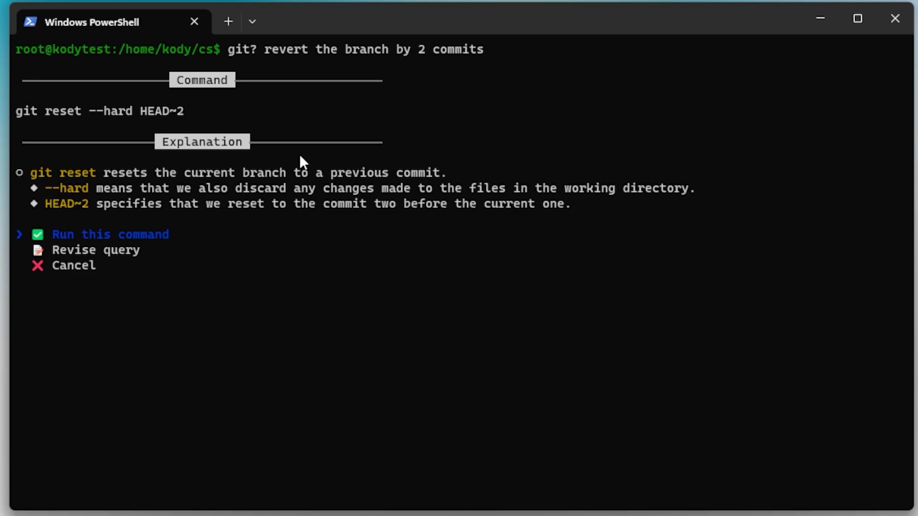
mouse_move(244, 181)
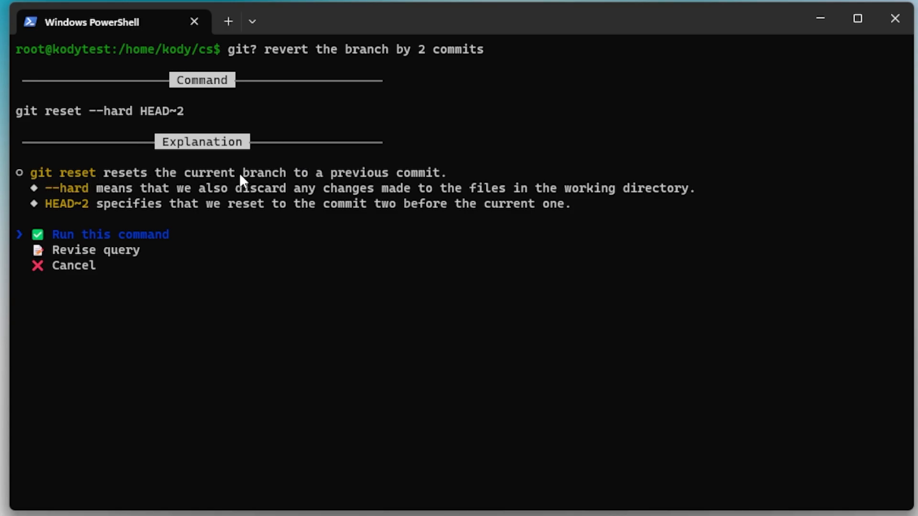
mouse_move(105, 193)
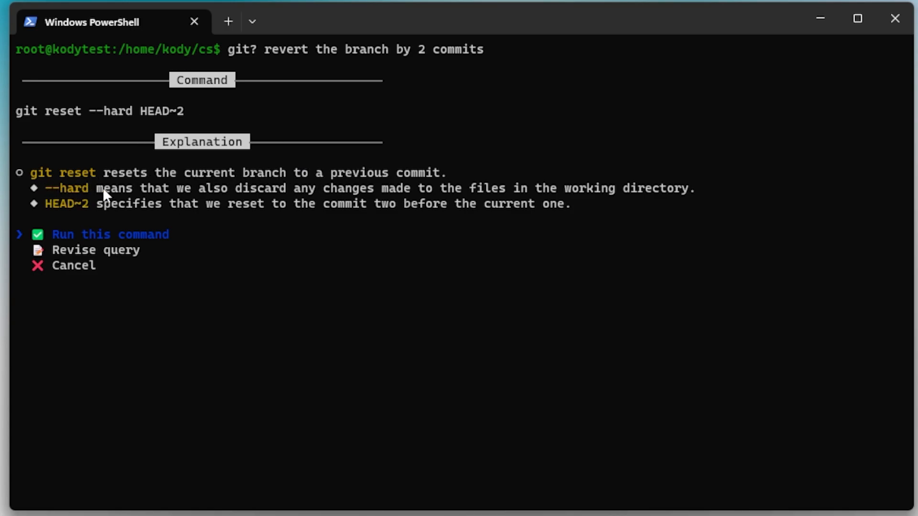
mouse_move(457, 196)
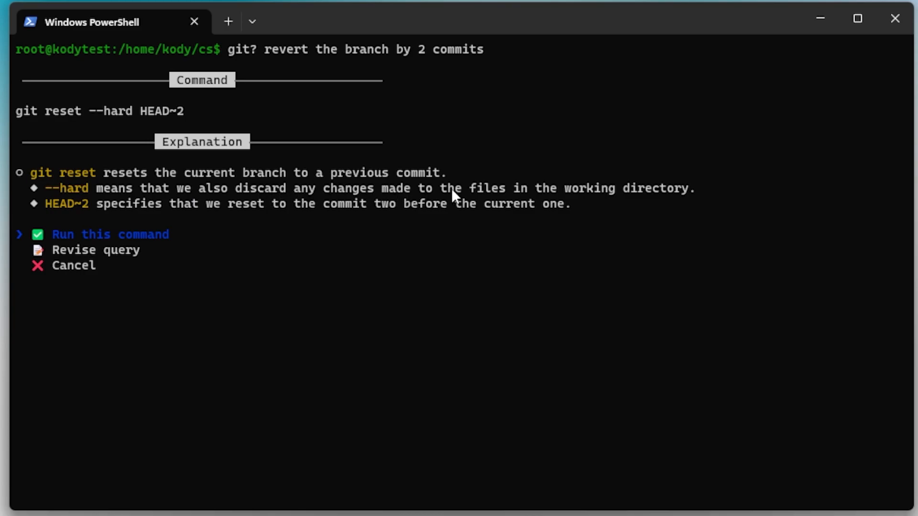
mouse_move(40, 210)
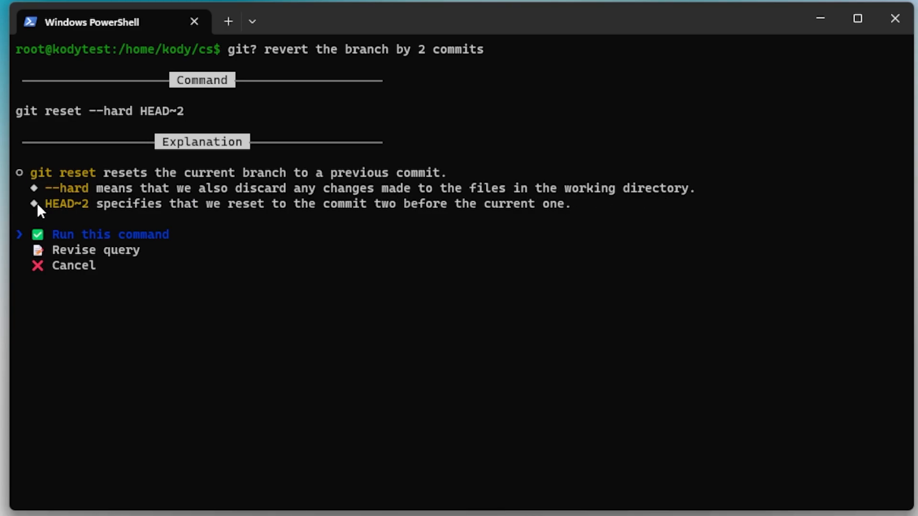
mouse_move(252, 208)
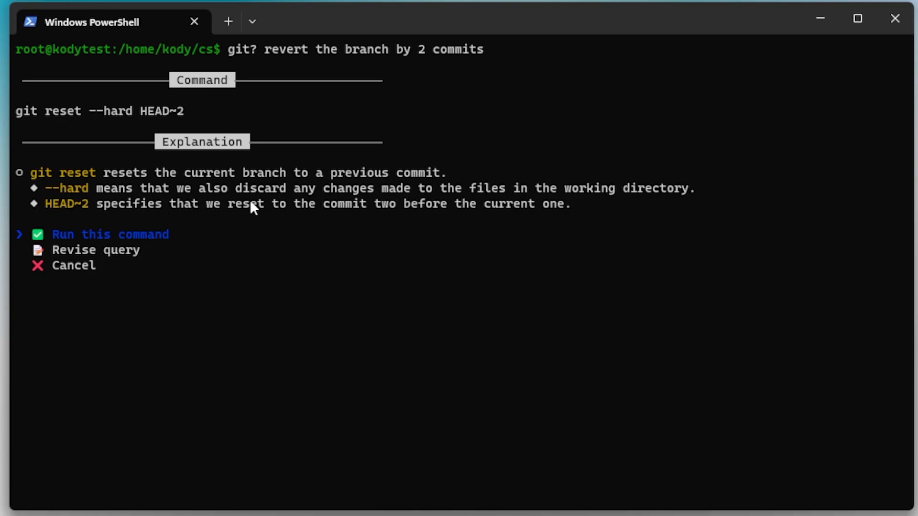
mouse_move(572, 223)
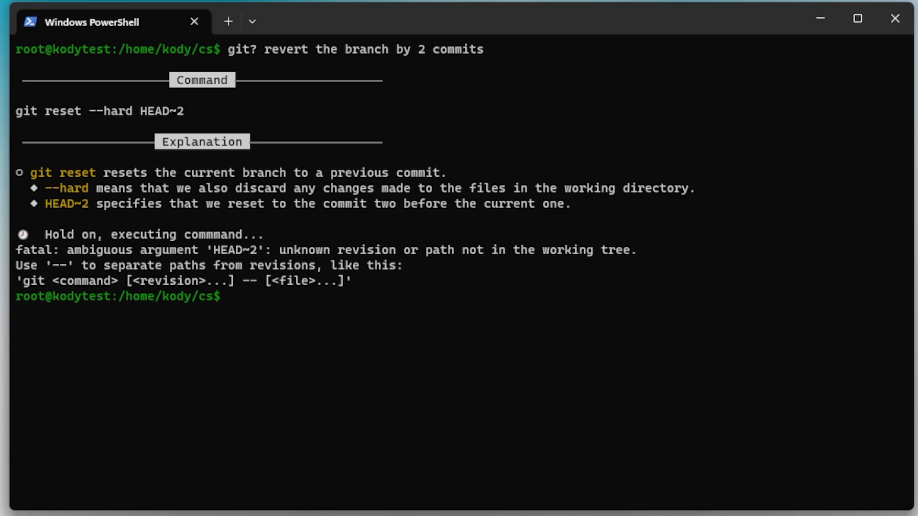
mouse_move(334, 130)
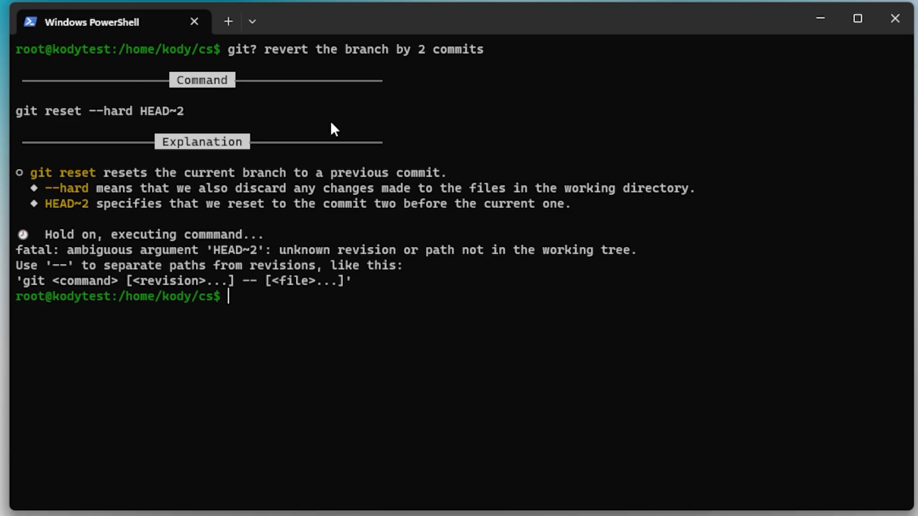
mouse_move(375, 170)
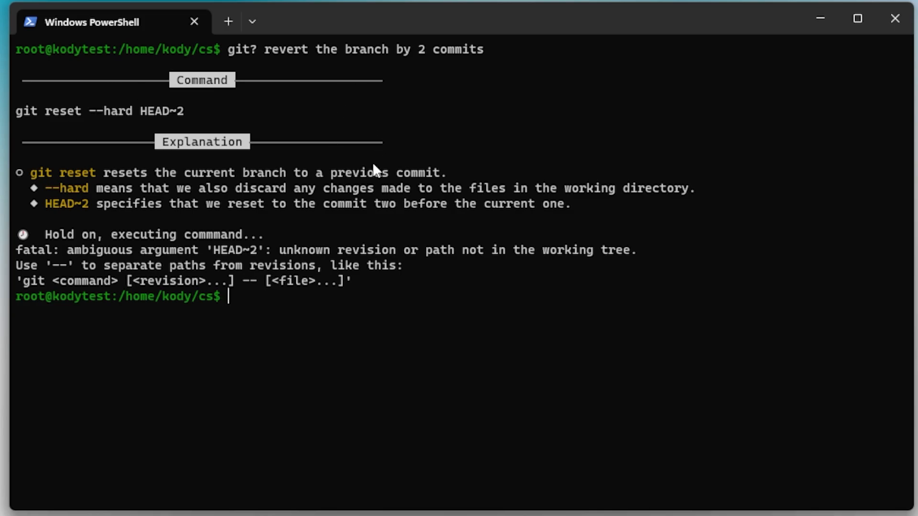
mouse_move(292, 147)
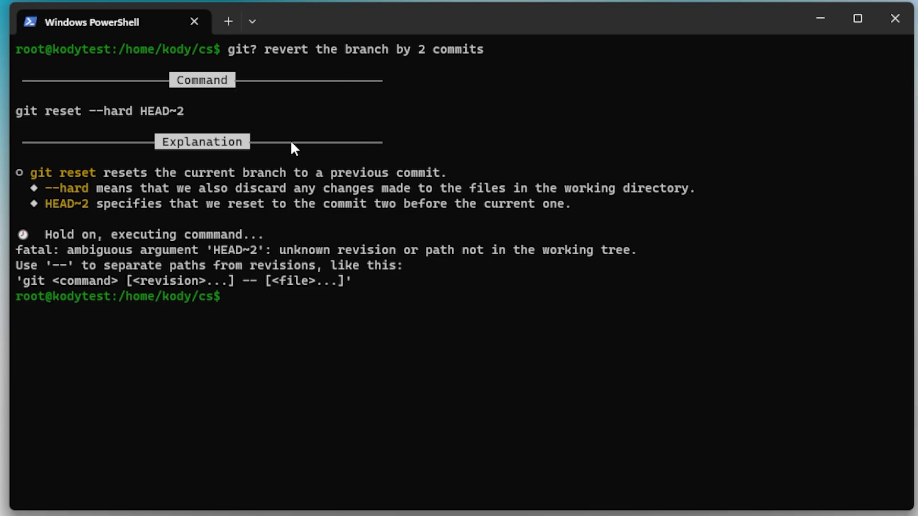
mouse_move(473, 135)
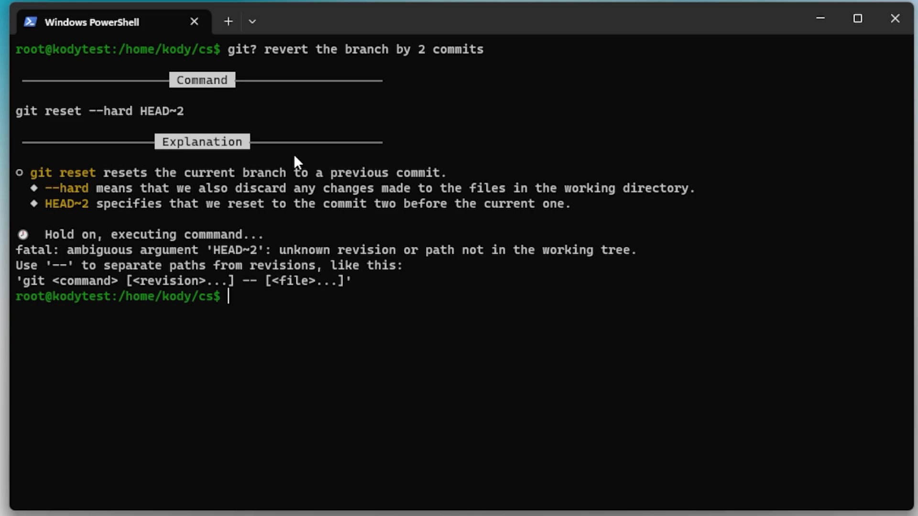
mouse_move(315, 161)
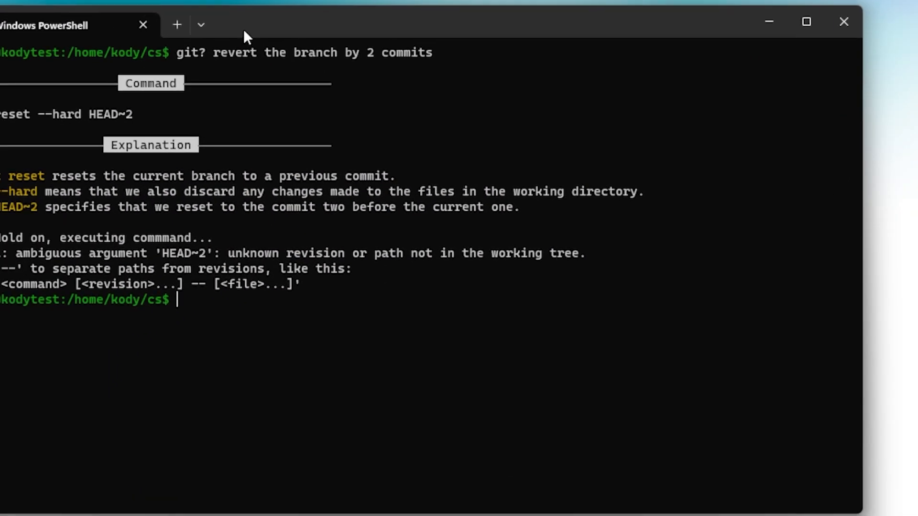
Begin a new 'gh?' query at the prompt below the failed reset output
type("gh?")
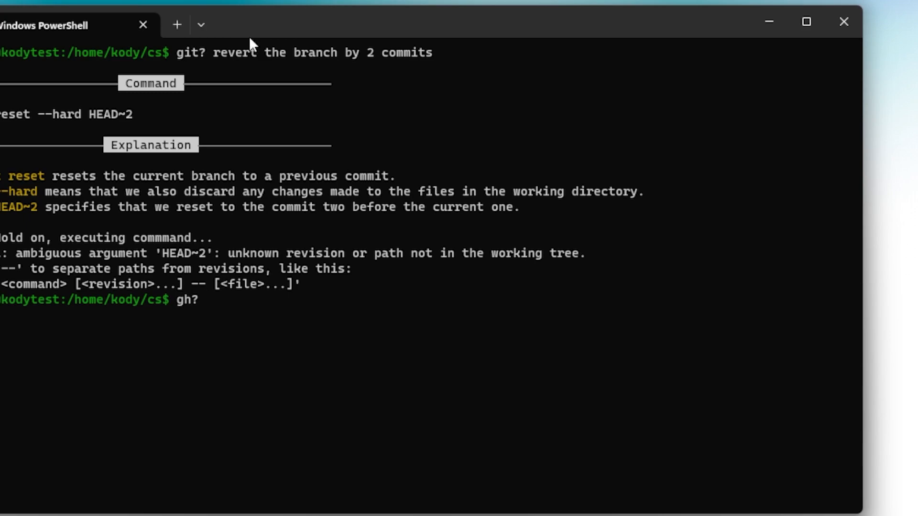